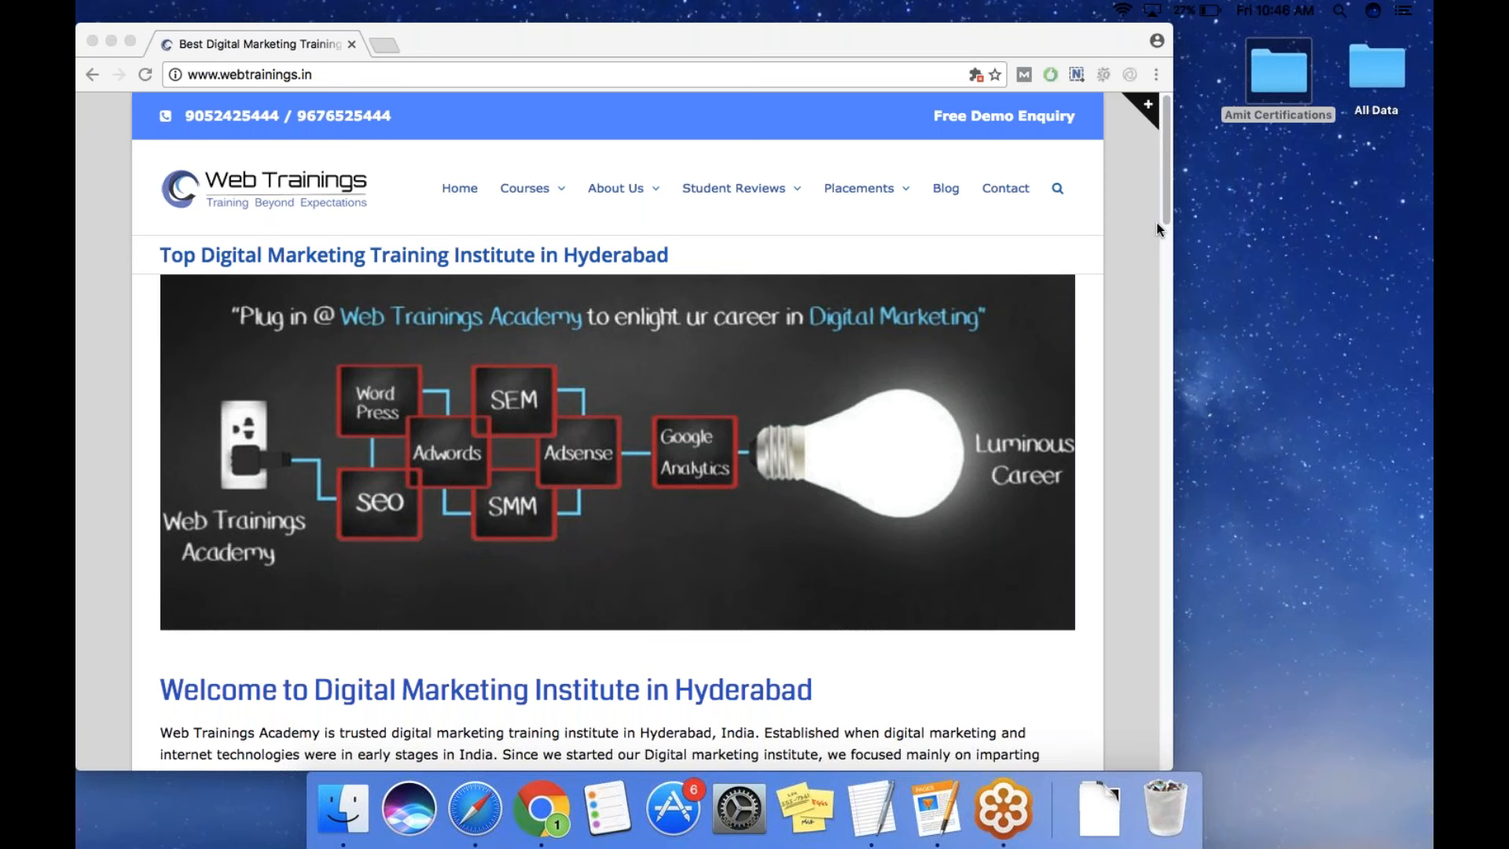
{"action": "mouse_move", "coordinate": [1163, 215]}
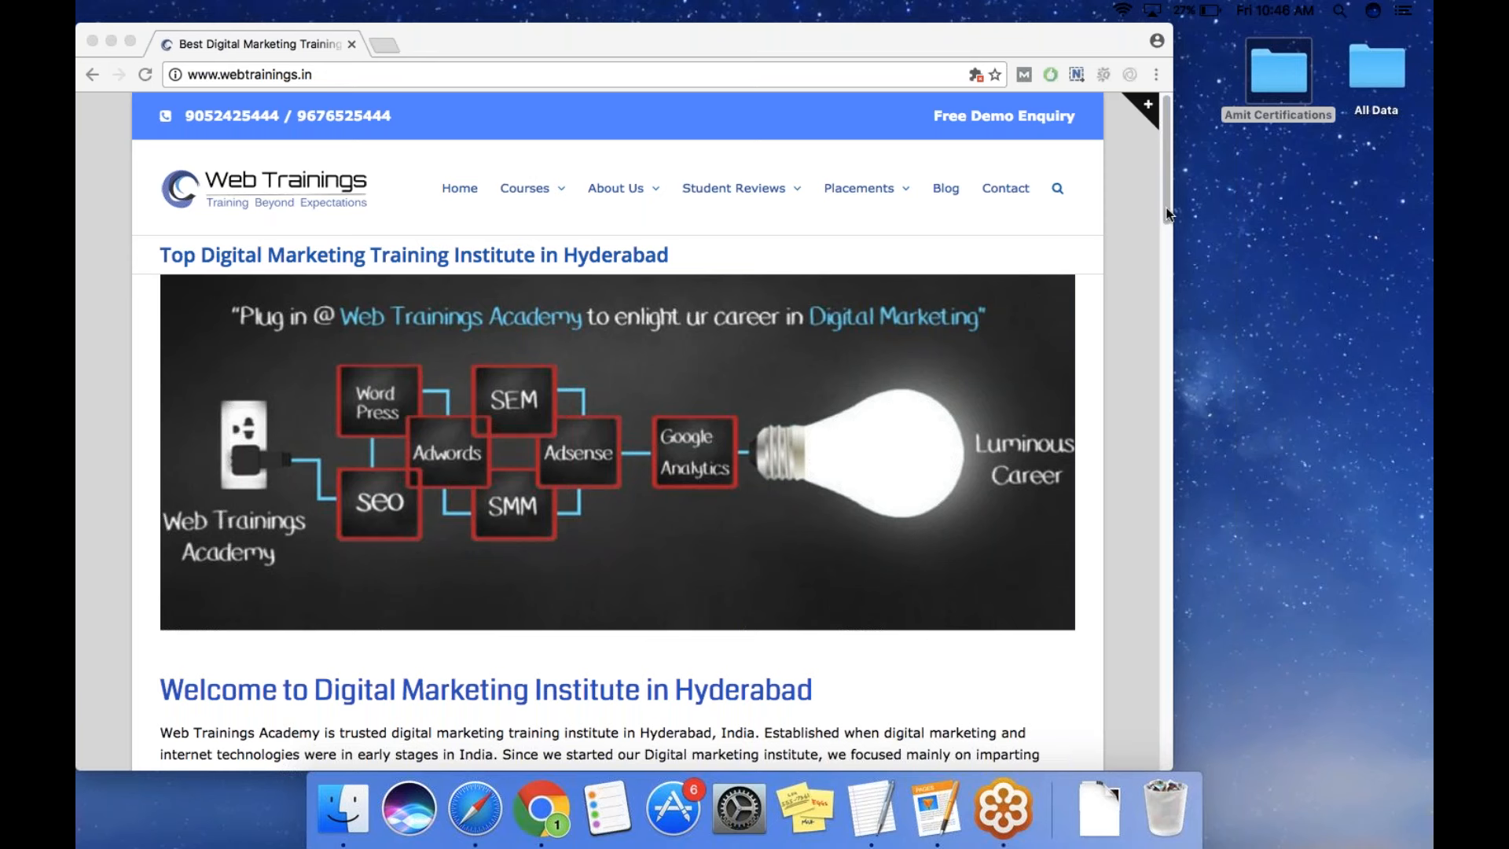
{"action": "mouse_move", "coordinate": [1104, 73]}
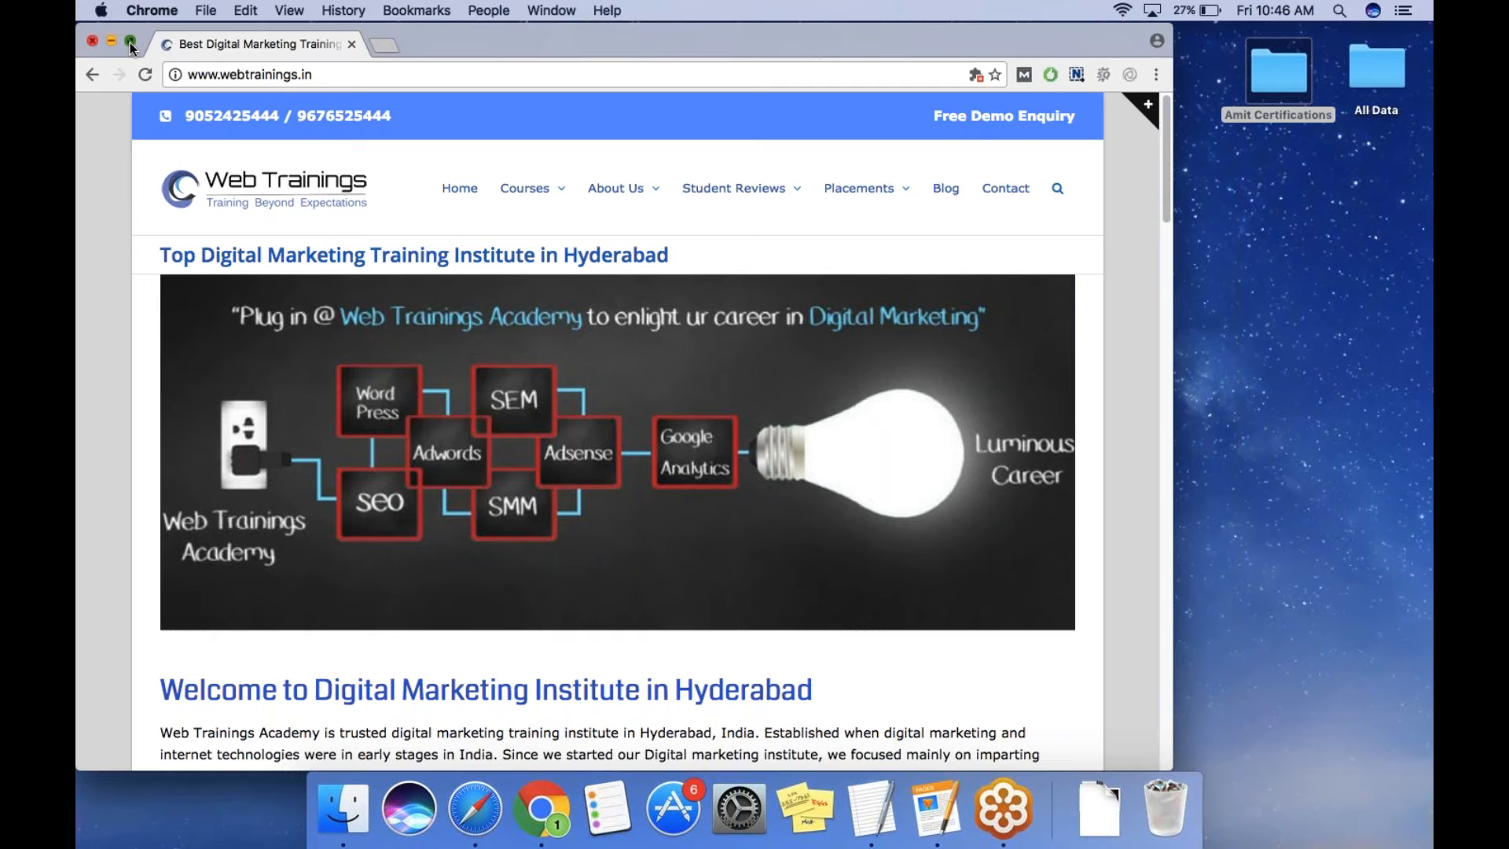
Maximize the Chrome window showing the Web Trainings homepage at webtrainings.in.
{"action": "left_click", "coordinate": [130, 46]}
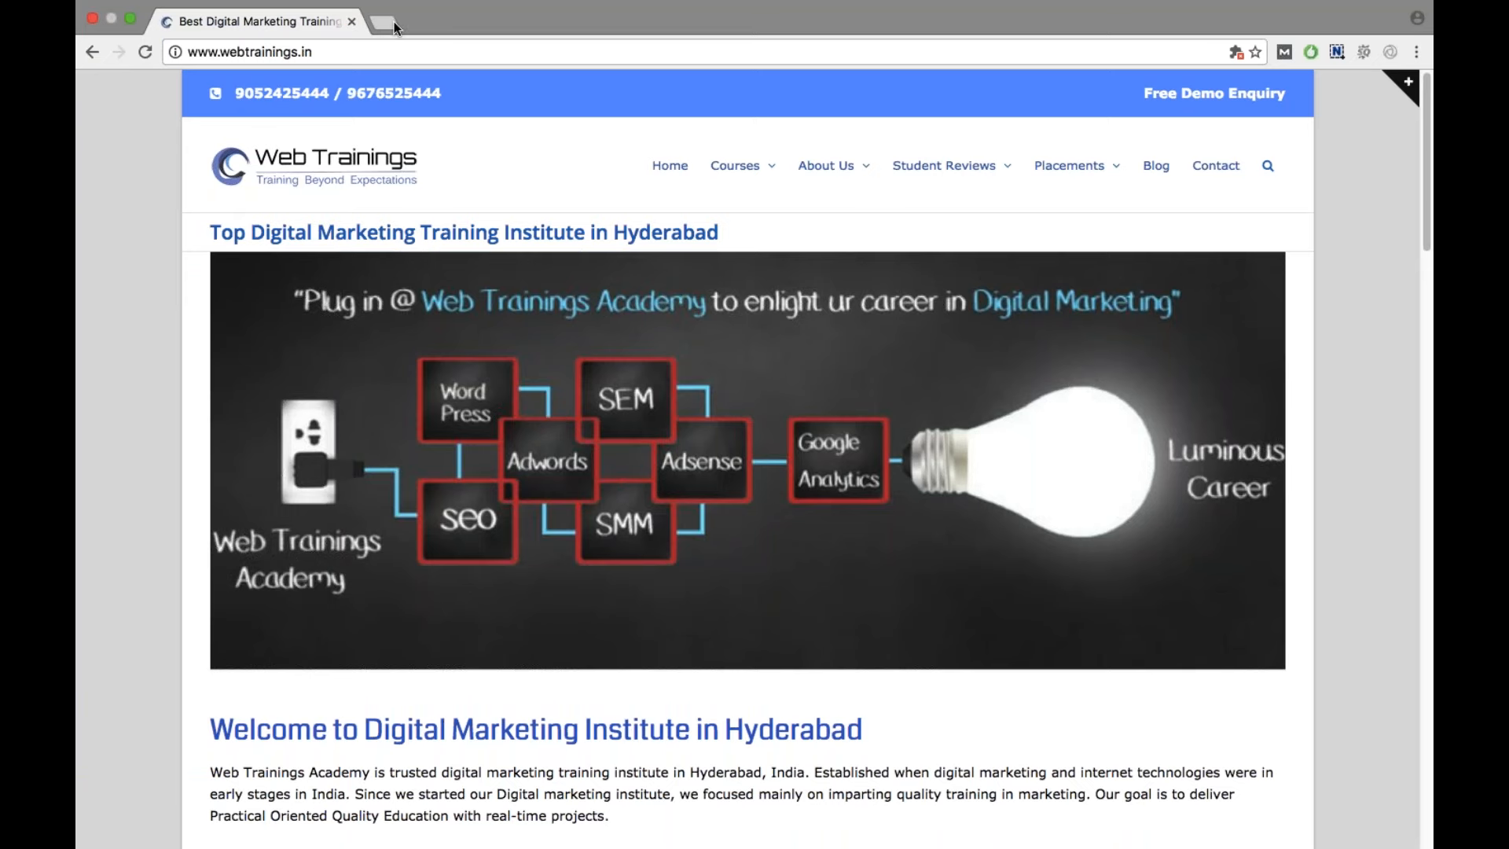
{"action": "mouse_move", "coordinate": [382, 22]}
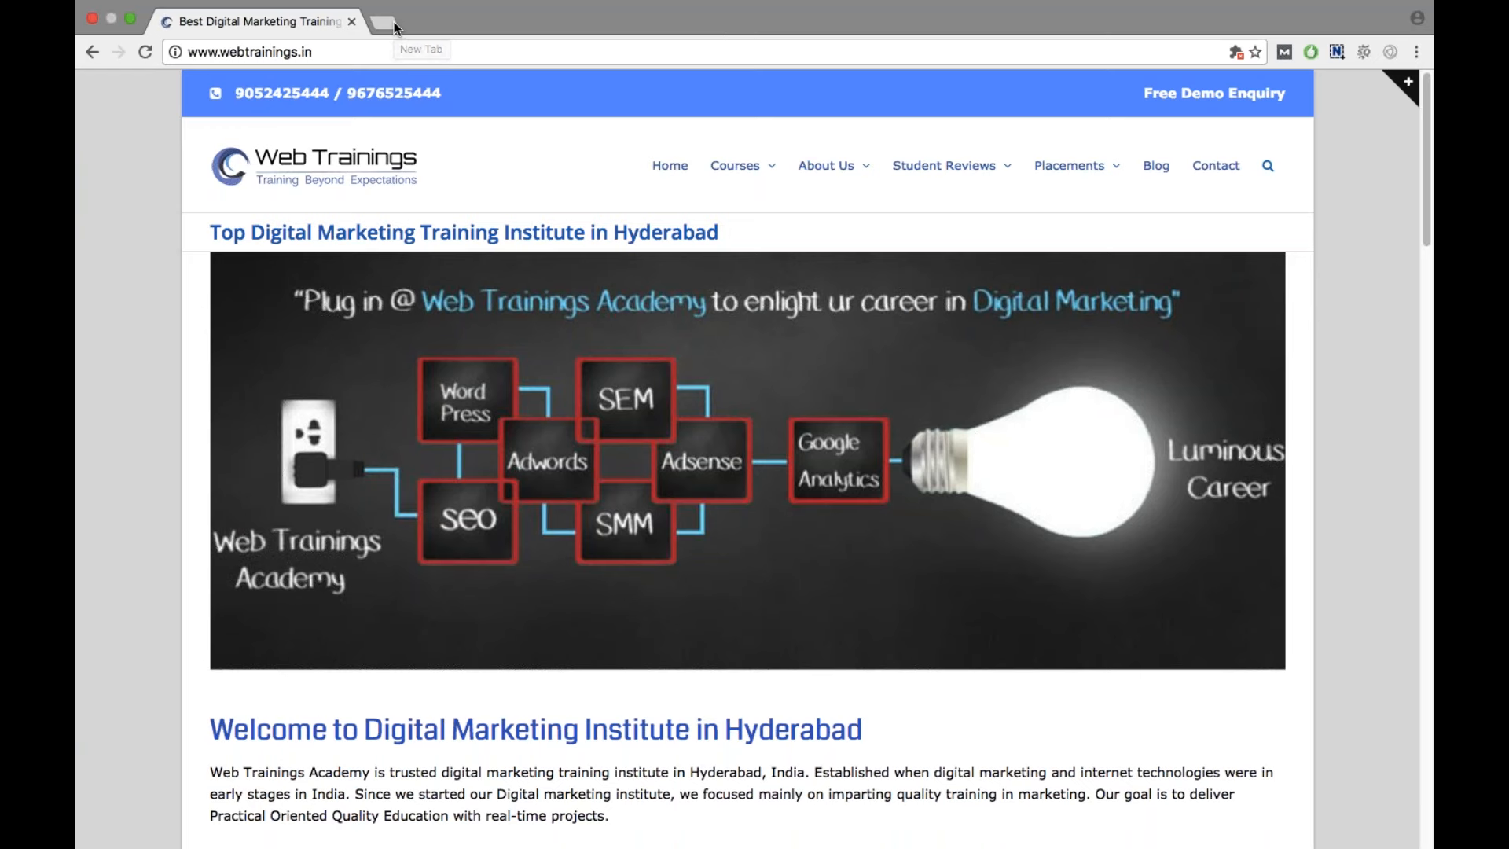
{"action": "mouse_move", "coordinate": [398, 27]}
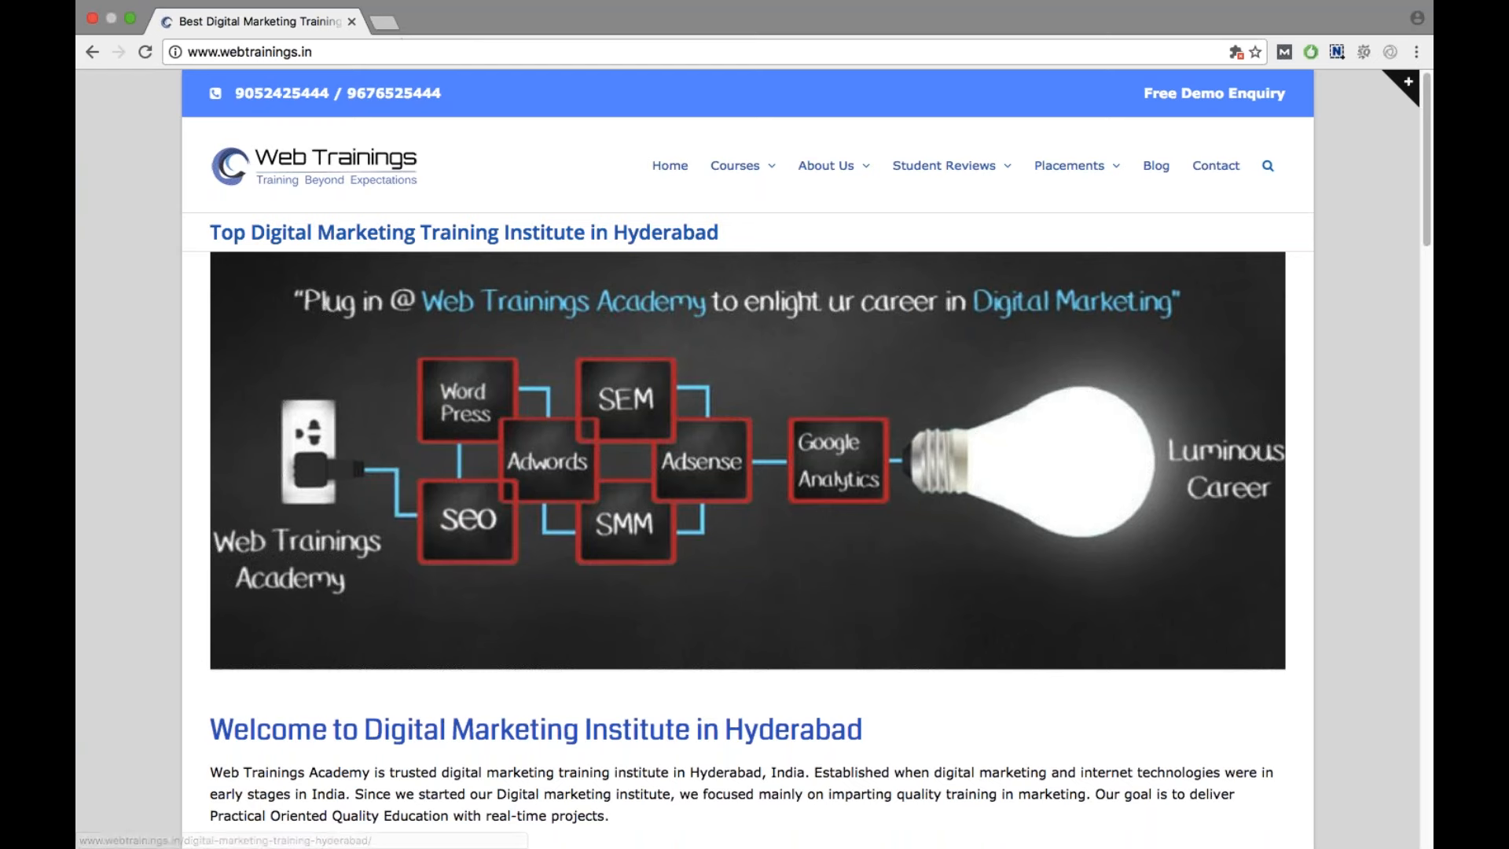
{"action": "mouse_move", "coordinate": [380, 29]}
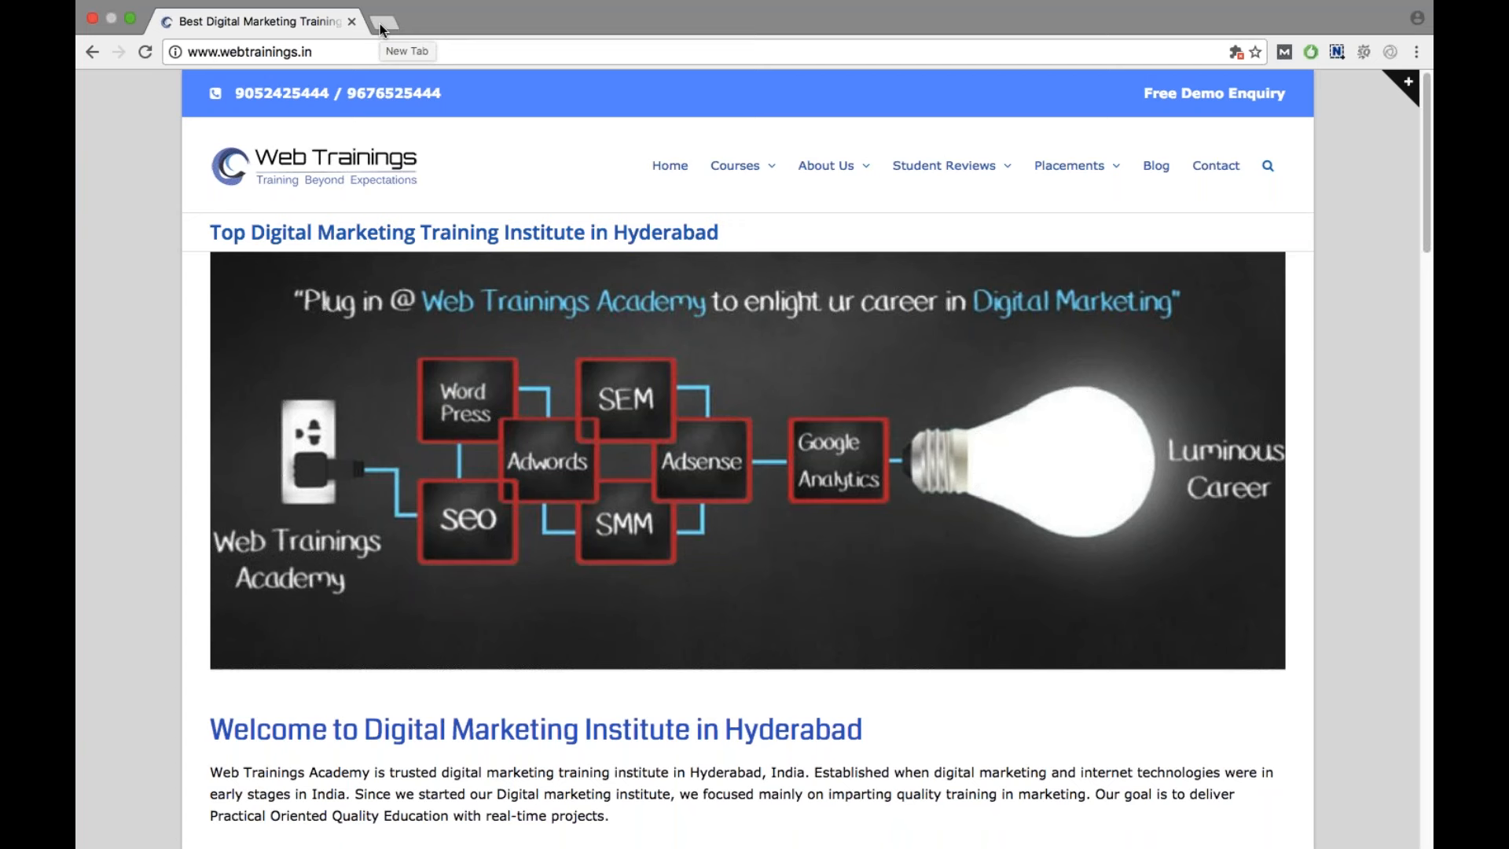
{"action": "mouse_move", "coordinate": [380, 30]}
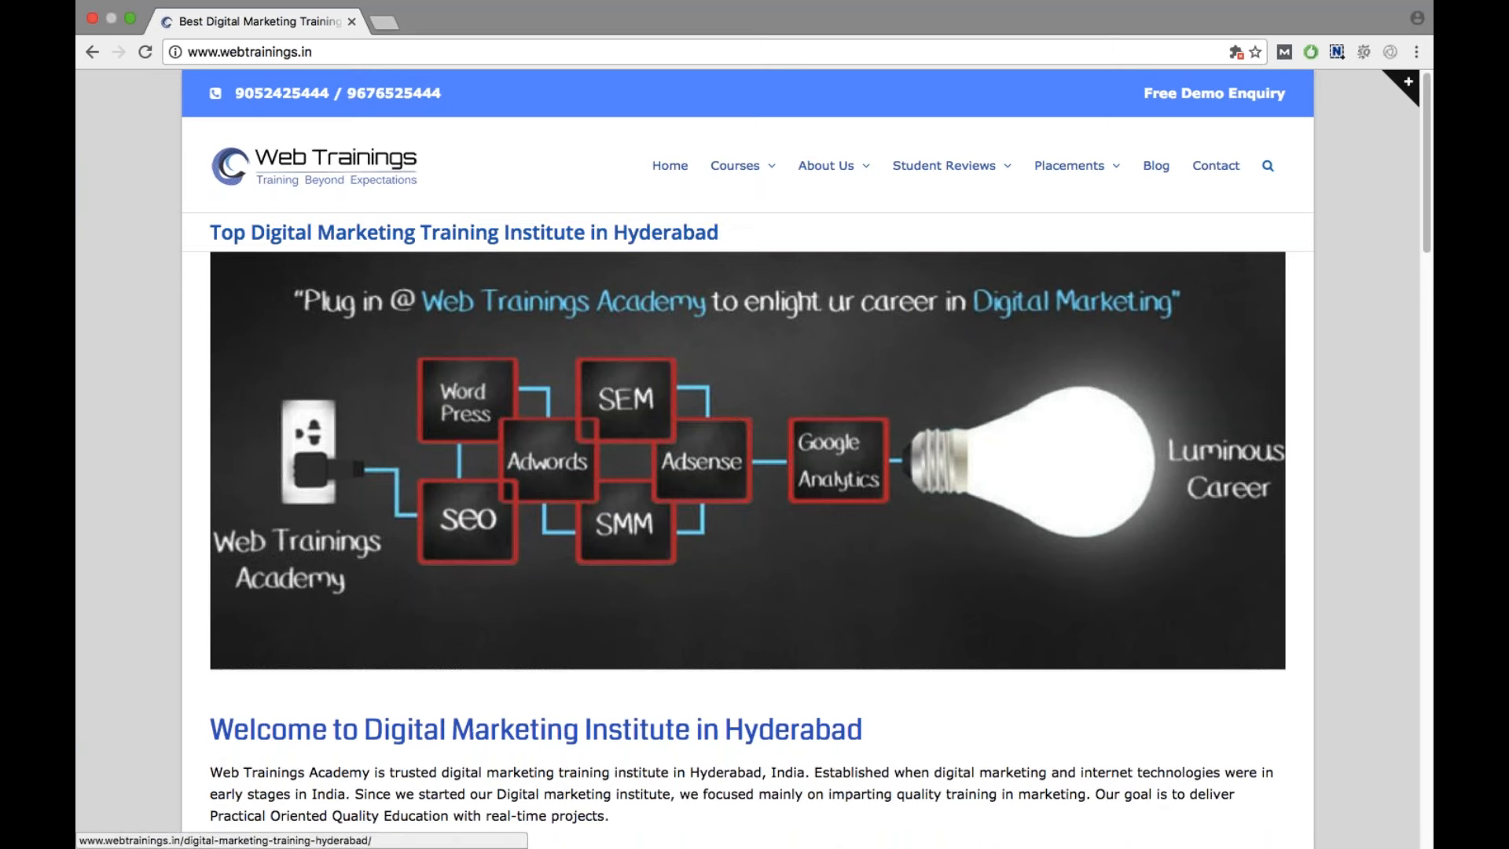
{"action": "mouse_move", "coordinate": [381, 27]}
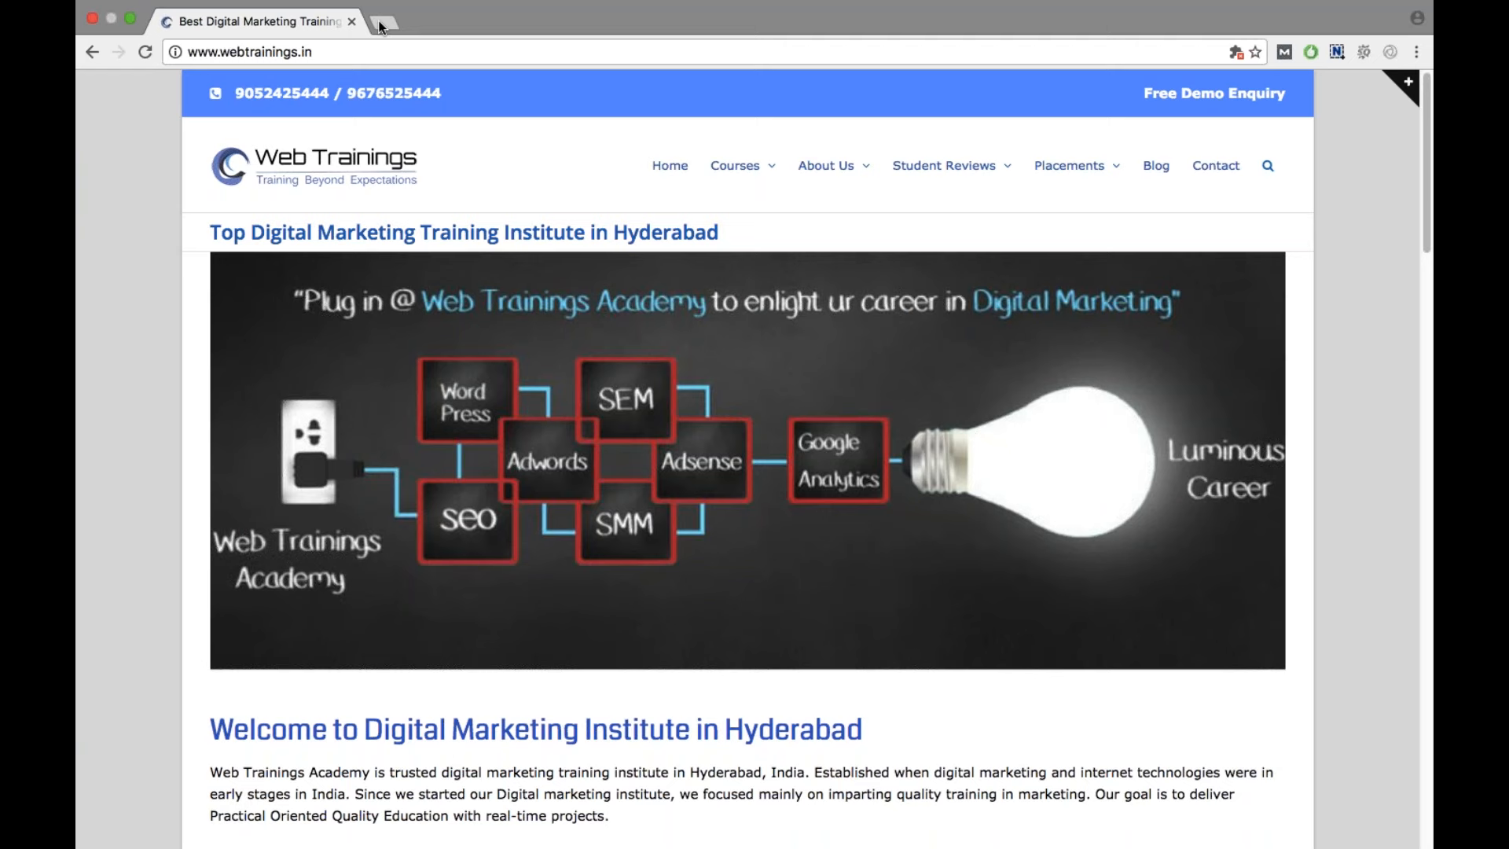
{"action": "mouse_move", "coordinate": [379, 26]}
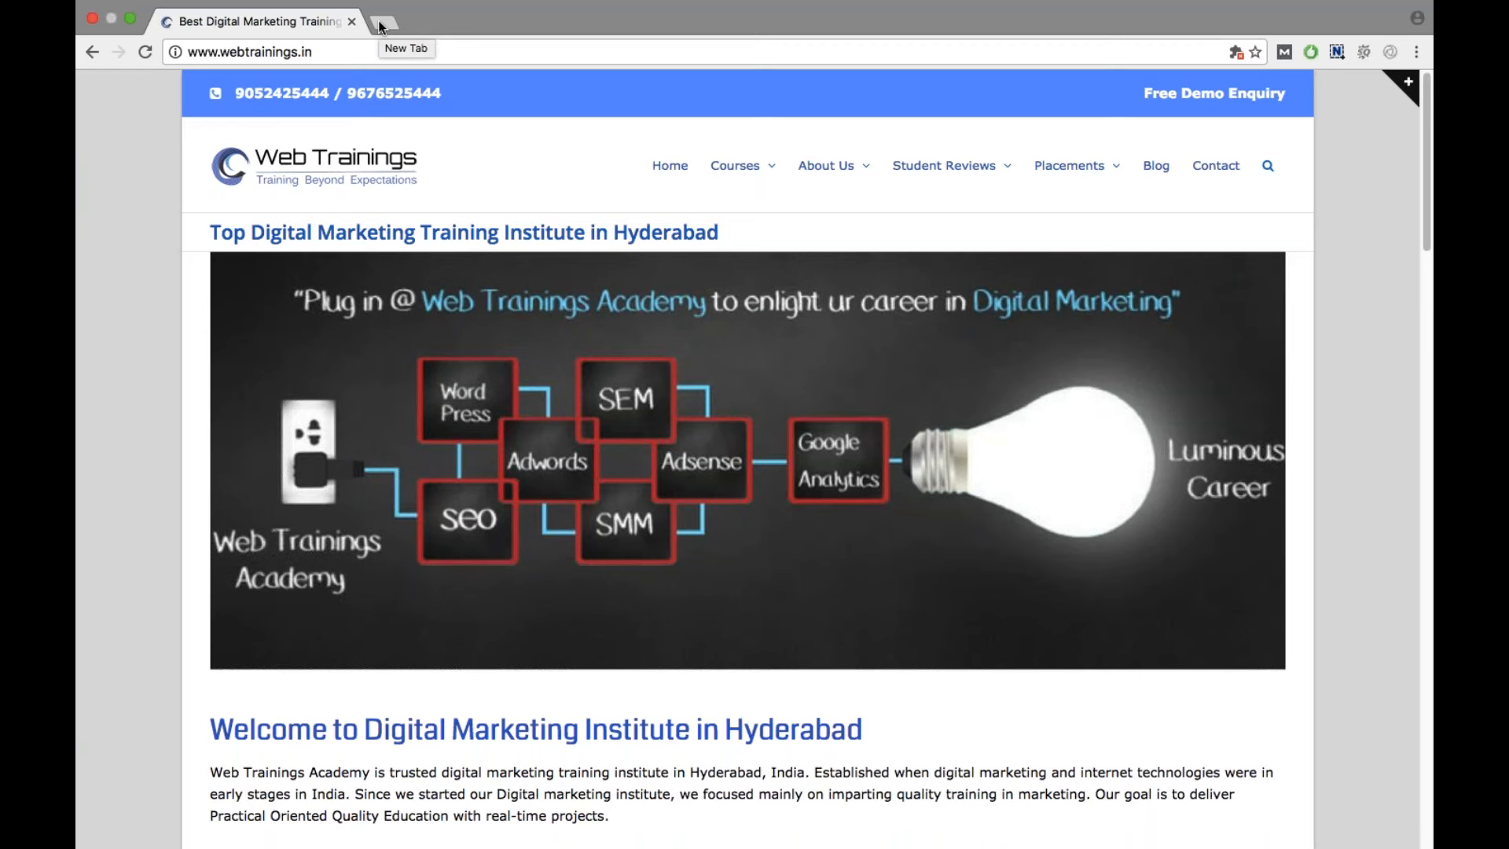
{"action": "mouse_move", "coordinate": [380, 27]}
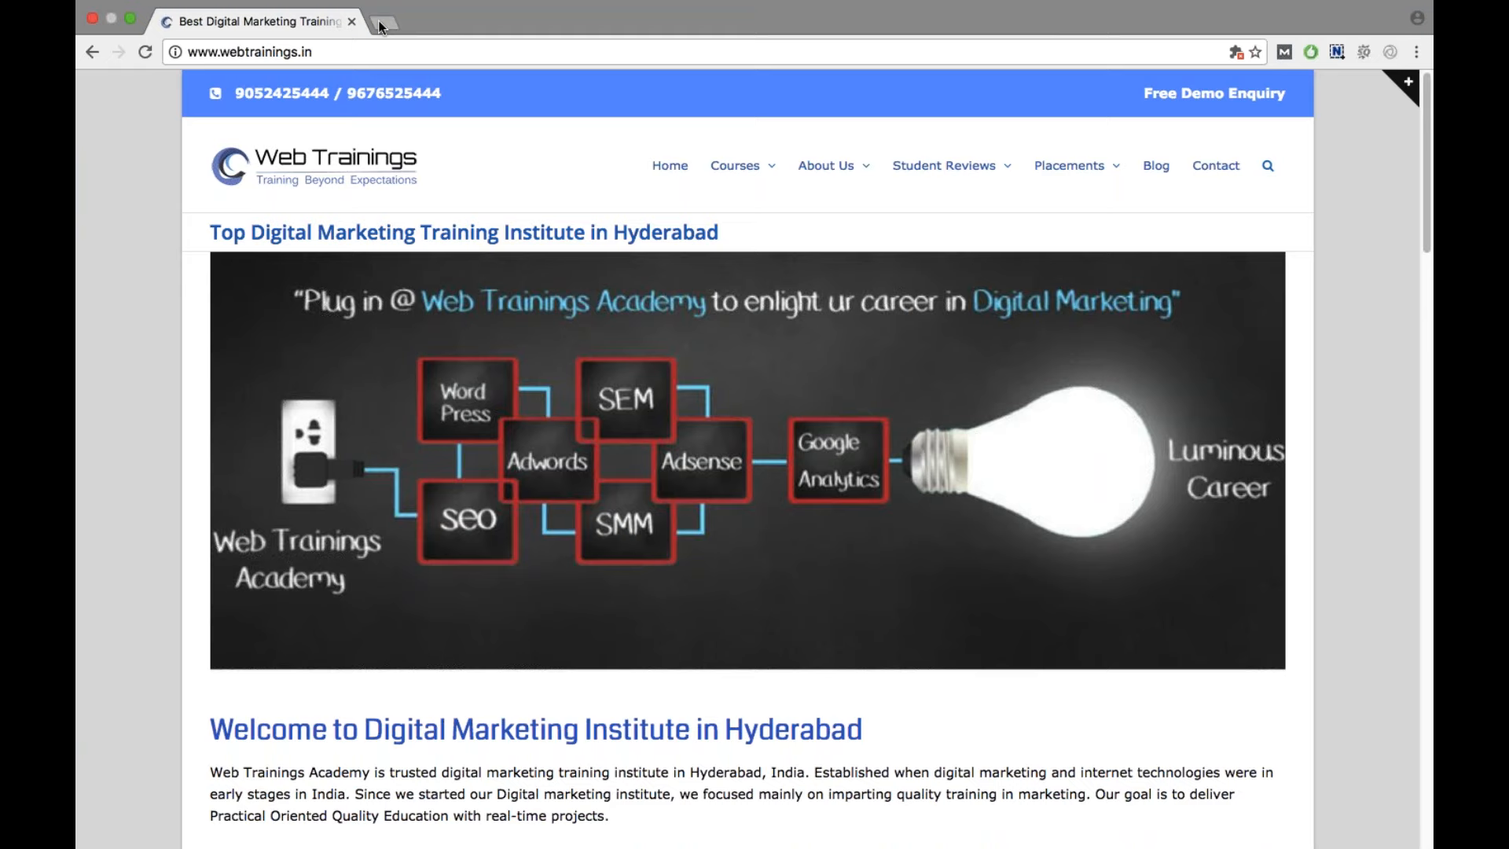
{"action": "left_click", "coordinate": [379, 20]}
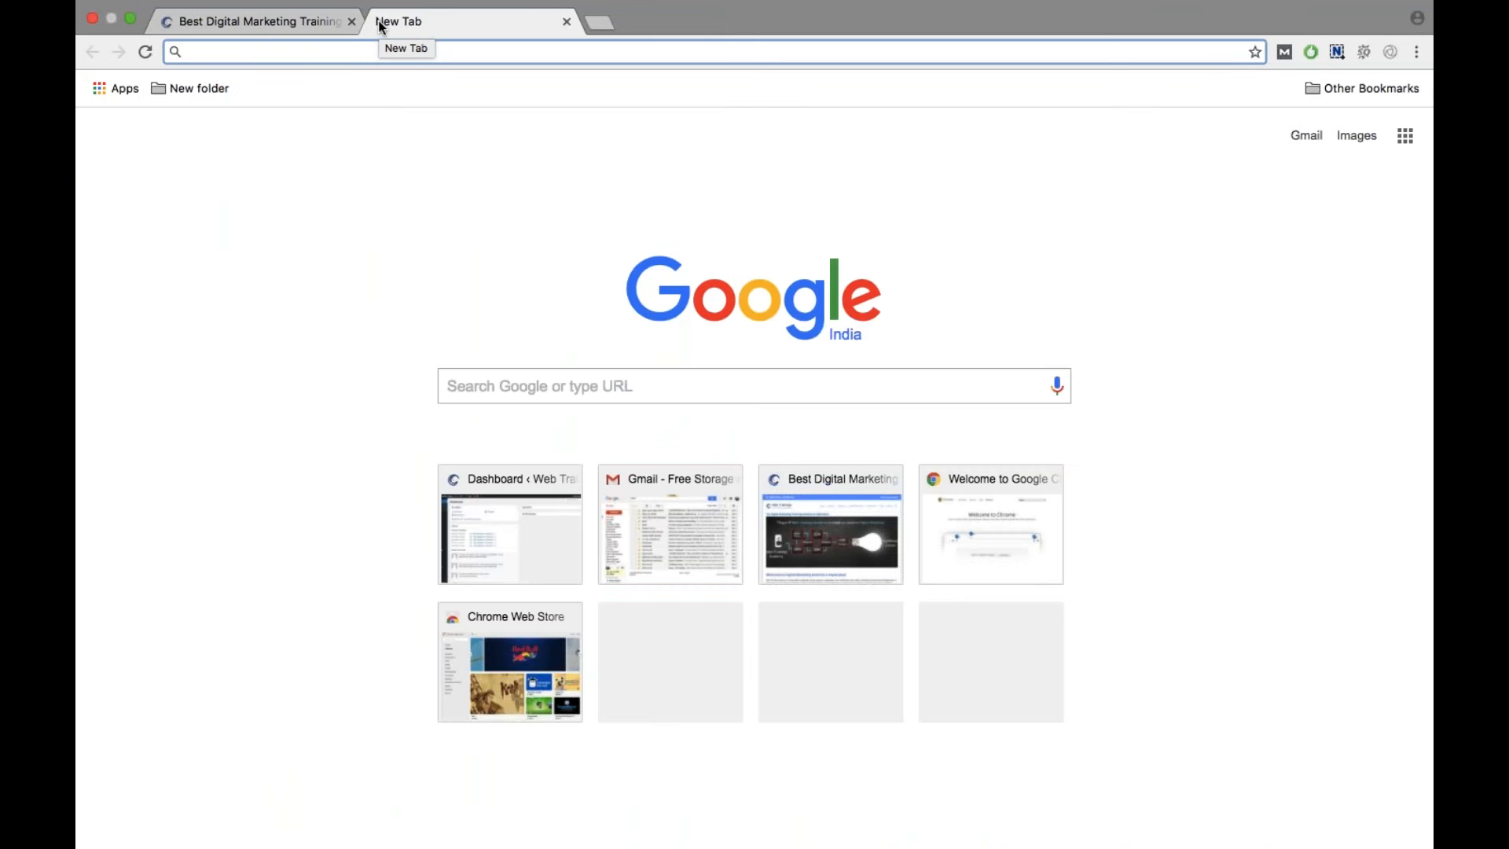
{"action": "left_click", "coordinate": [269, 50]}
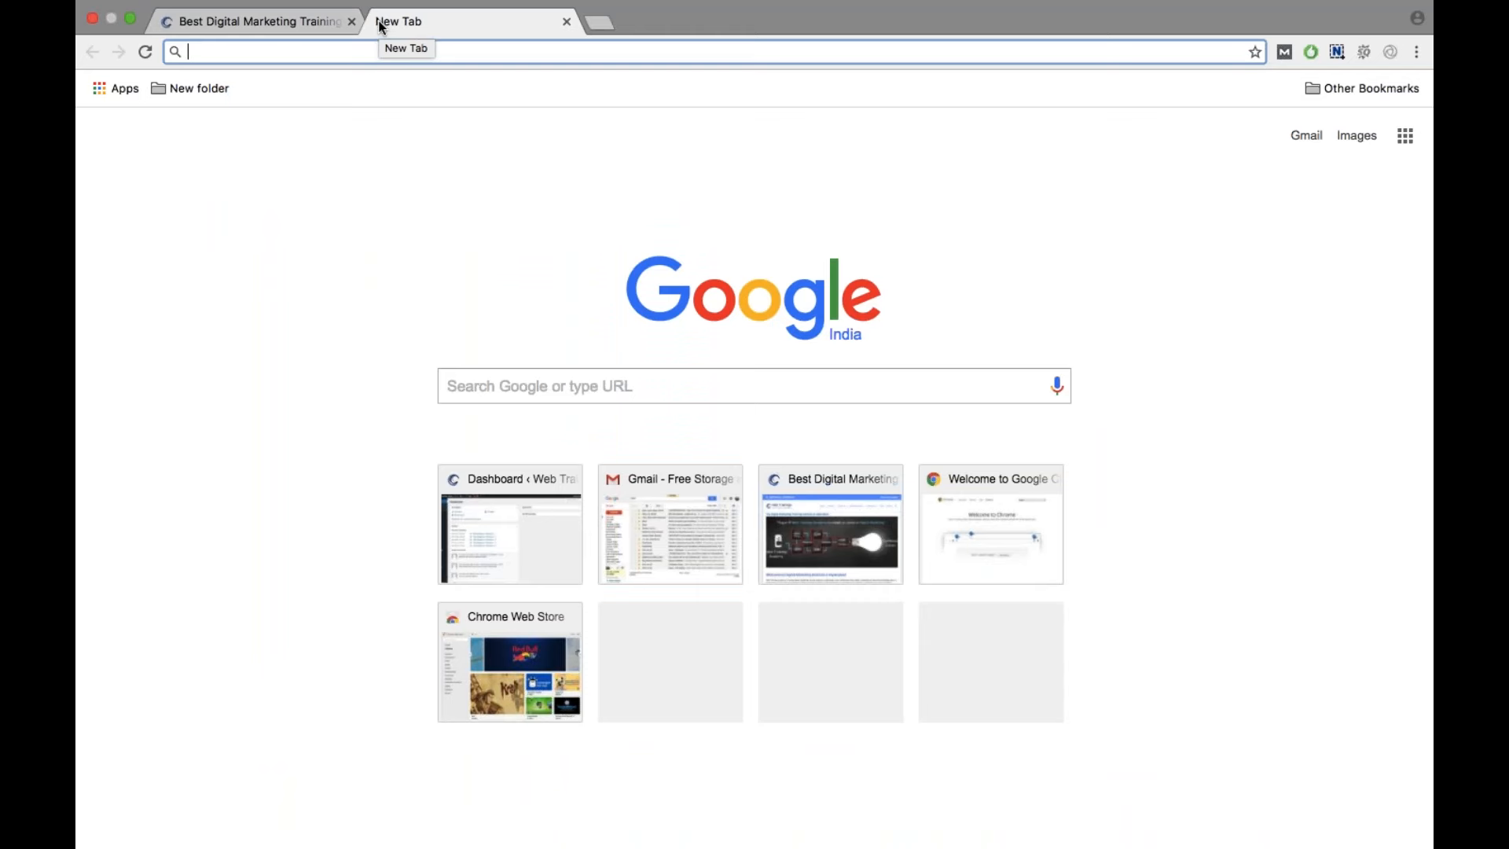
{"action": "type", "text": "www."}
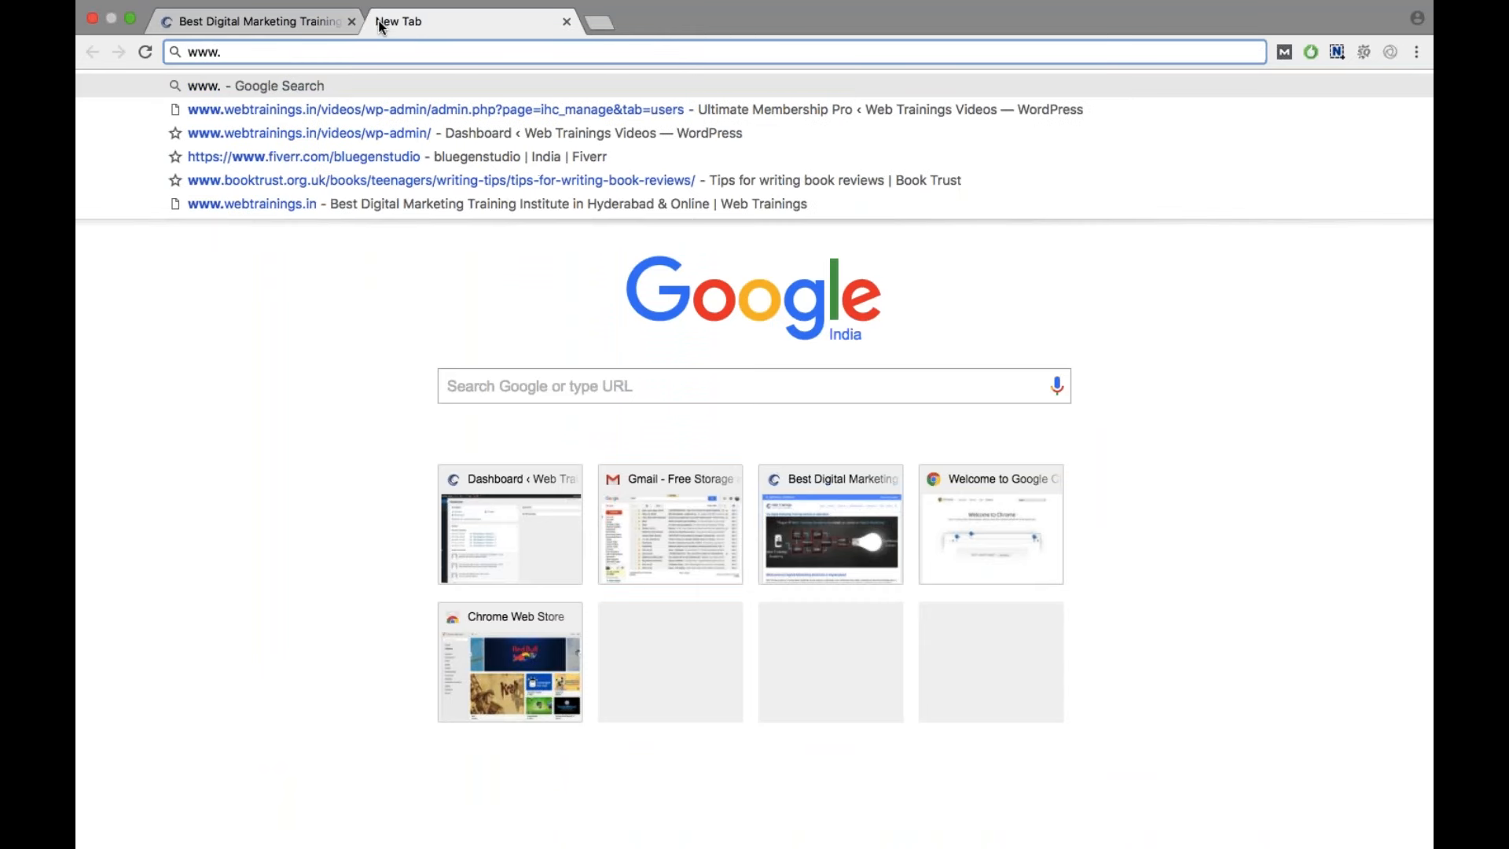
{"action": "type", "text": "g"}
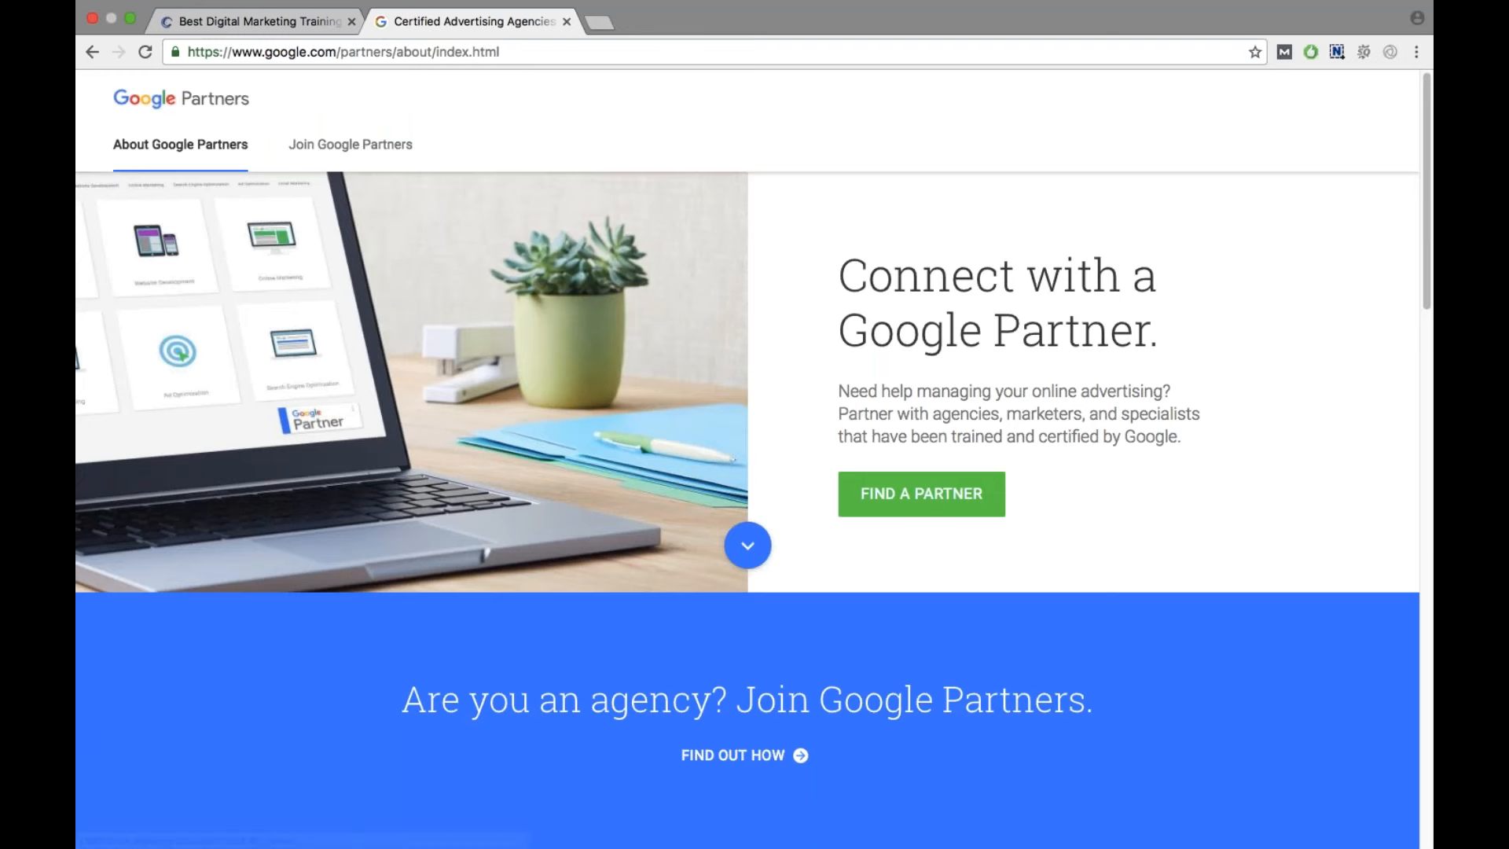
{"action": "mouse_move", "coordinate": [351, 144]}
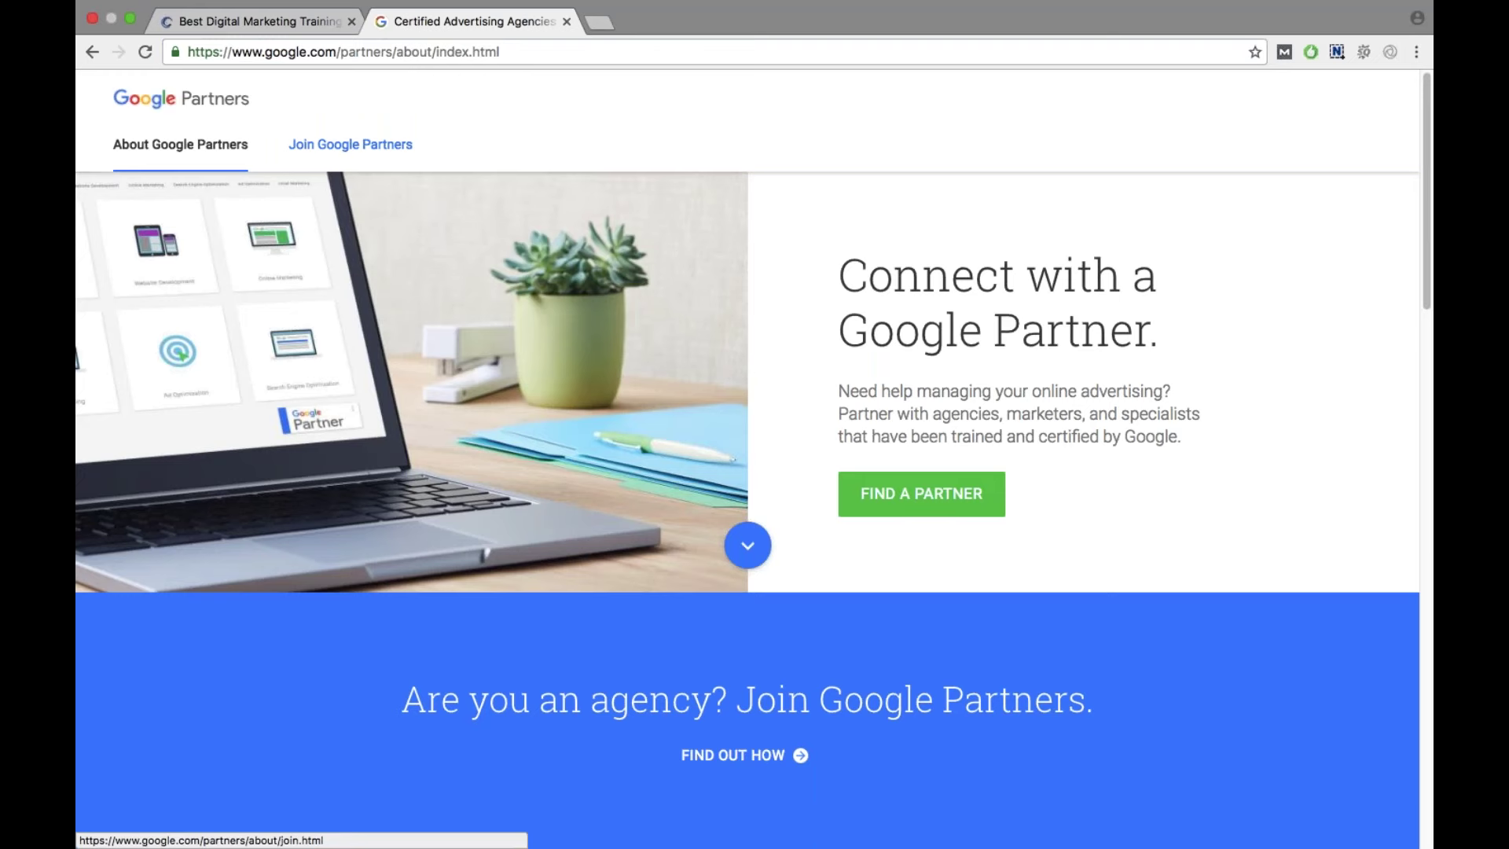
{"action": "mouse_move", "coordinate": [337, 151]}
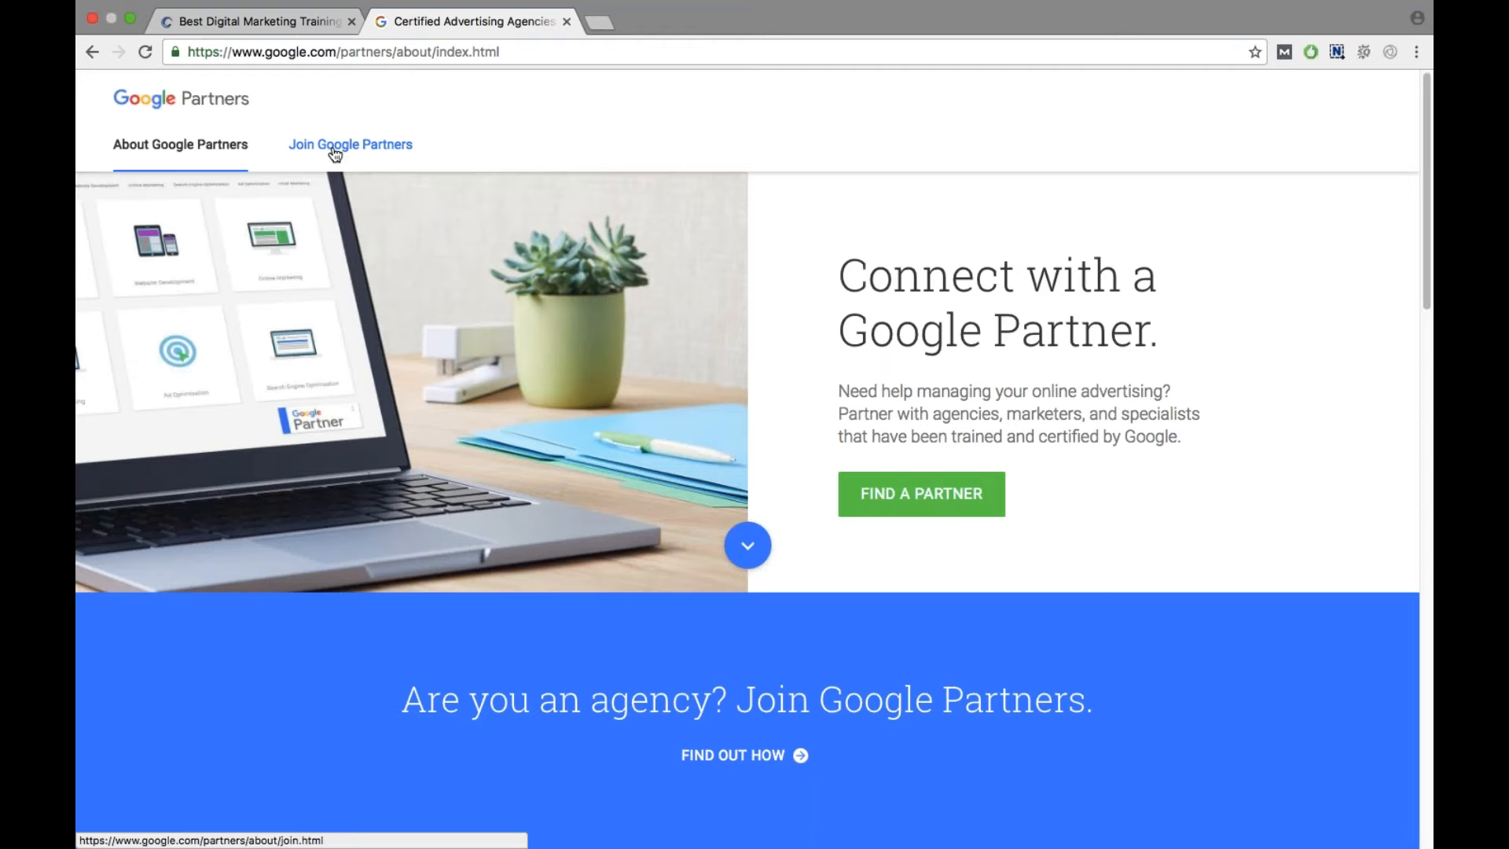
Go to the Join Google Partners page and choose JOIN NOW to reach sign-in.
{"action": "left_click", "coordinate": [349, 144]}
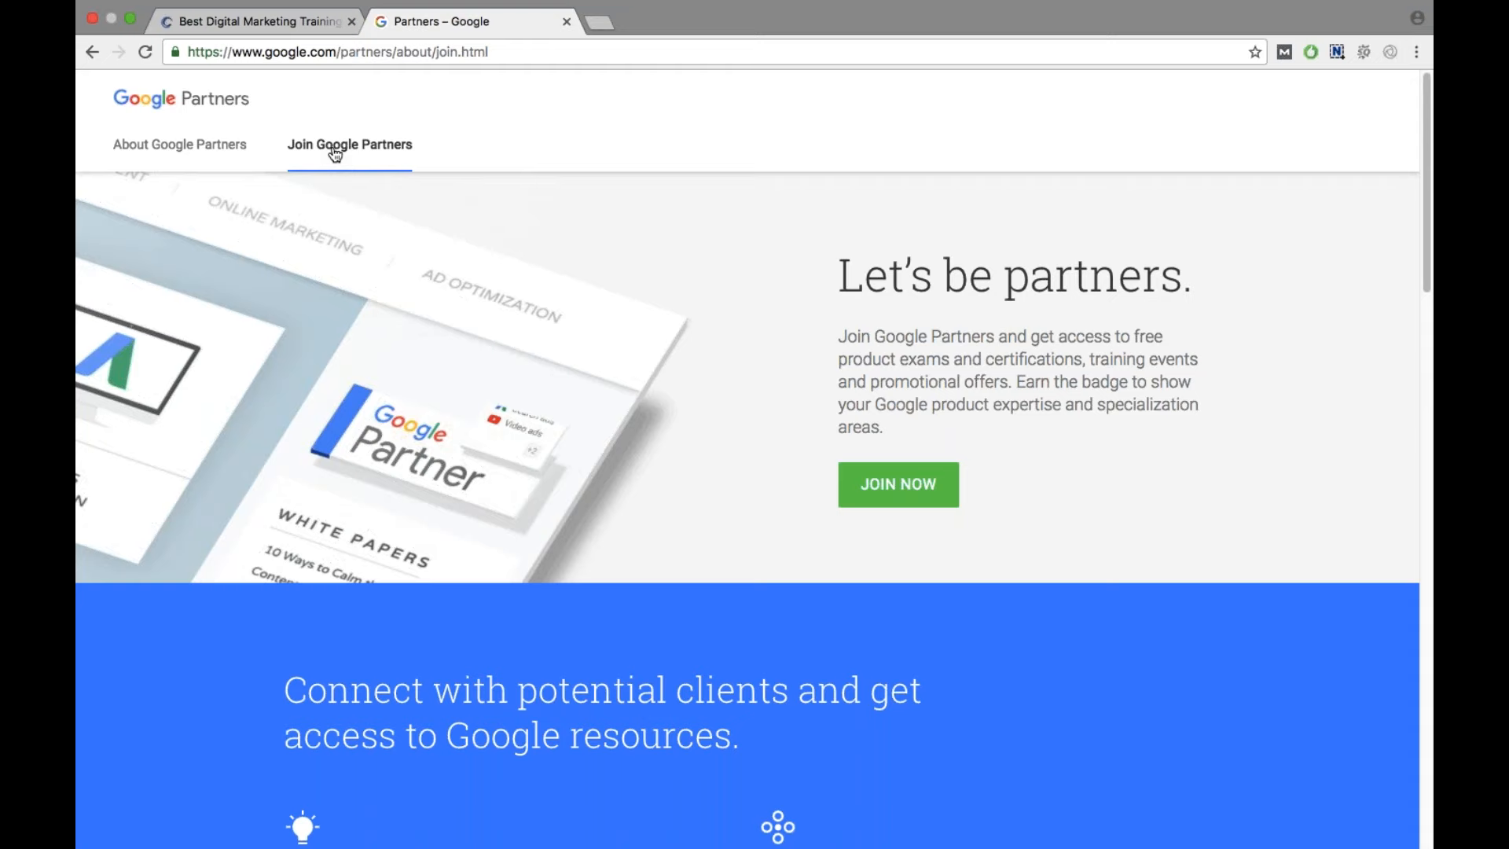
{"action": "left_click", "coordinate": [898, 484]}
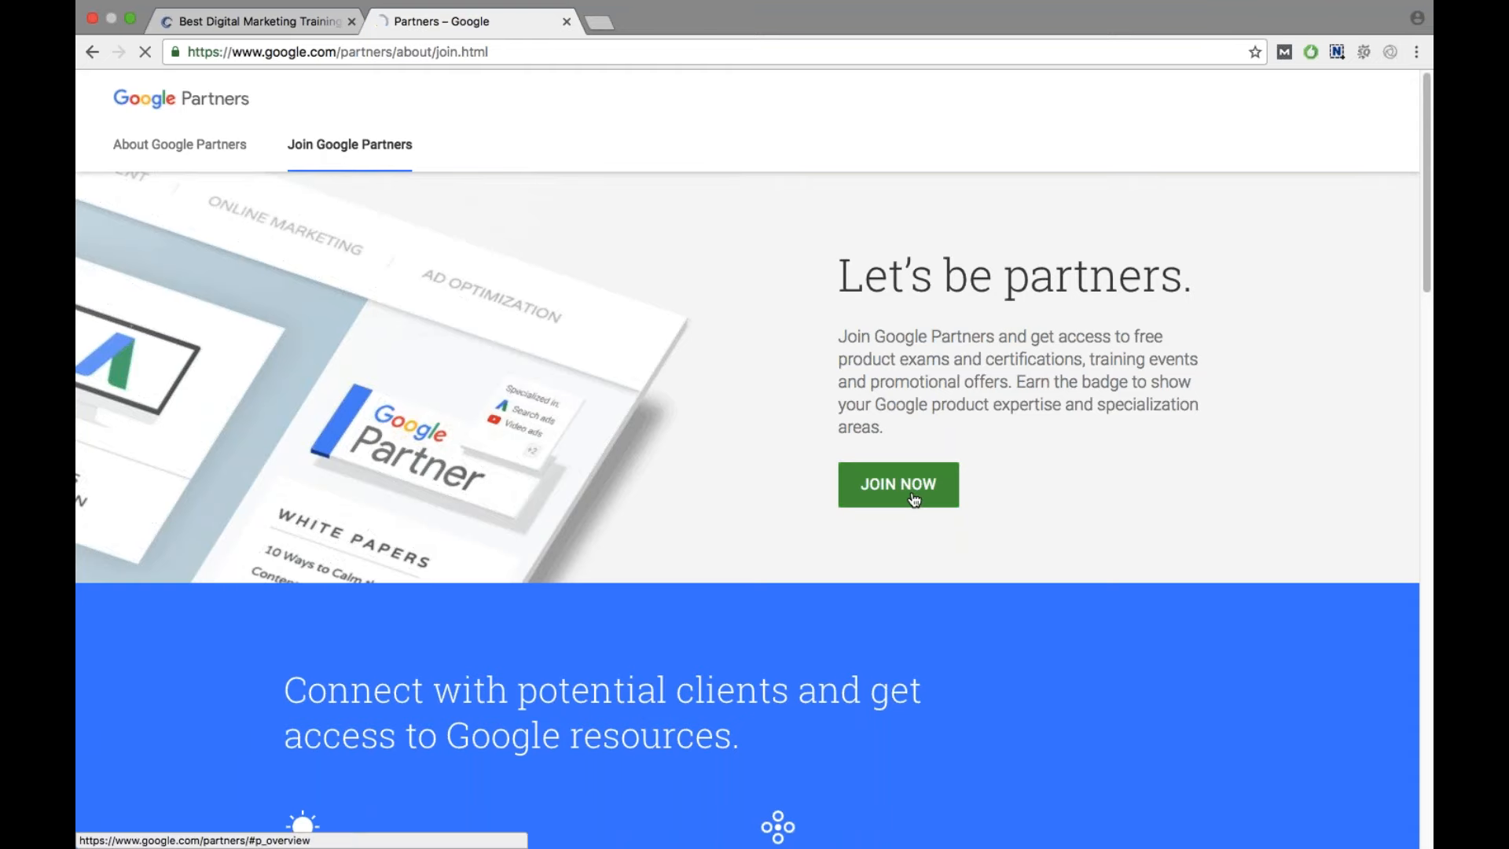
{"action": "left_click", "coordinate": [898, 484]}
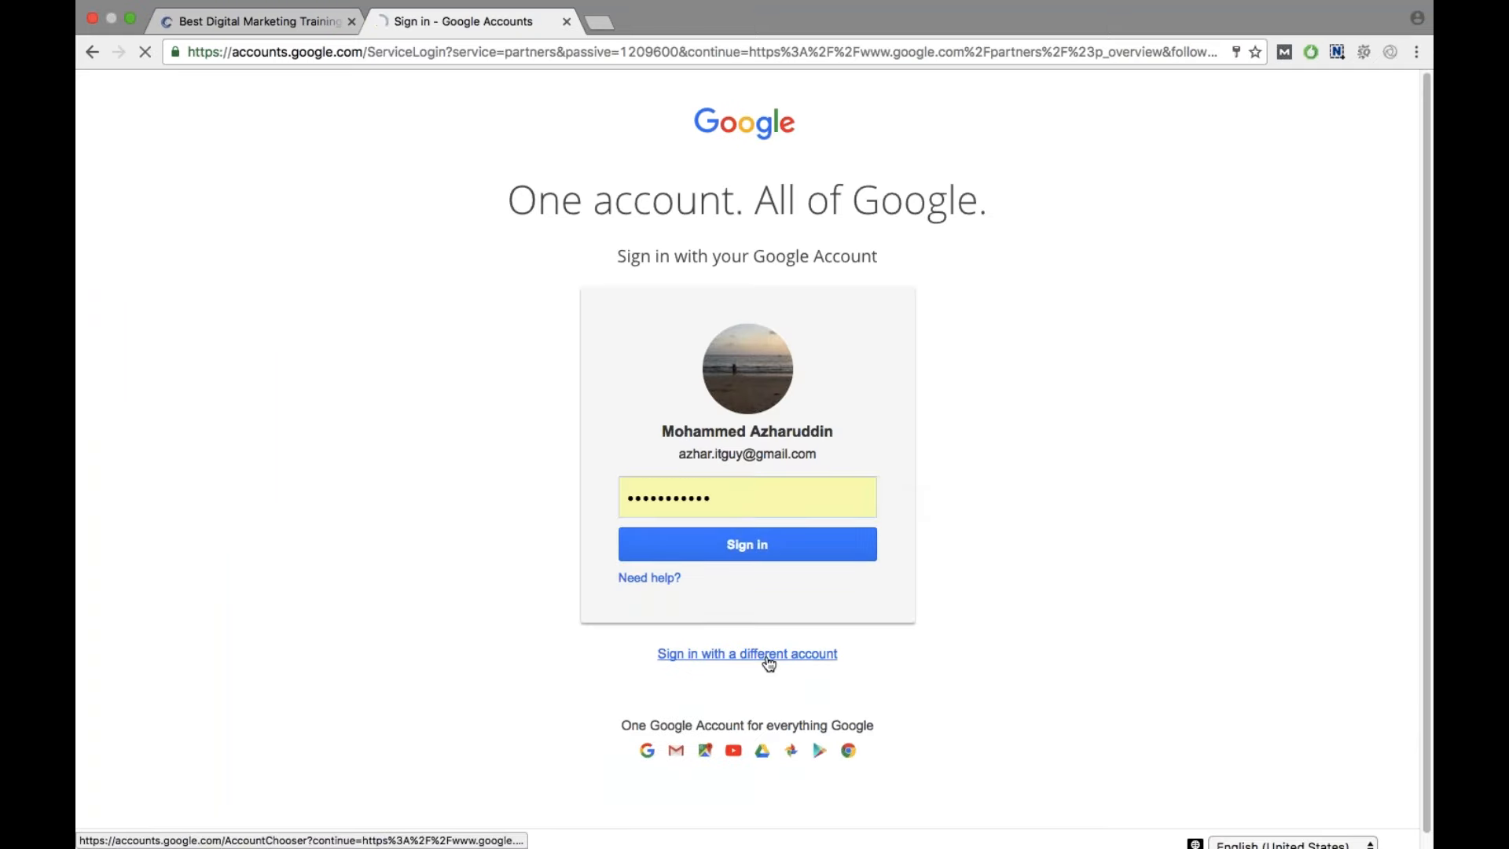
{"action": "left_click", "coordinate": [746, 654]}
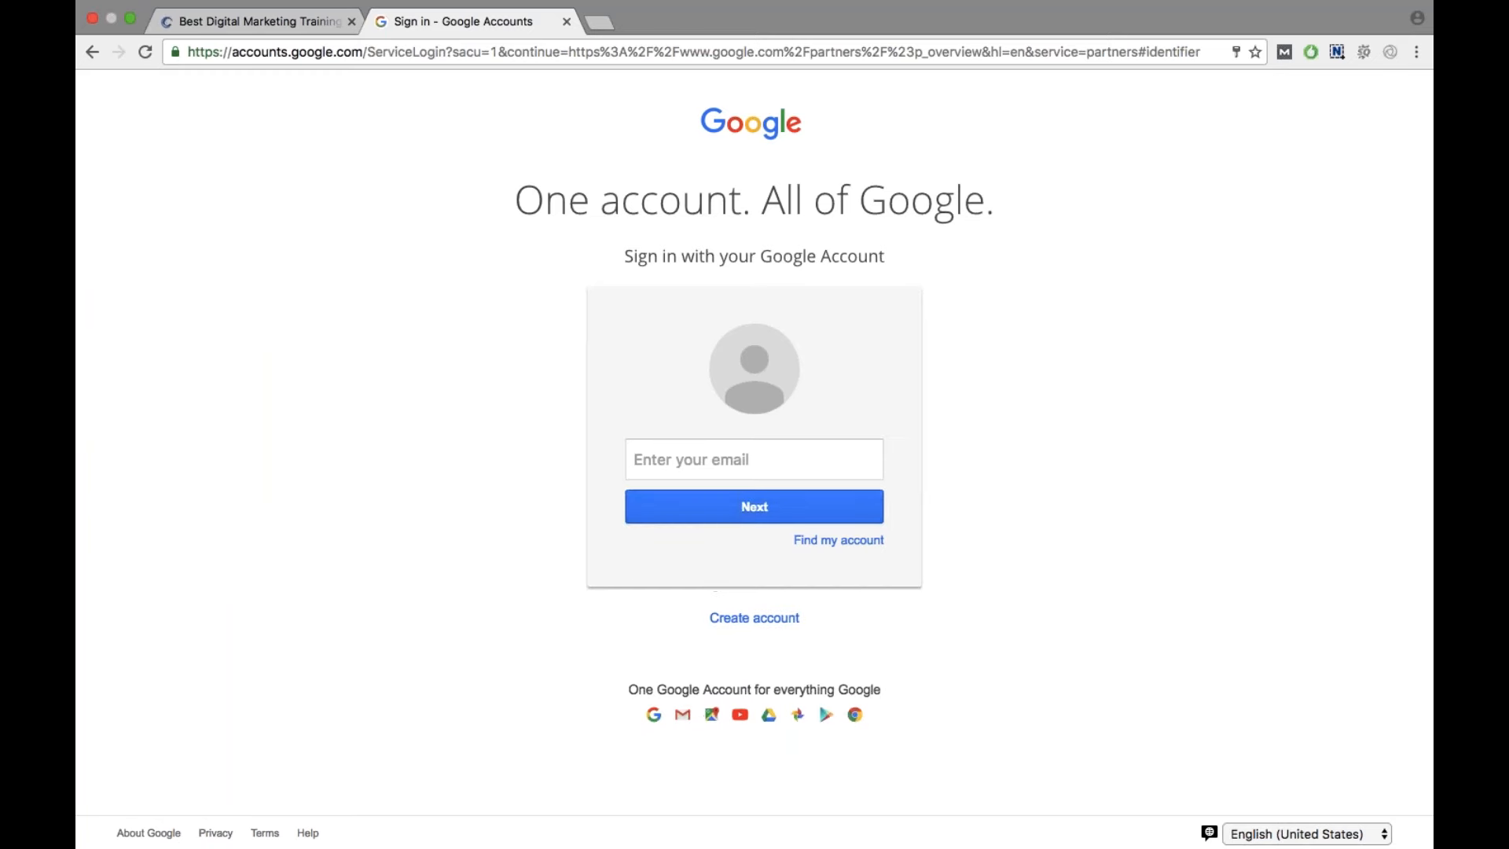
{"action": "left_click", "coordinate": [753, 460]}
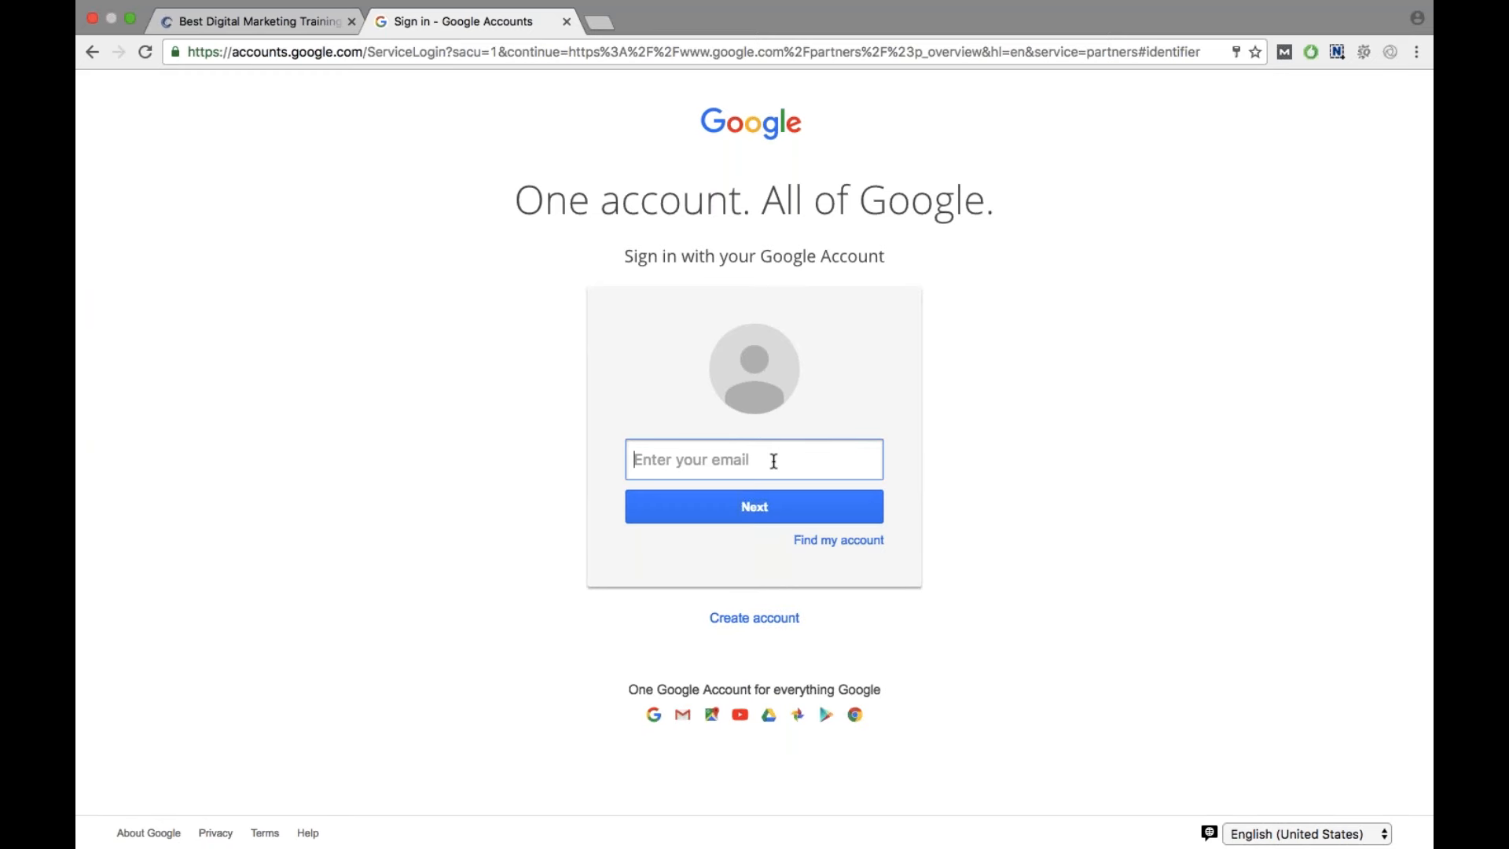
{"action": "type", "text": "webtrainings10"}
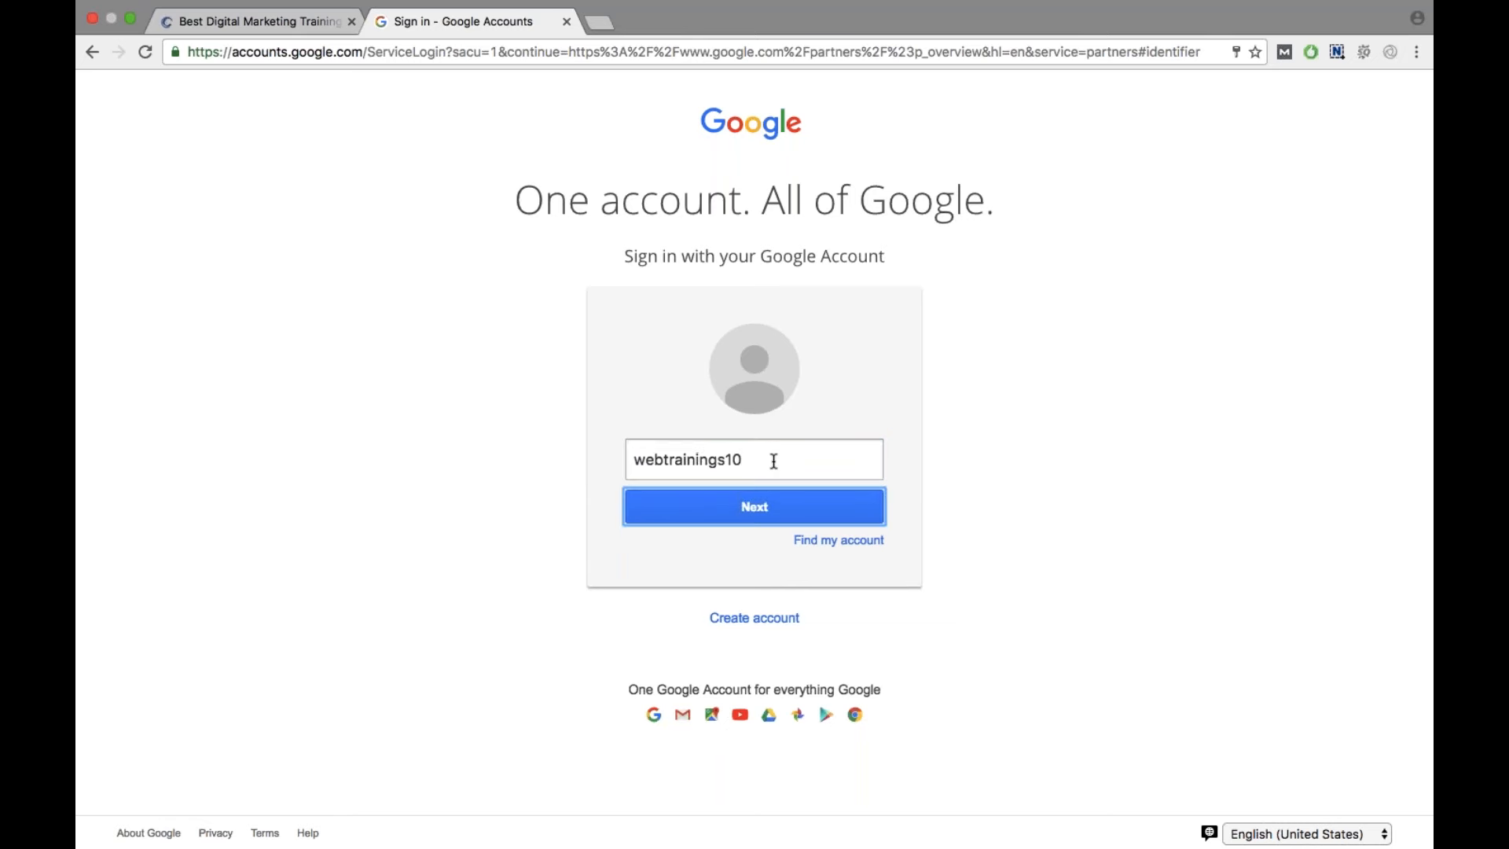
{"action": "type", "text": "/"}
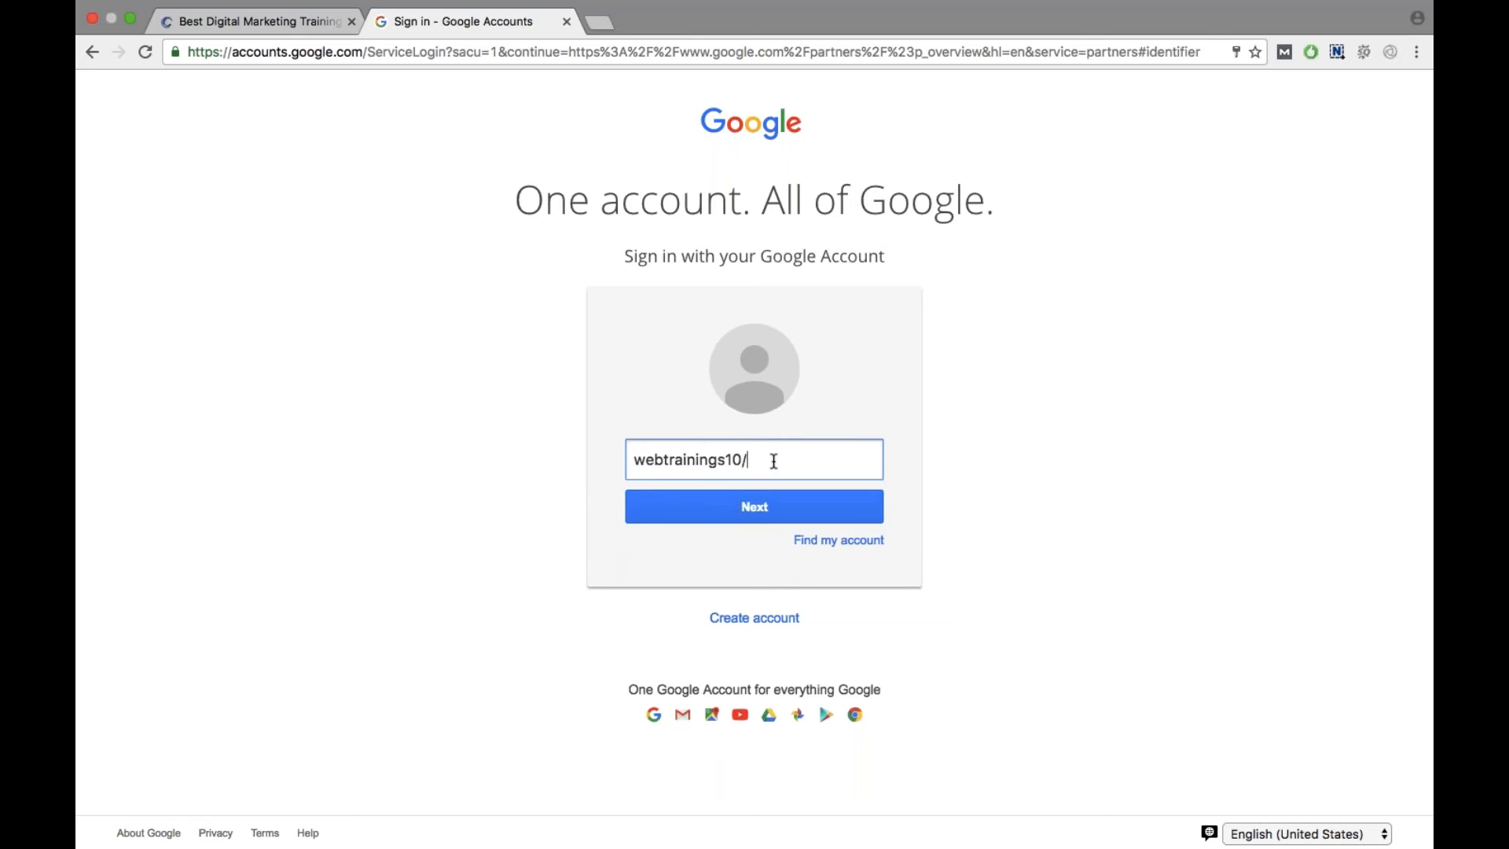
{"action": "key", "text": "Backspace"}
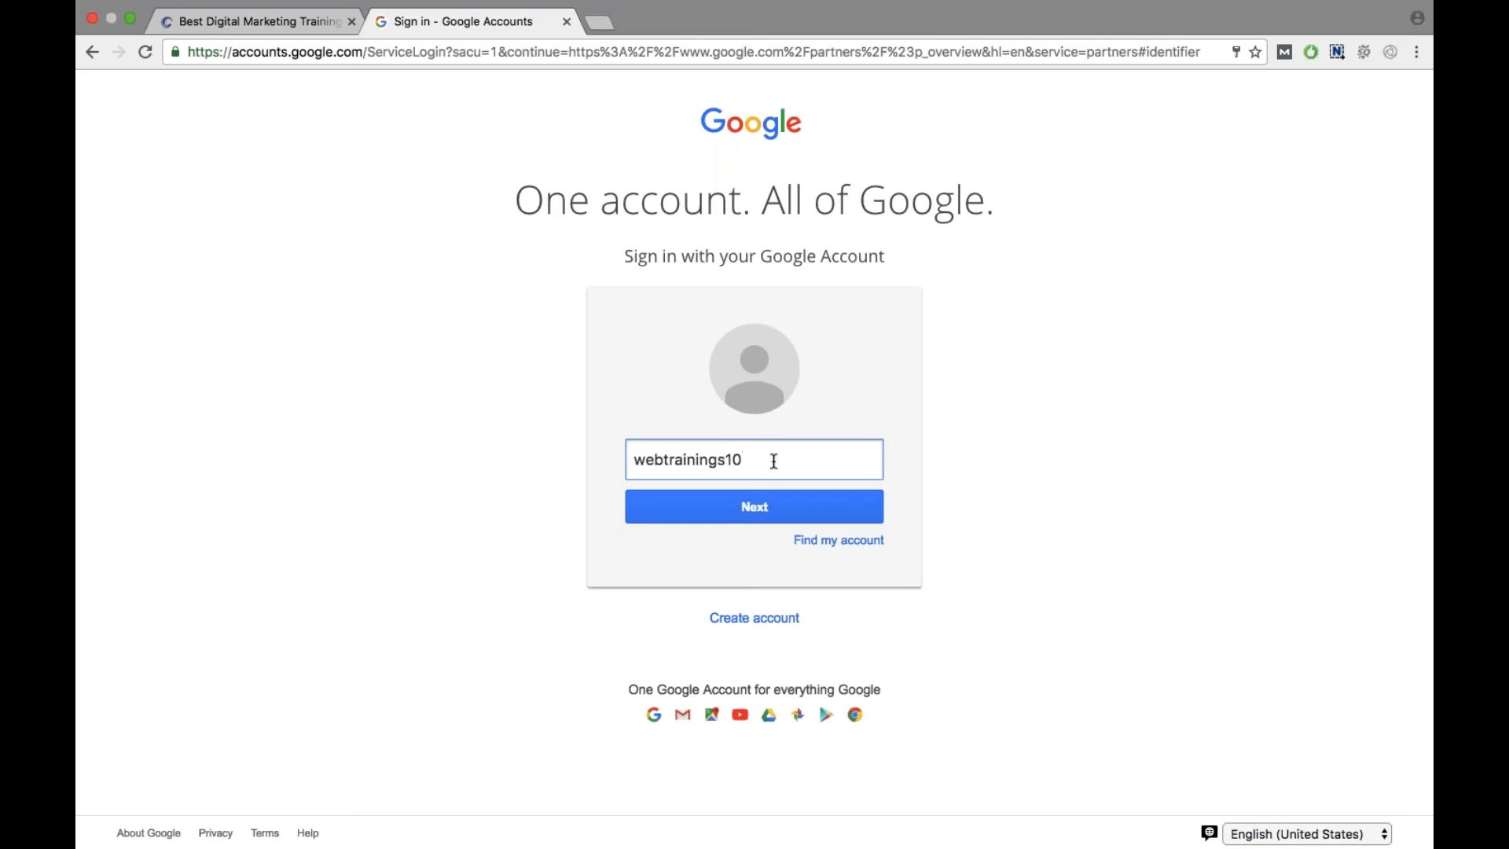
{"action": "type", "text": "@gmail.com"}
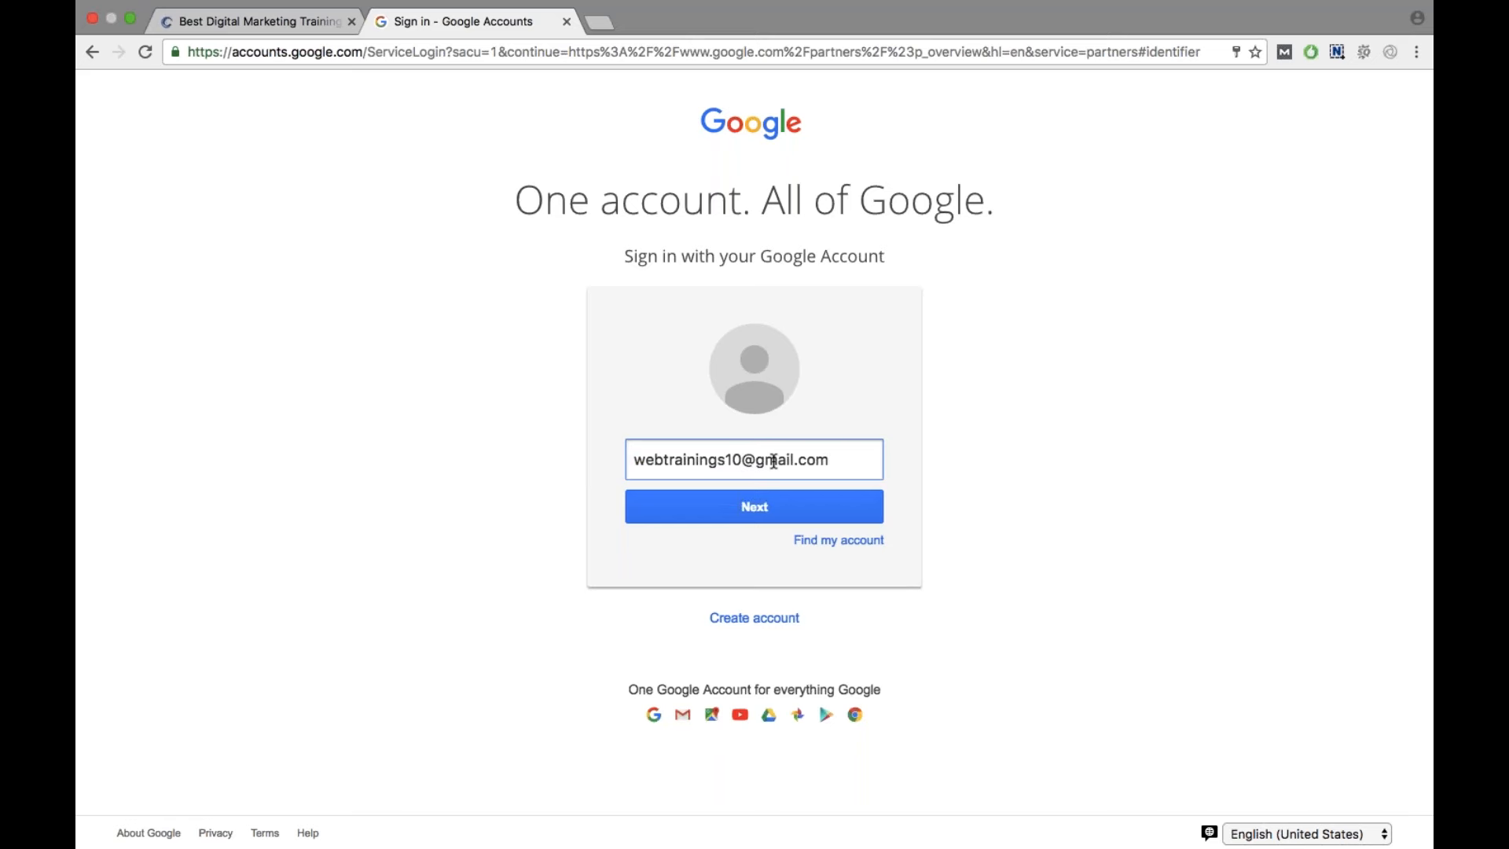
{"action": "left_click", "coordinate": [753, 506]}
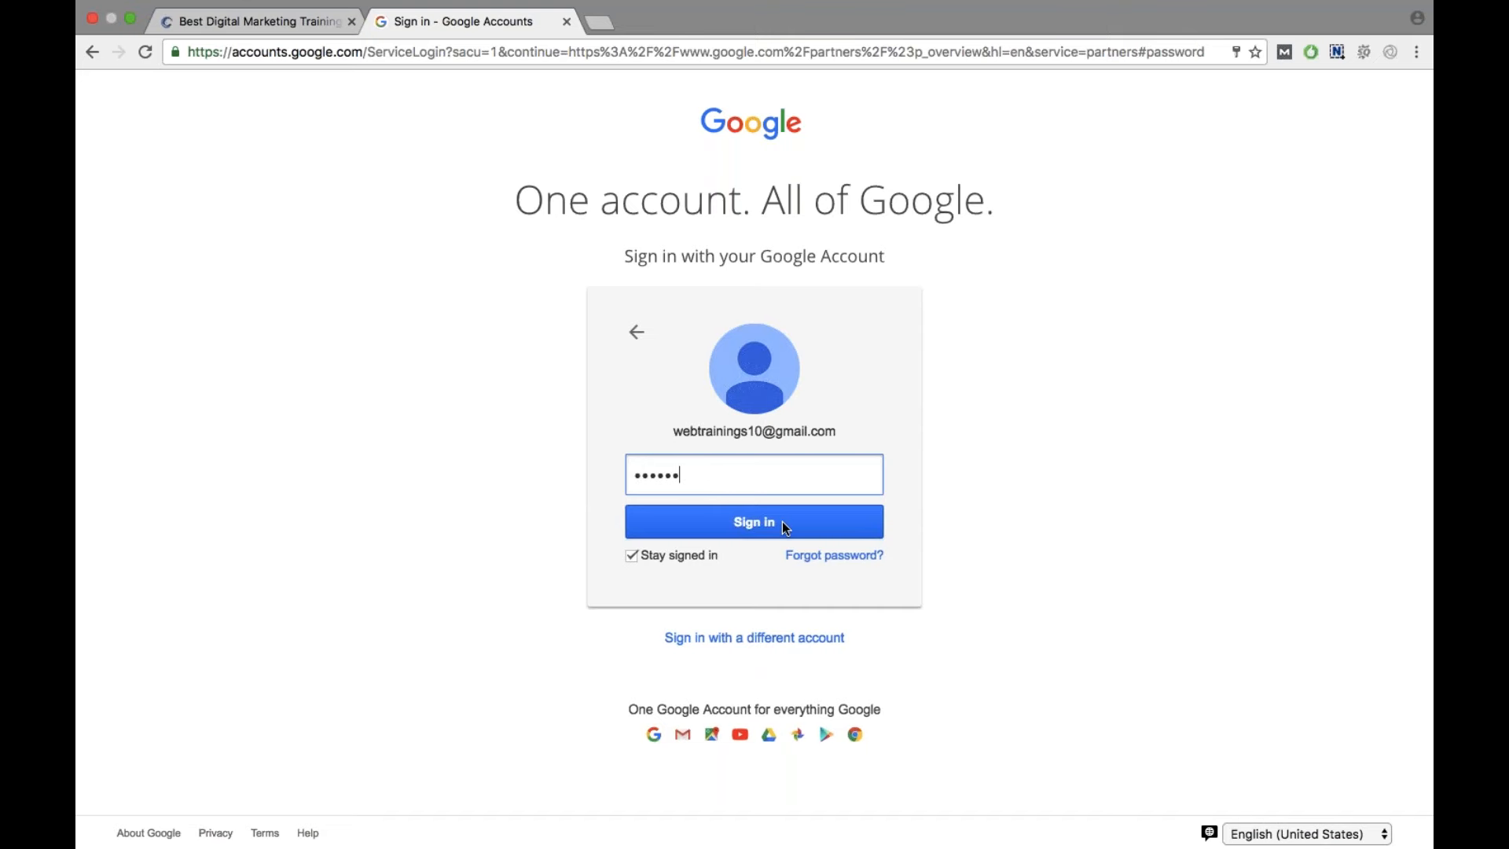
Submit the password to sign in and skip adding recovery options with Done.
{"action": "left_click", "coordinate": [753, 522]}
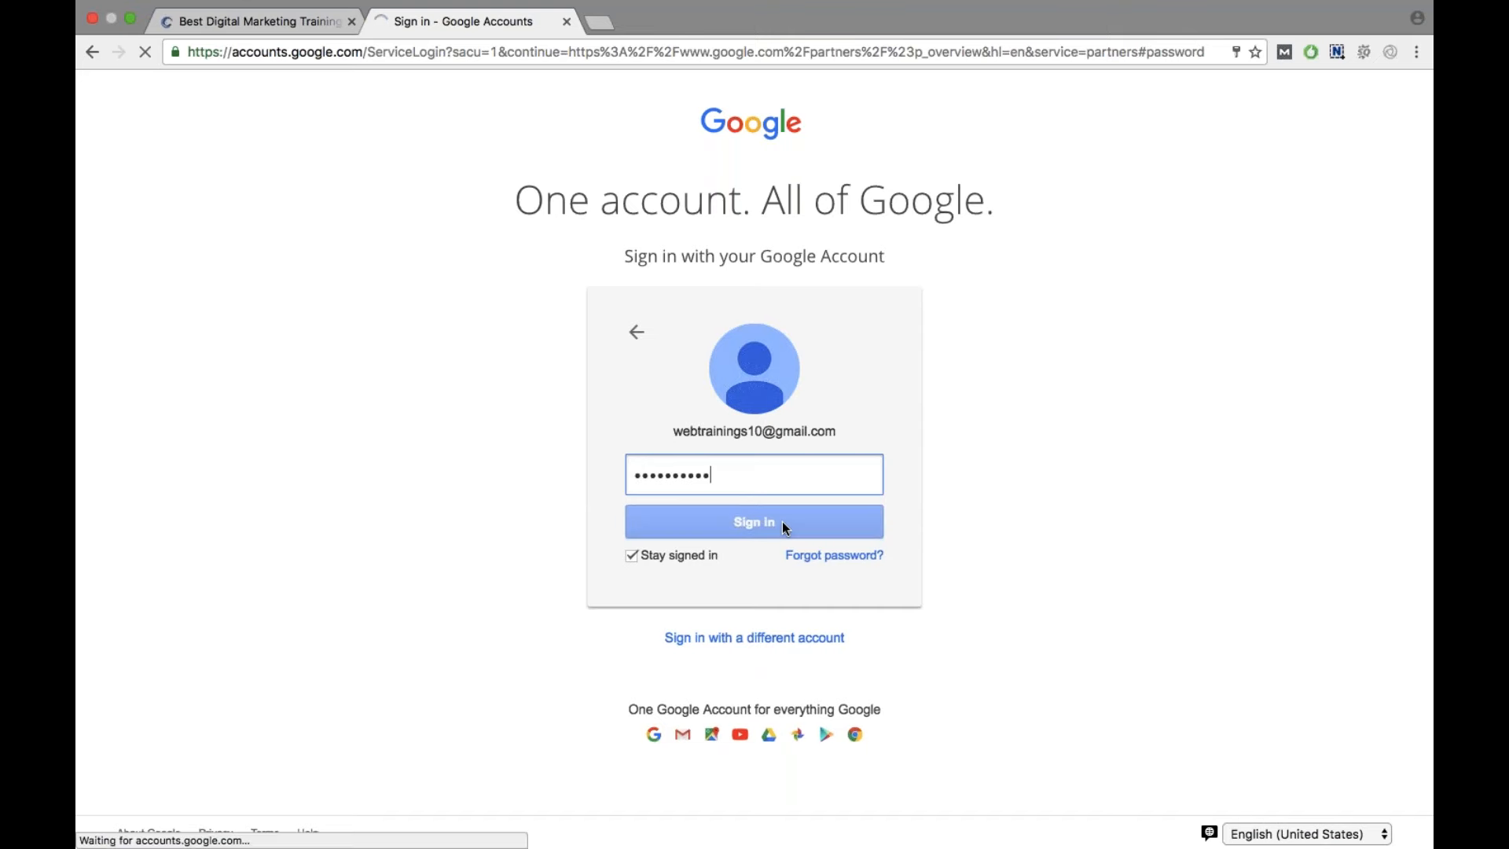
{"action": "left_click", "coordinate": [753, 520]}
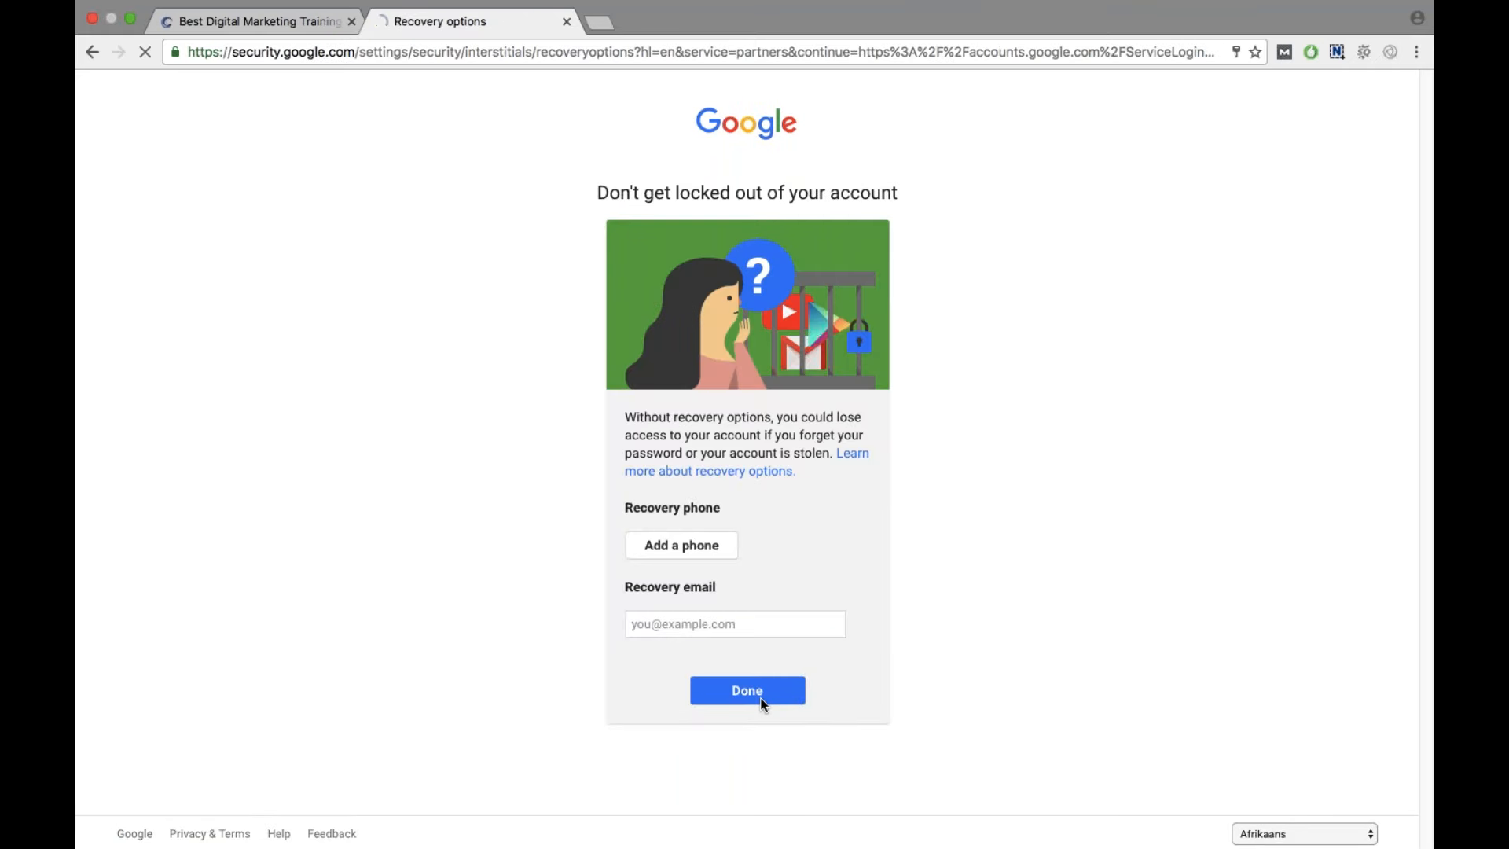
{"action": "left_click", "coordinate": [747, 690]}
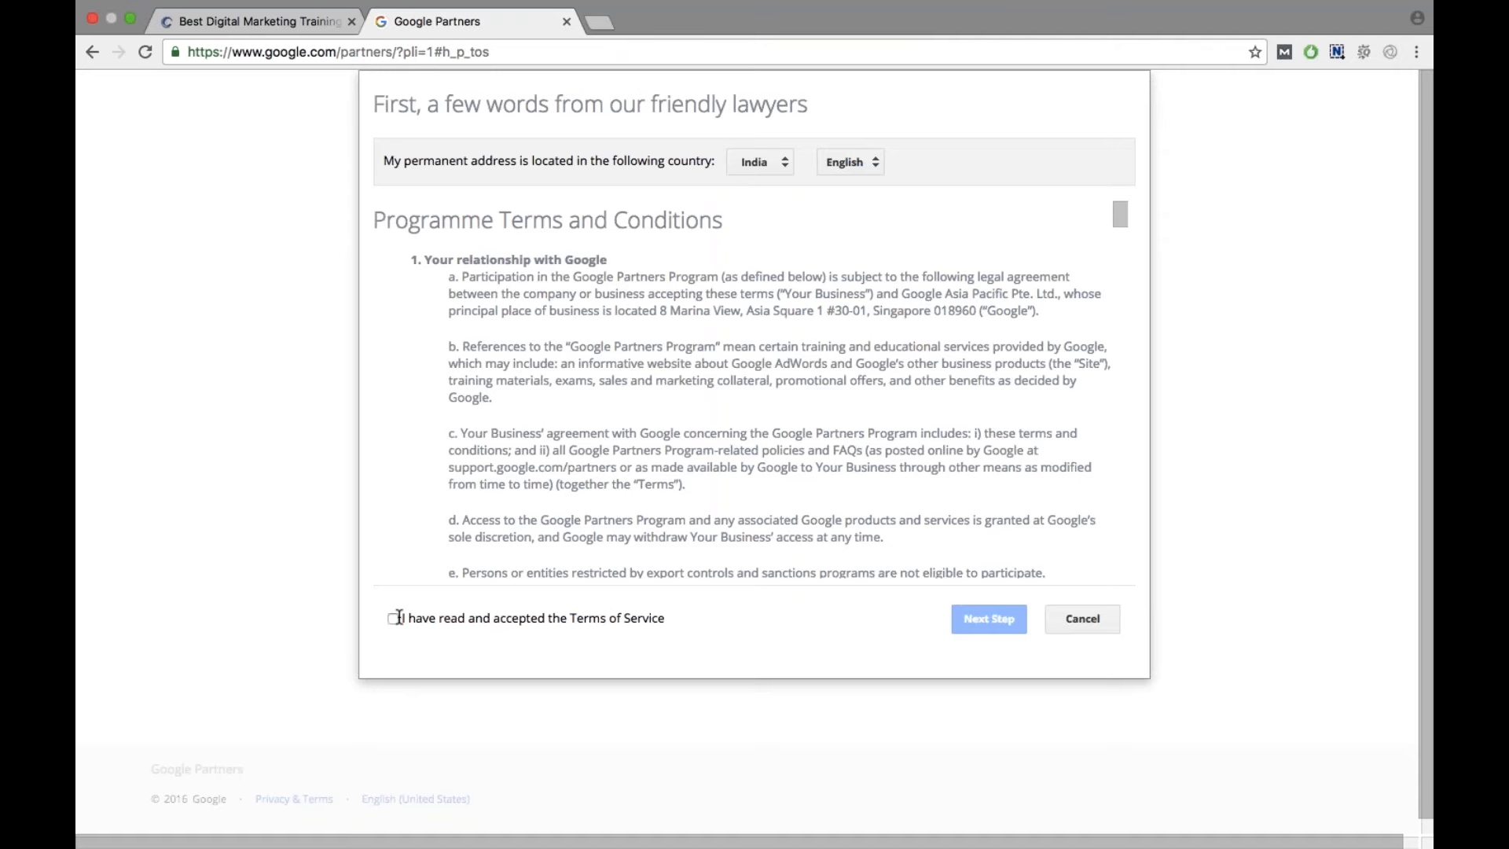
Accept the Partners Terms of Service and continue to the sign-up form.
{"action": "left_click", "coordinate": [393, 618]}
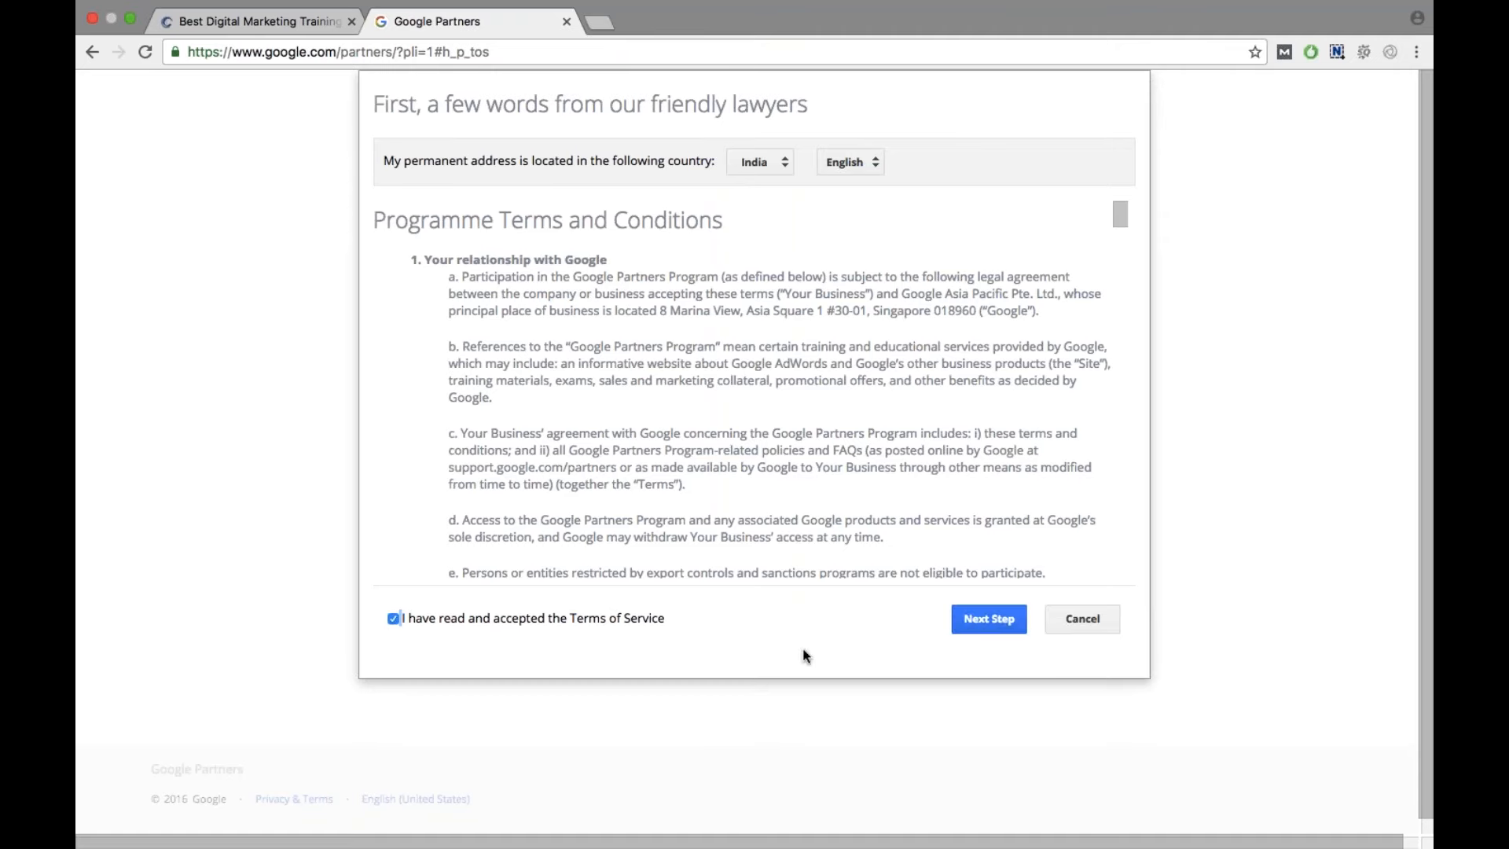
{"action": "left_click", "coordinate": [987, 620]}
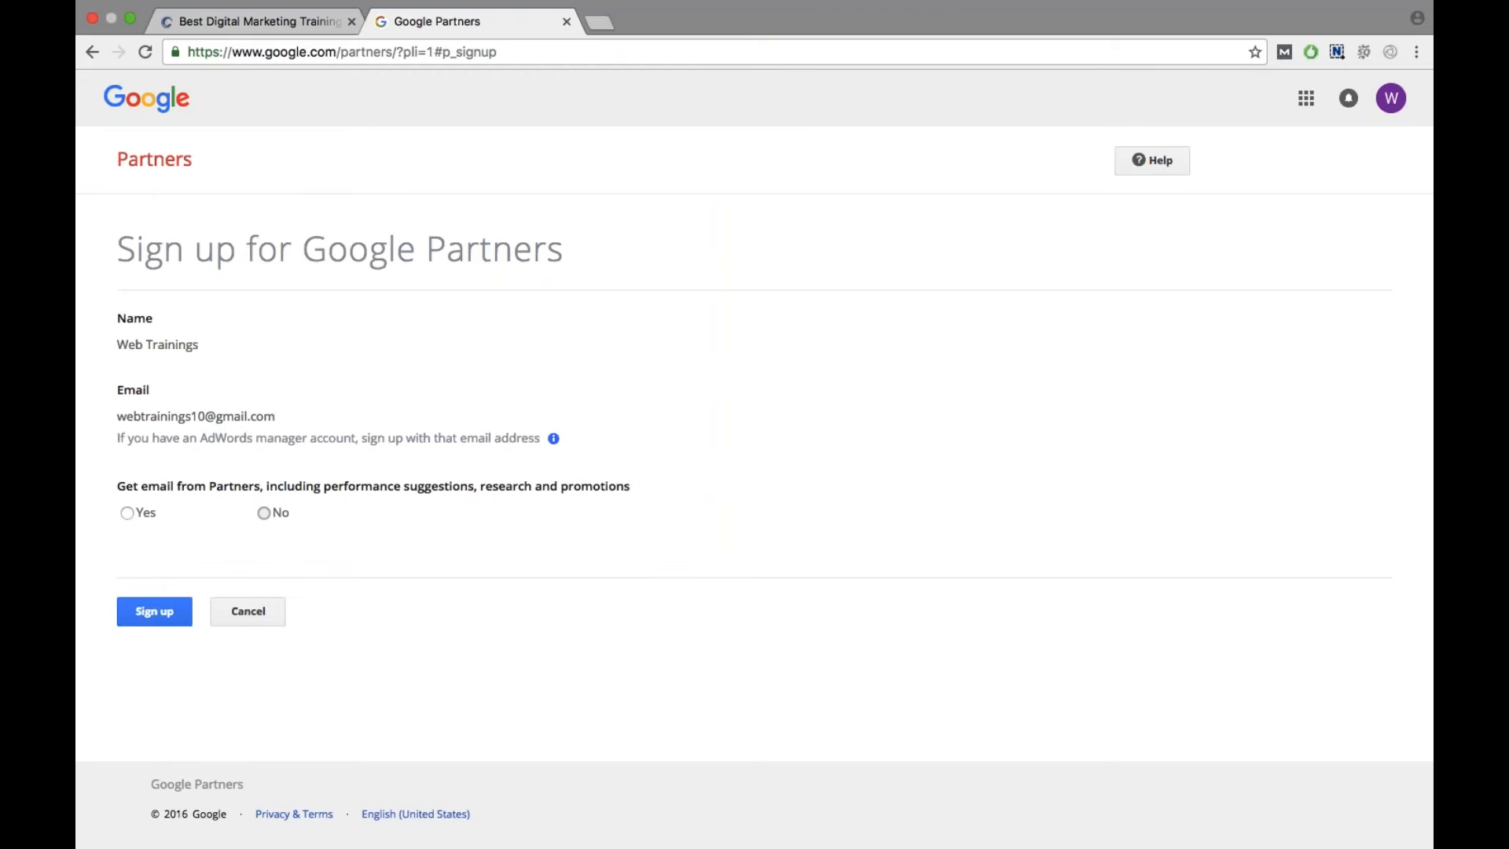
Decline promotional emails, submit the sign-up and dismiss the welcome tour.
{"action": "left_click", "coordinate": [264, 512]}
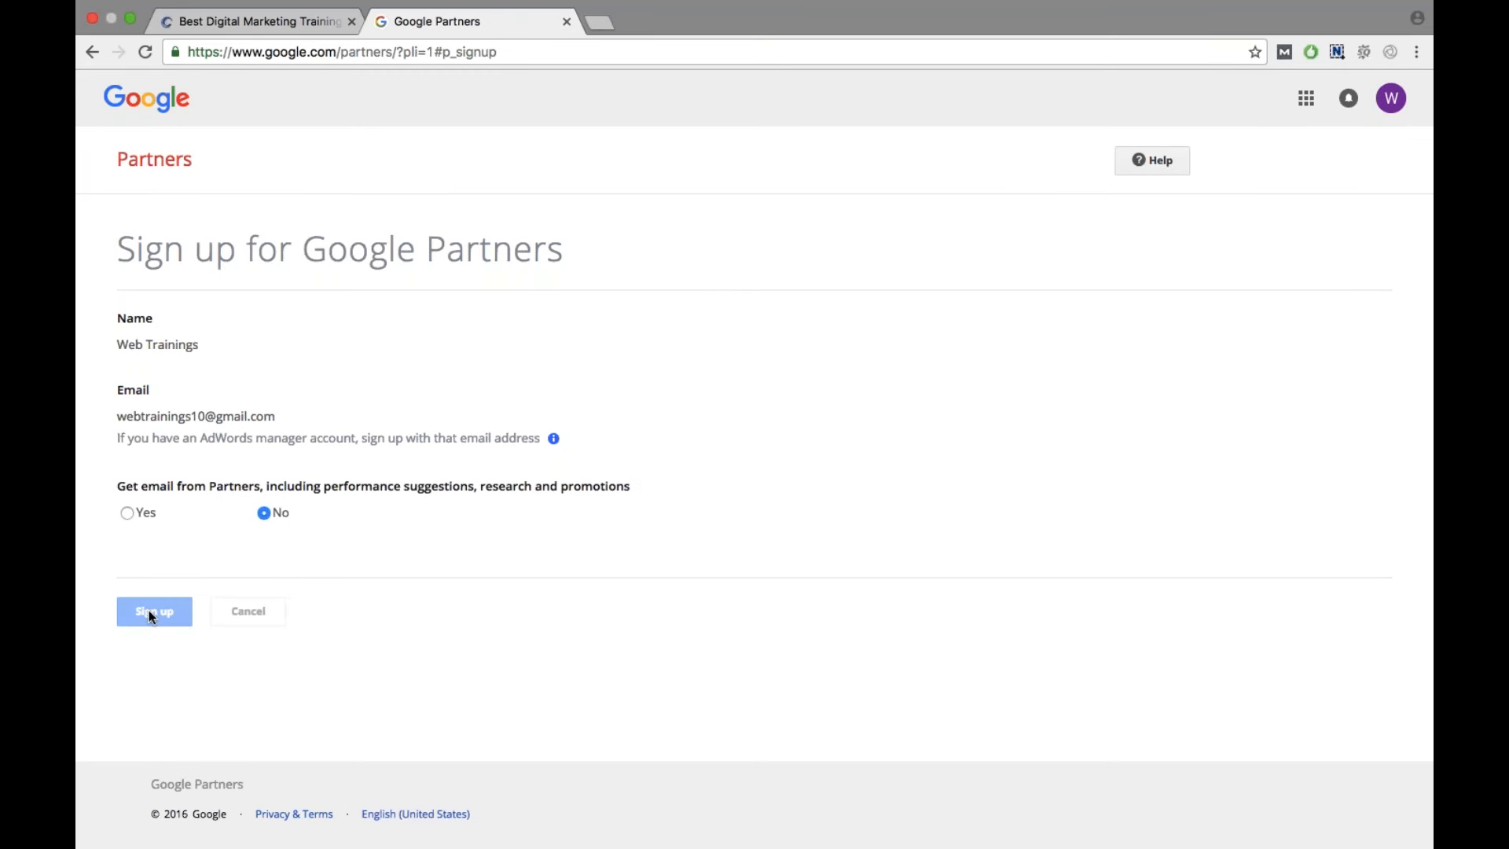
{"action": "left_click", "coordinate": [154, 612]}
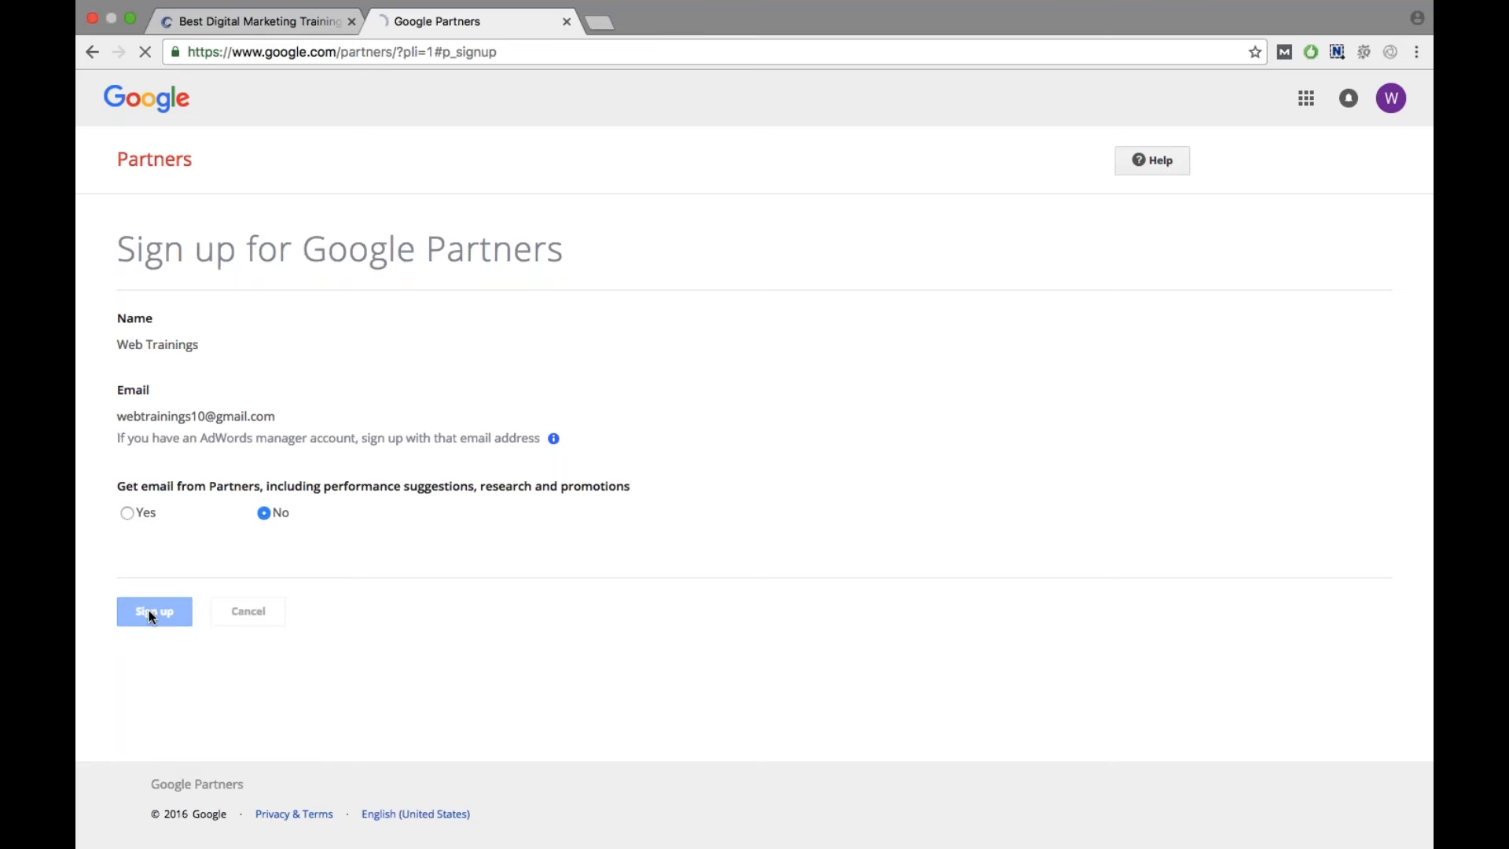
{"action": "left_click", "coordinate": [155, 612]}
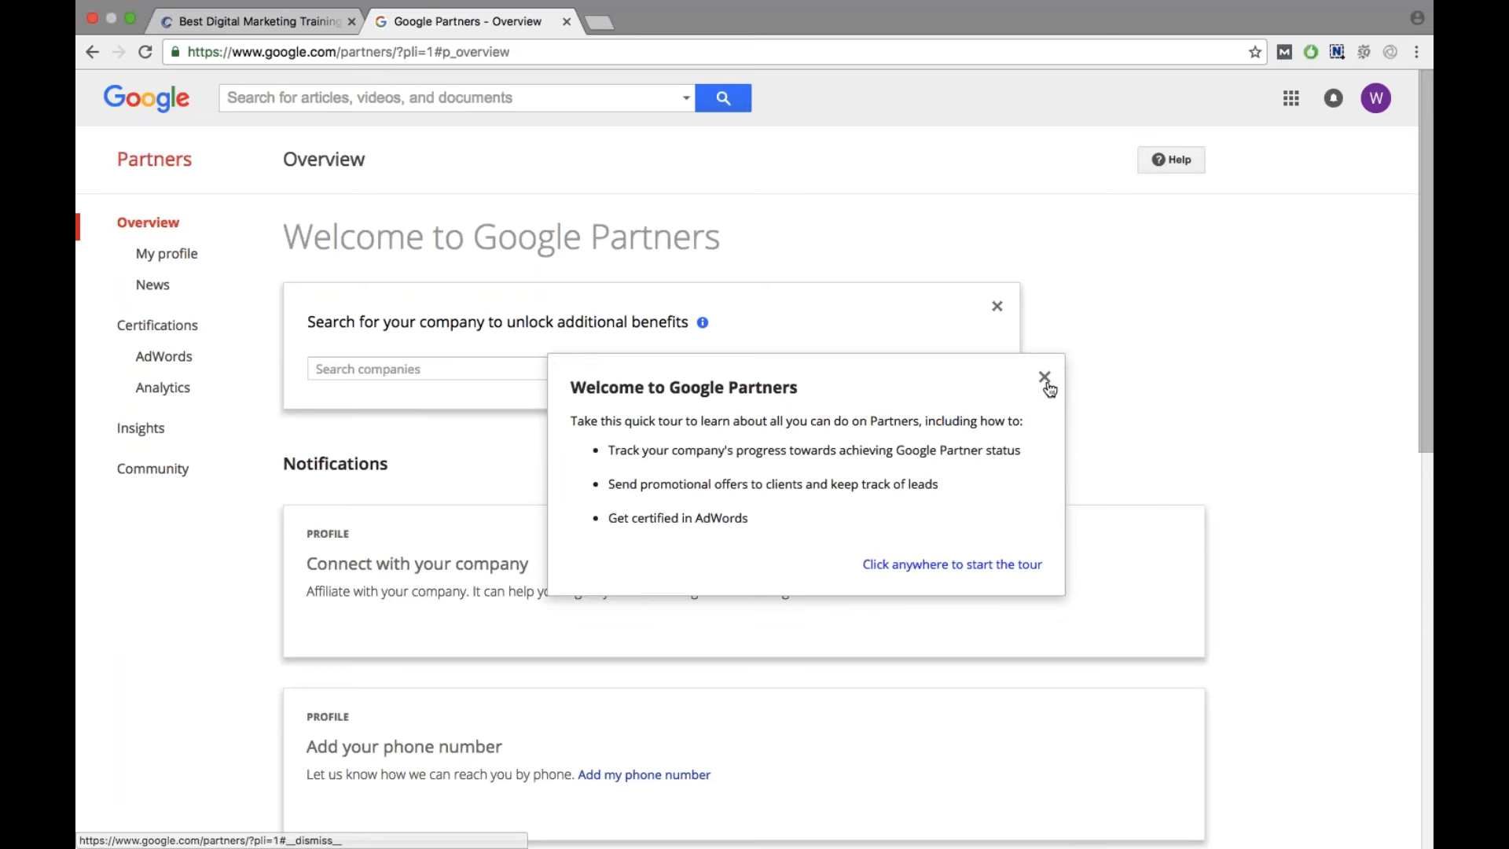
{"action": "left_click", "coordinate": [1044, 376]}
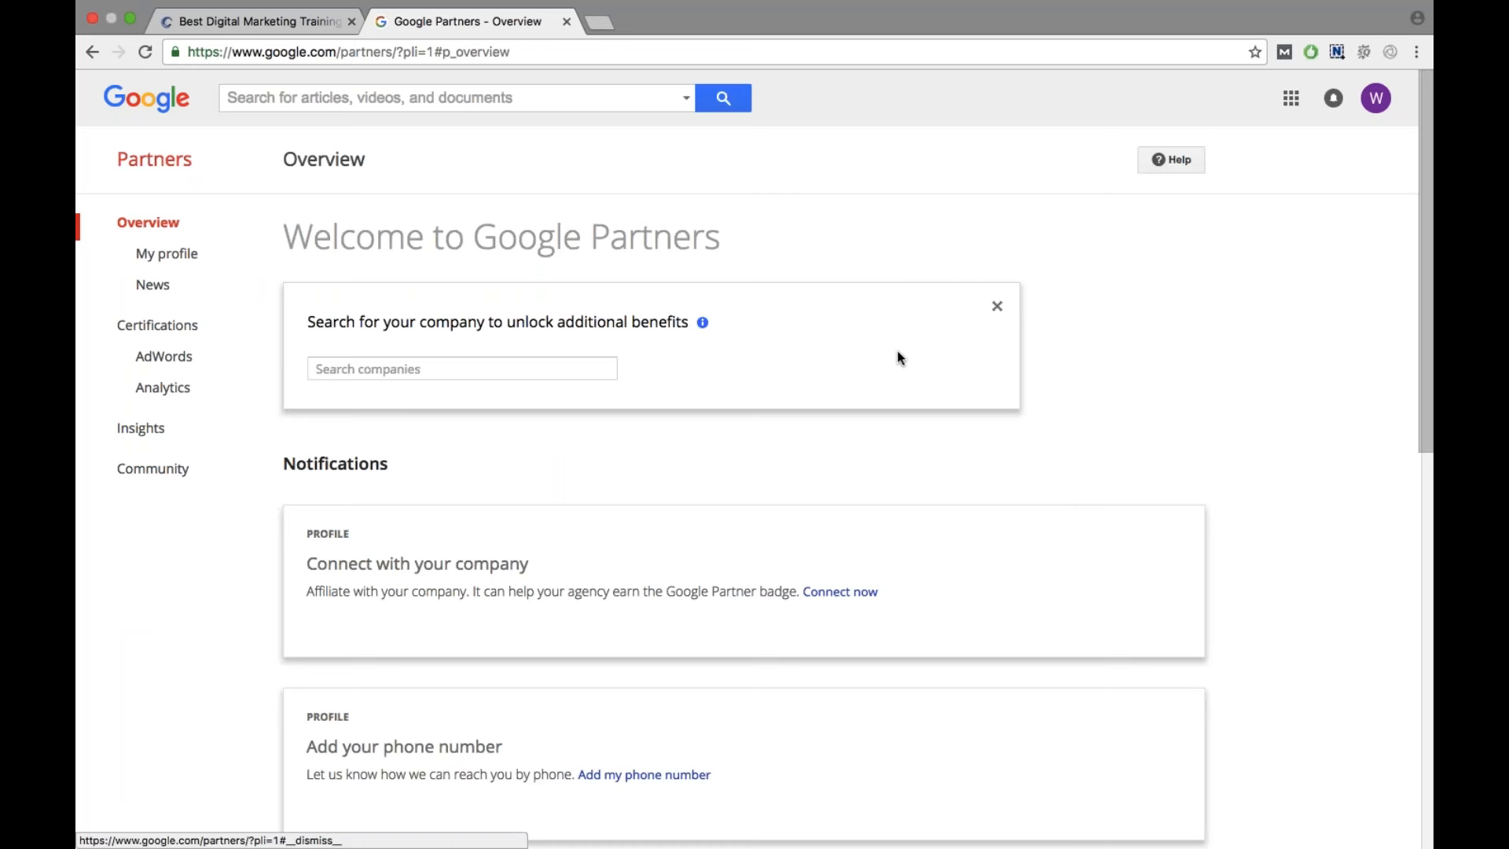
{"action": "mouse_move", "coordinate": [688, 421]}
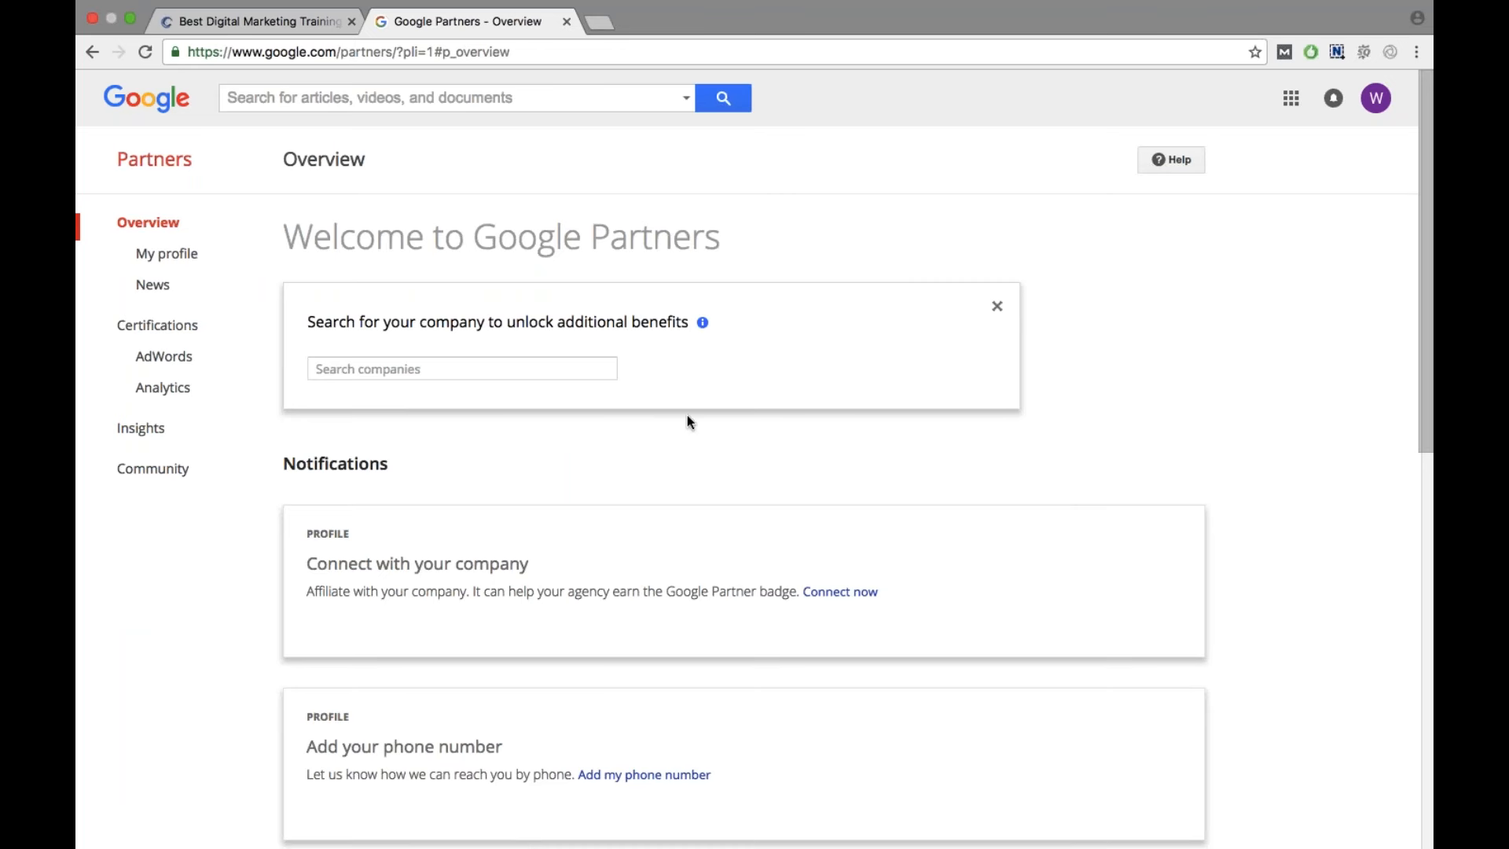
{"action": "mouse_move", "coordinate": [158, 324]}
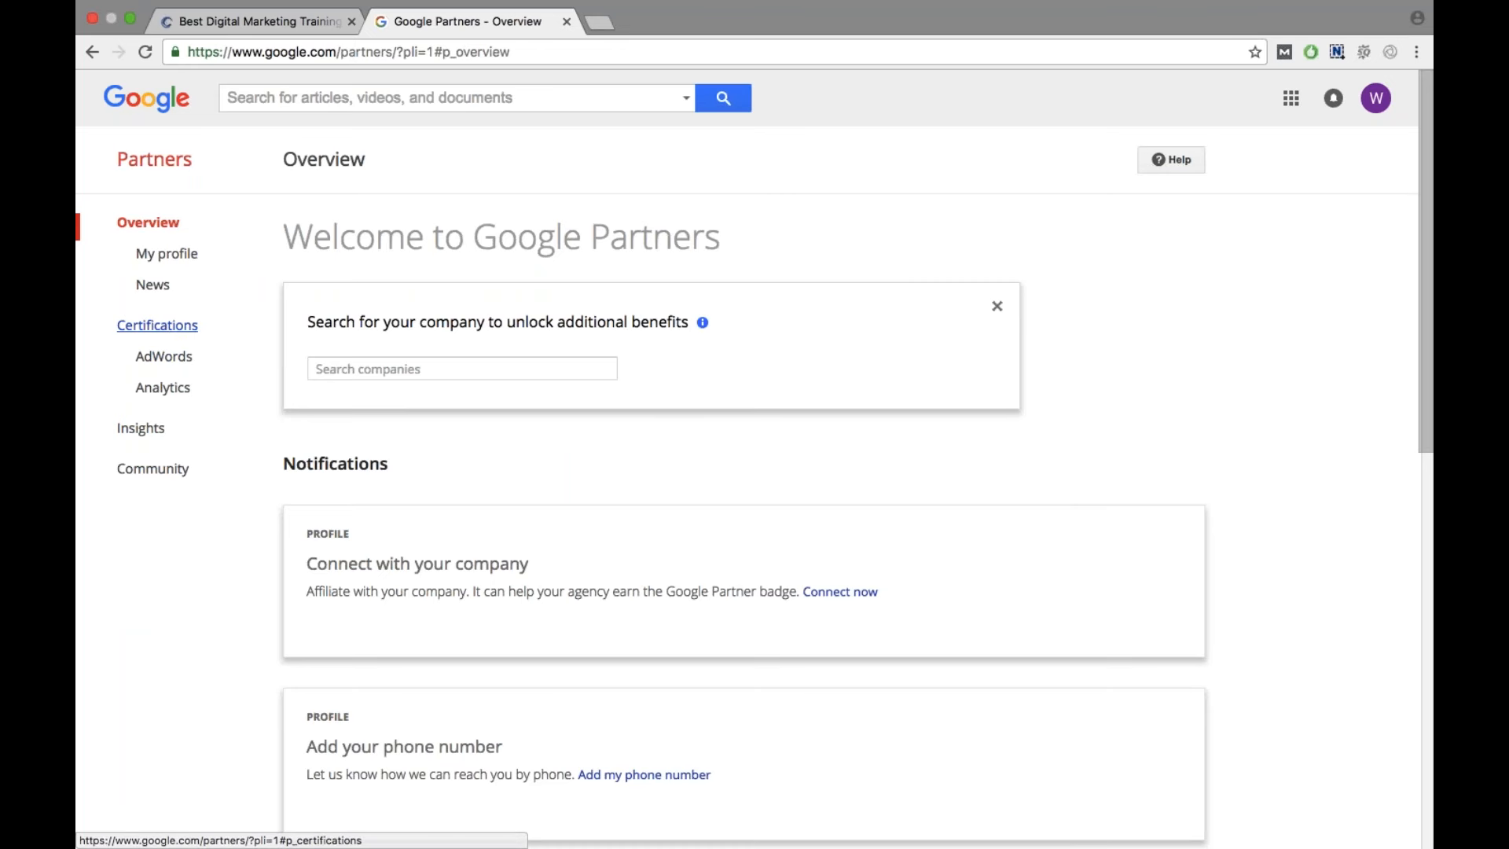
Open Certifications > AdWords and scroll to the Fundamentals and Search Advertising exam cards.
{"action": "left_click", "coordinate": [162, 357]}
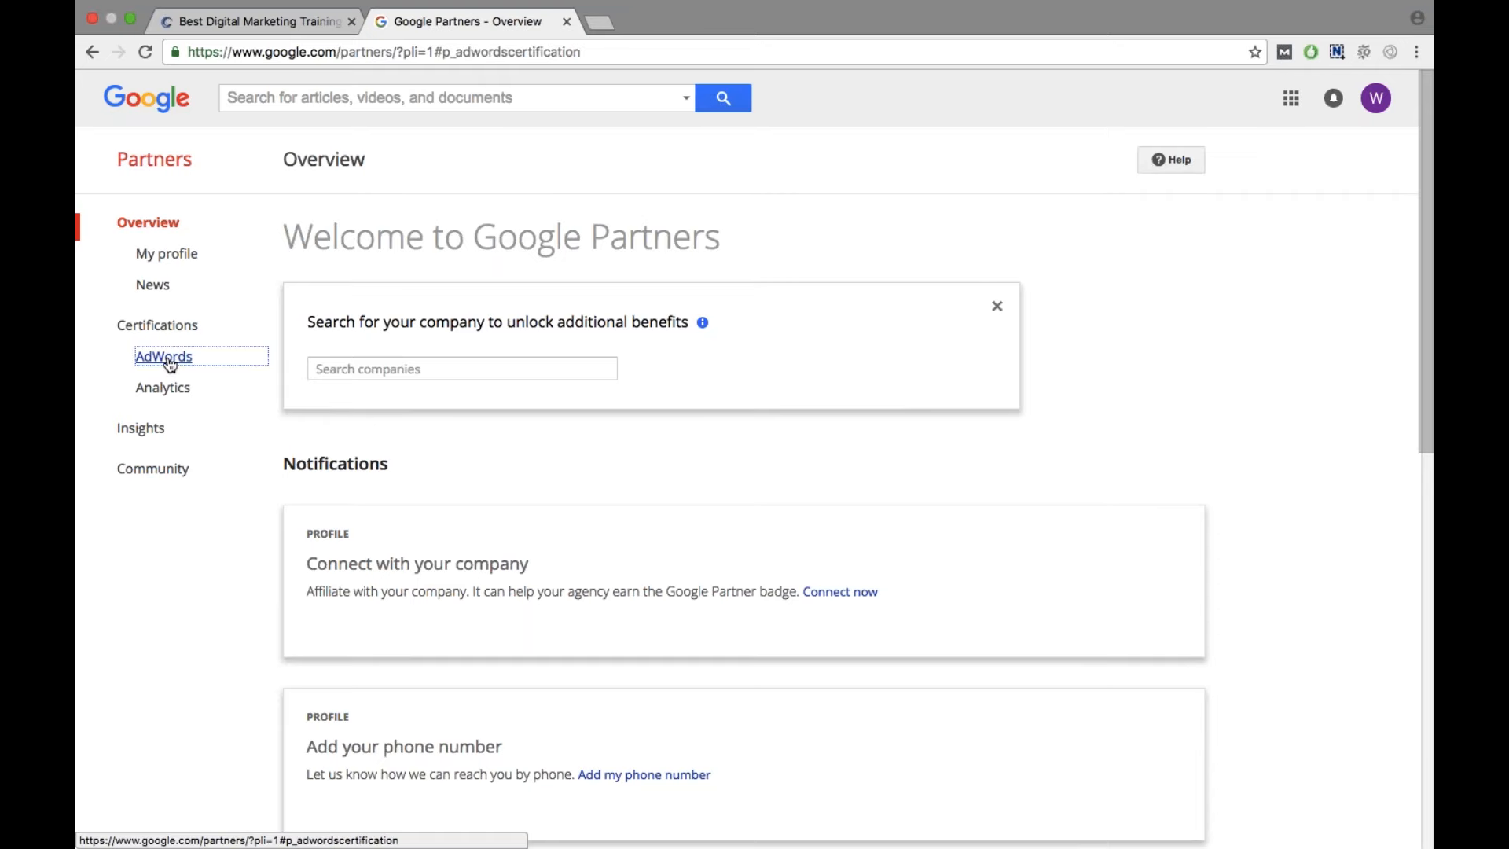
{"action": "left_click", "coordinate": [163, 357]}
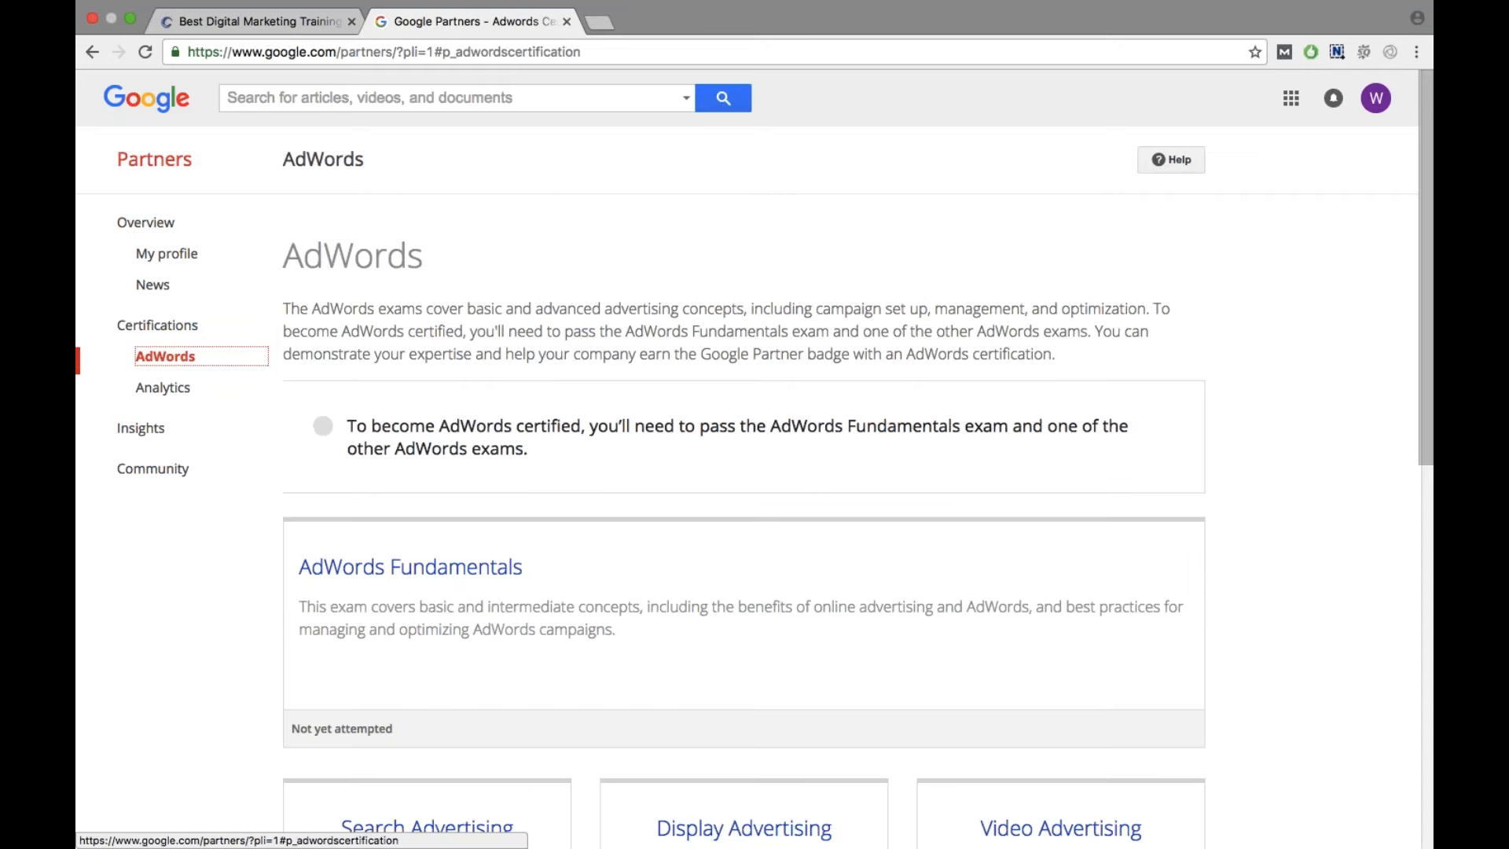
{"action": "scroll", "scroll_direction": "down", "scroll_amount": 3}
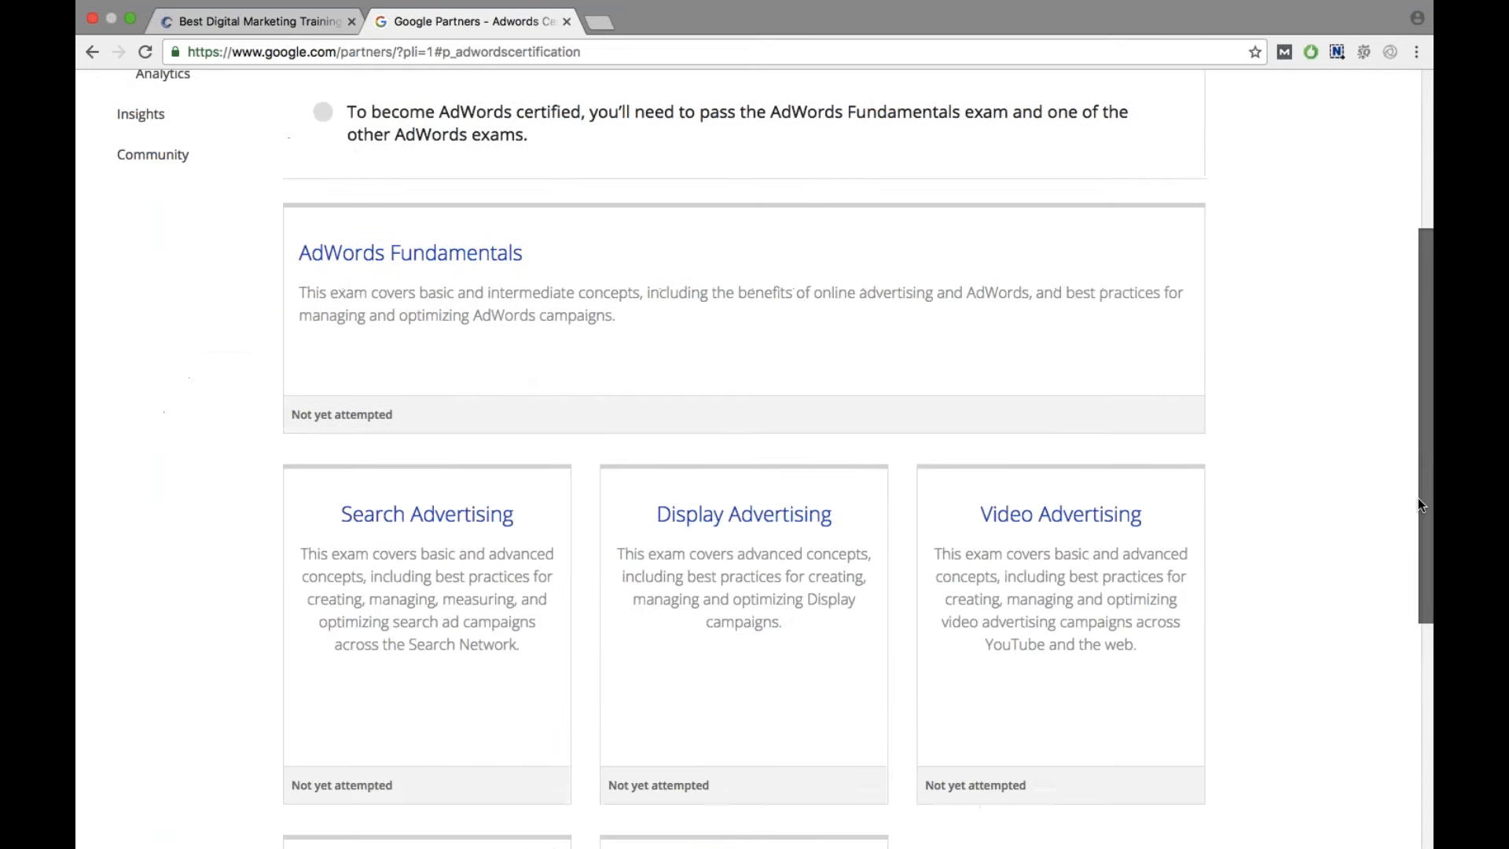
{"action": "scroll", "scroll_direction": "down", "scroll_amount": 3}
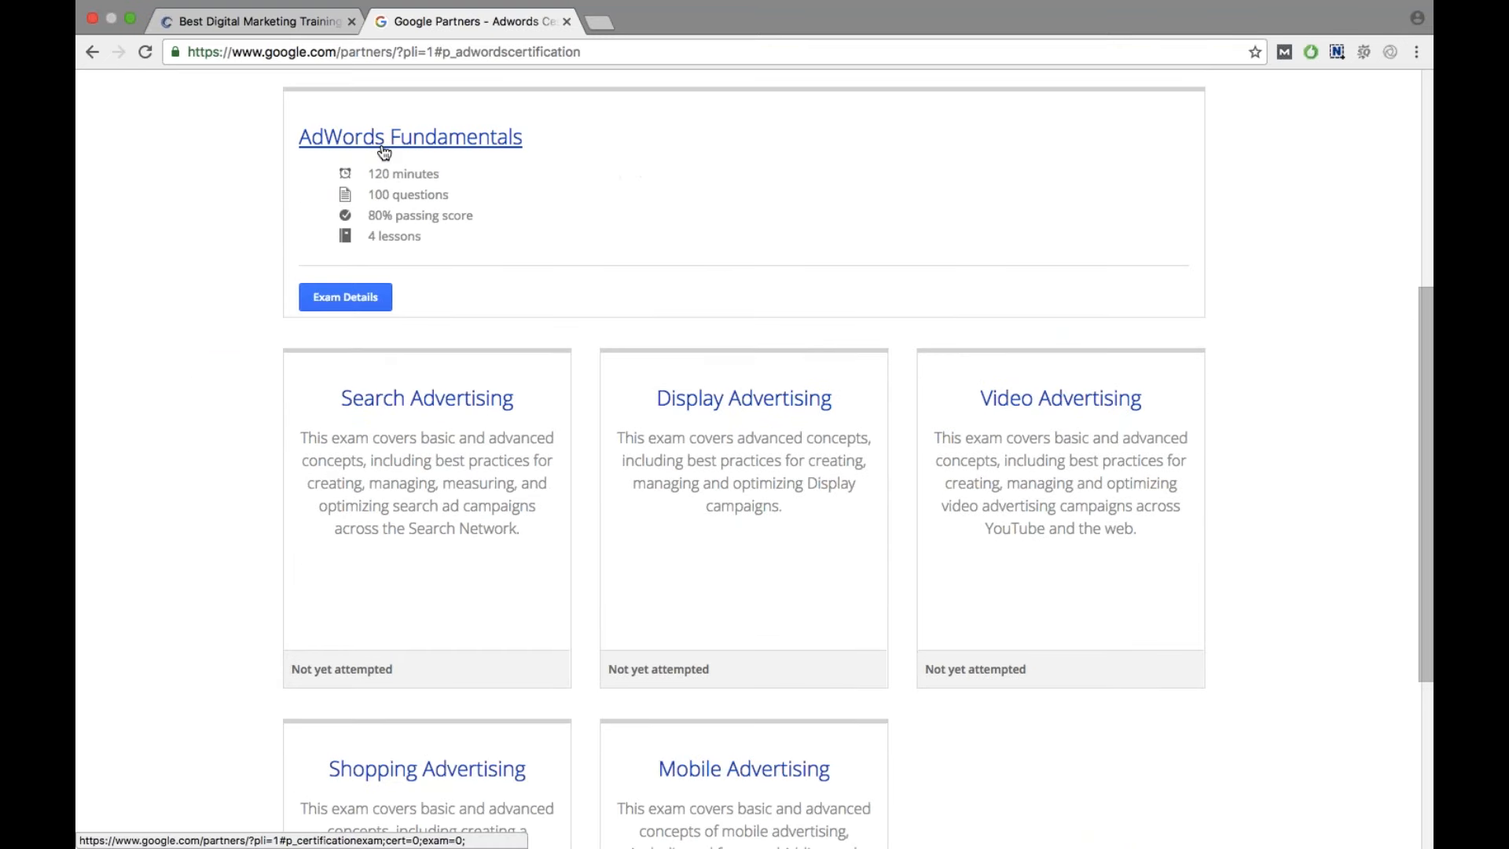
{"action": "mouse_move", "coordinate": [411, 136]}
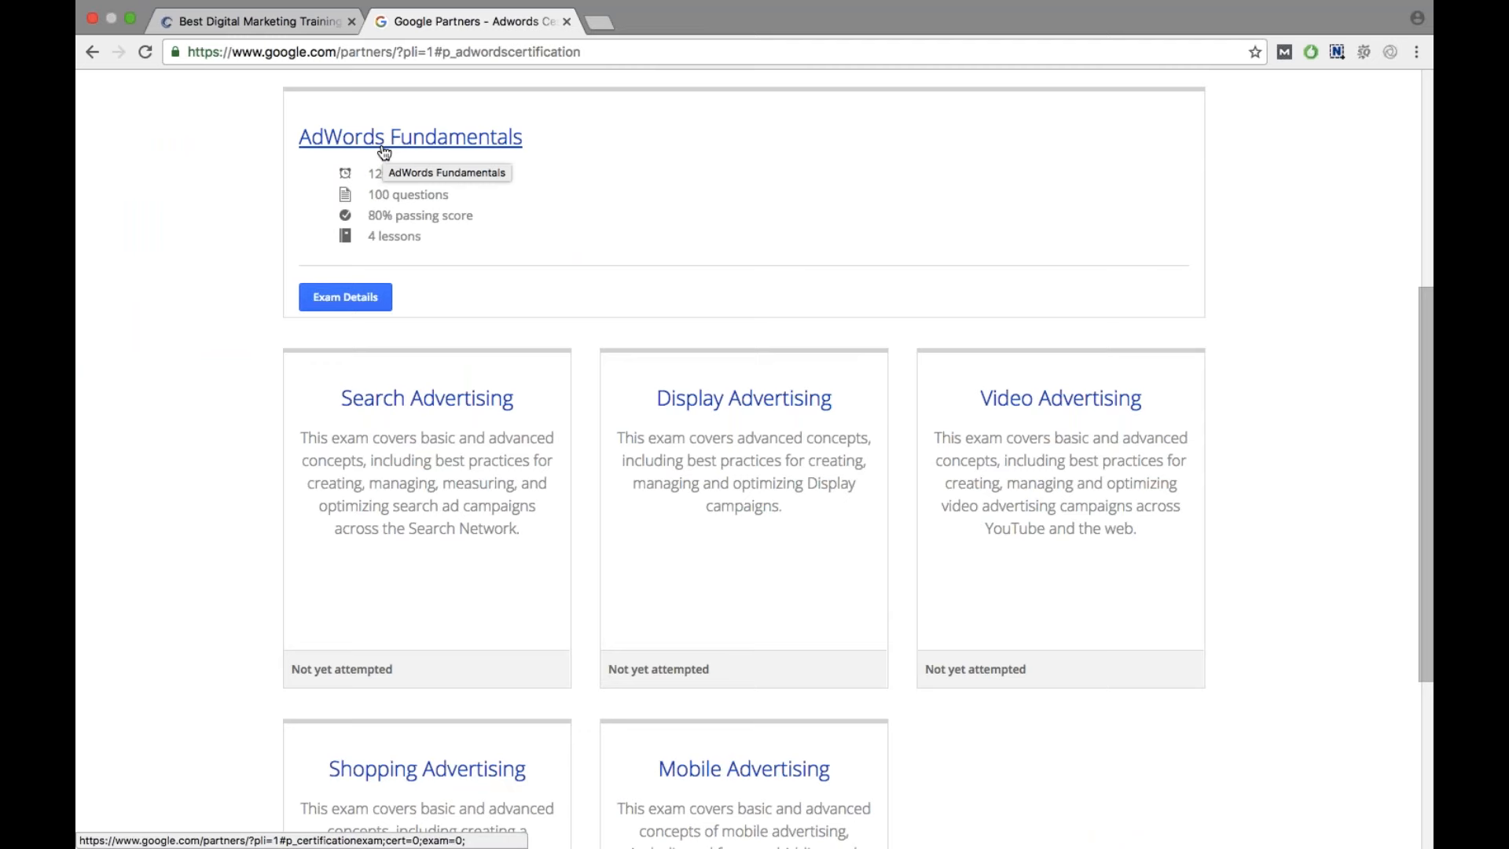
{"action": "mouse_move", "coordinate": [418, 156]}
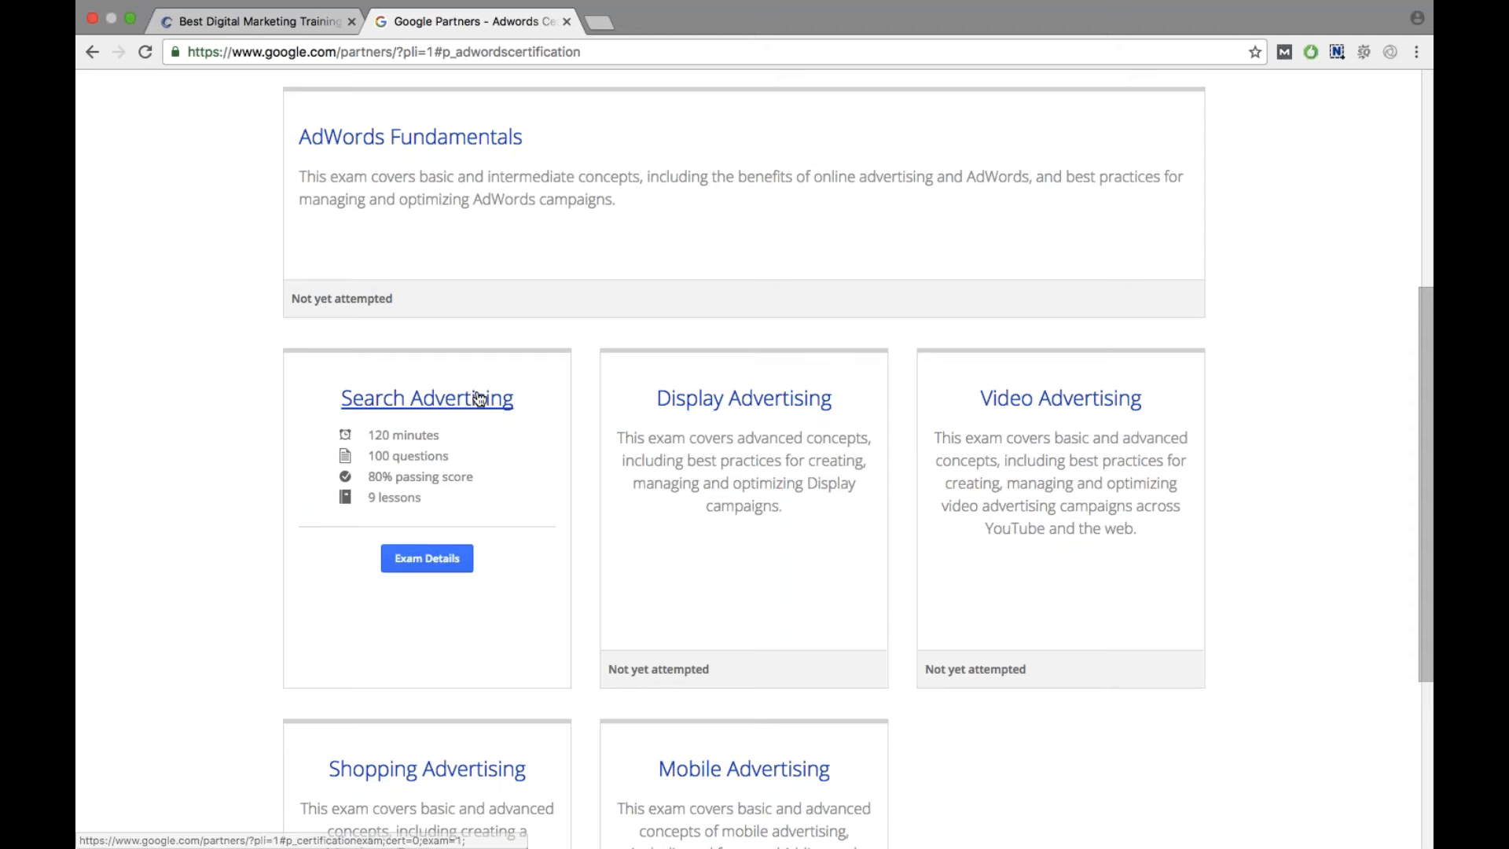
{"action": "mouse_move", "coordinate": [499, 453]}
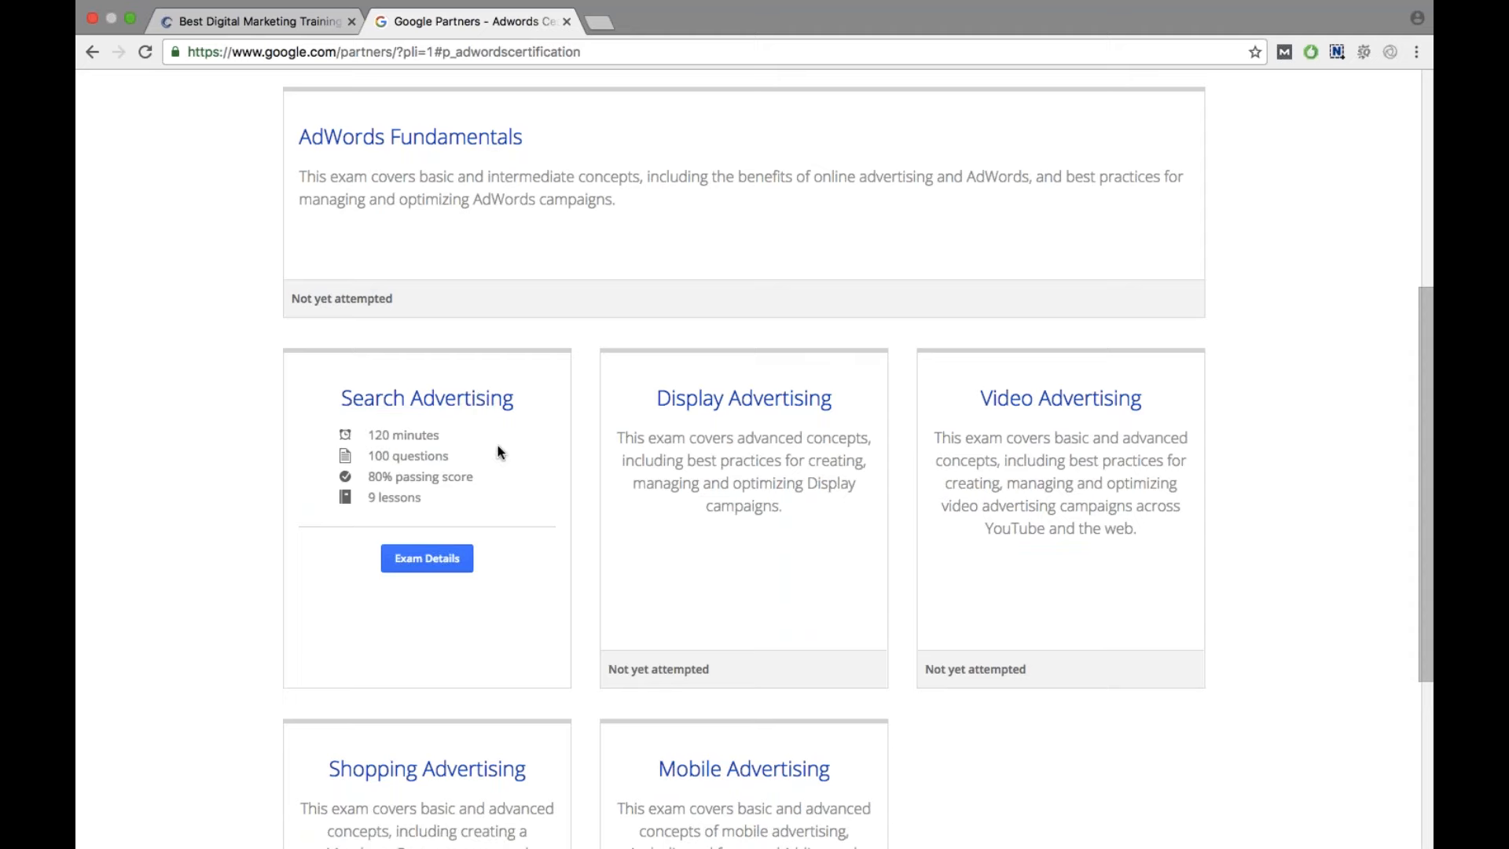
{"action": "mouse_move", "coordinate": [624, 453]}
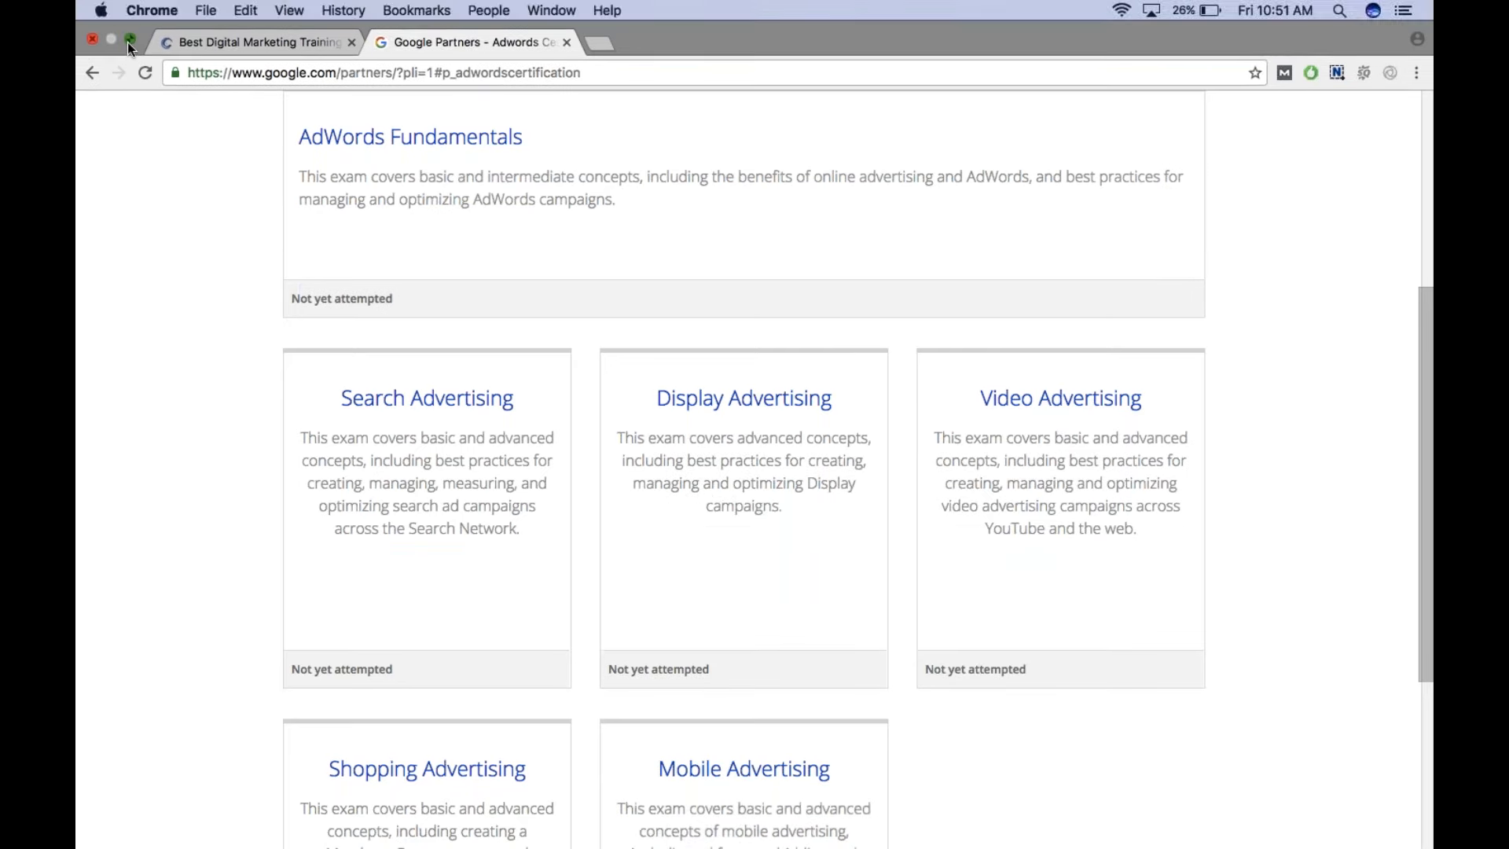
{"action": "left_click", "coordinate": [129, 41]}
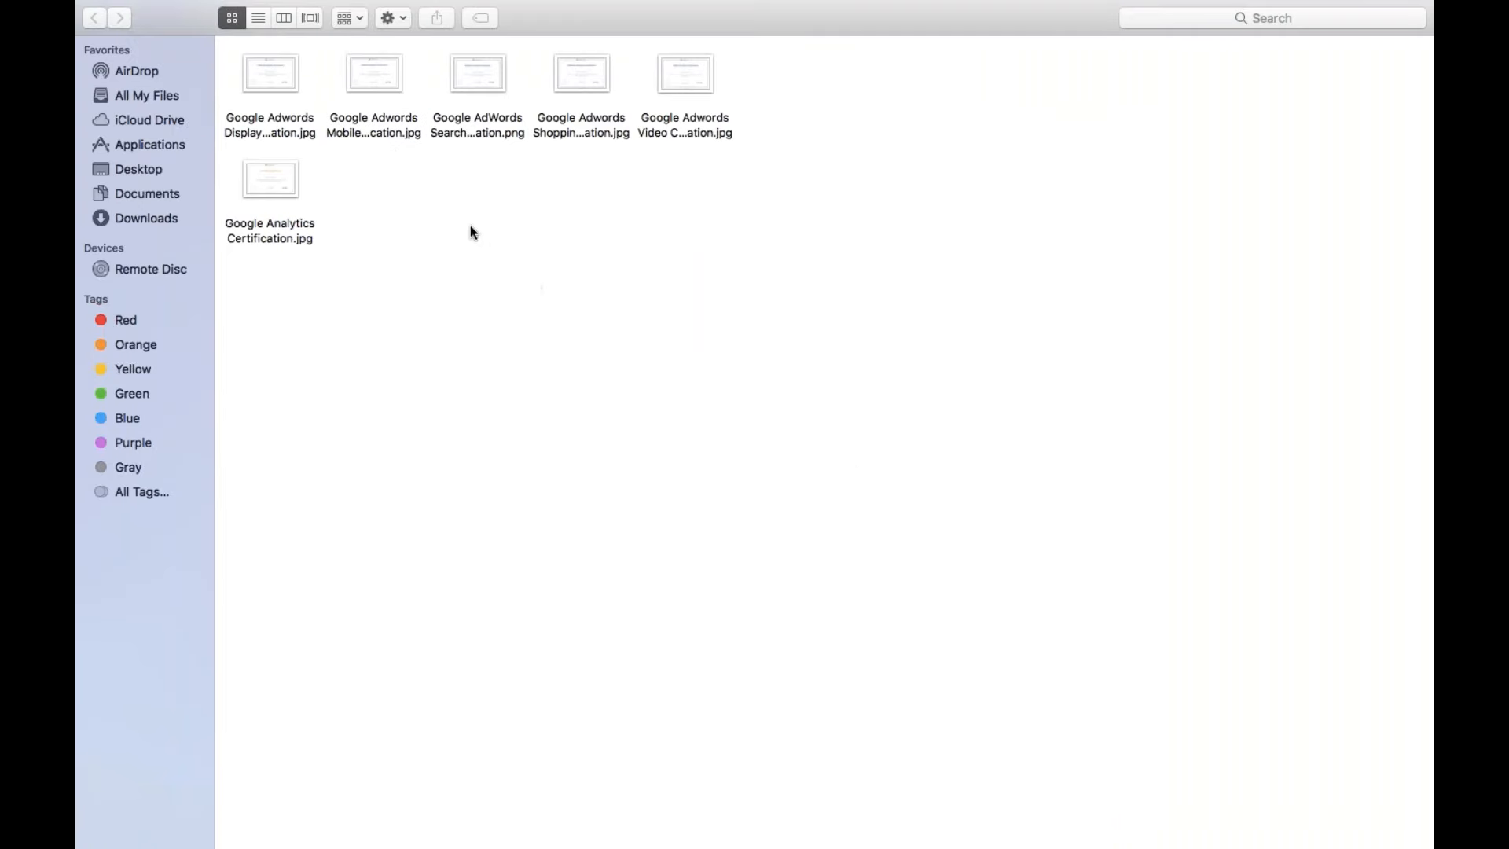
{"action": "left_click", "coordinate": [270, 74]}
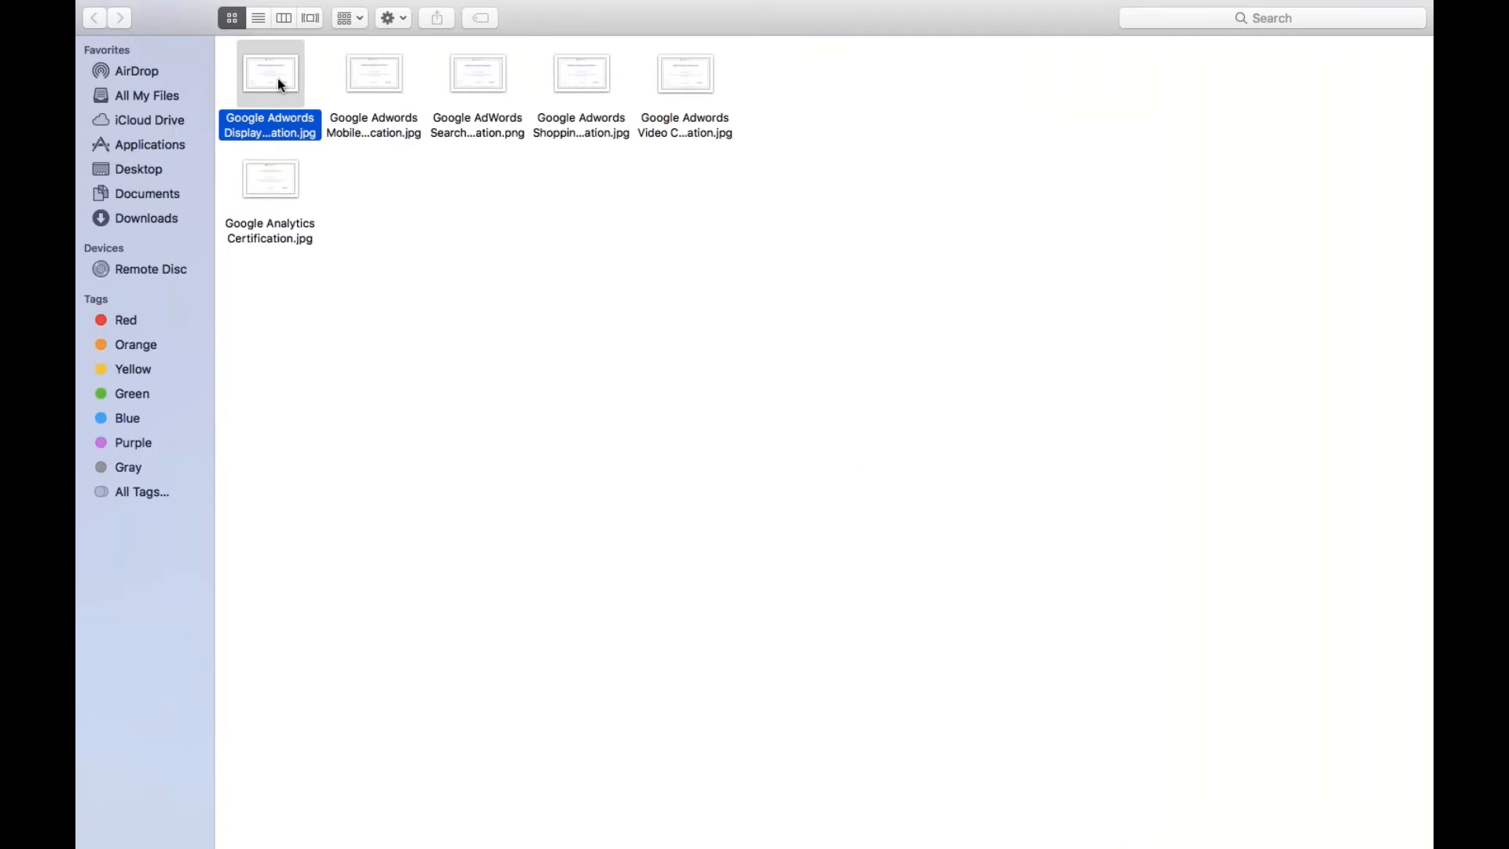
{"action": "double_click", "coordinate": [269, 72]}
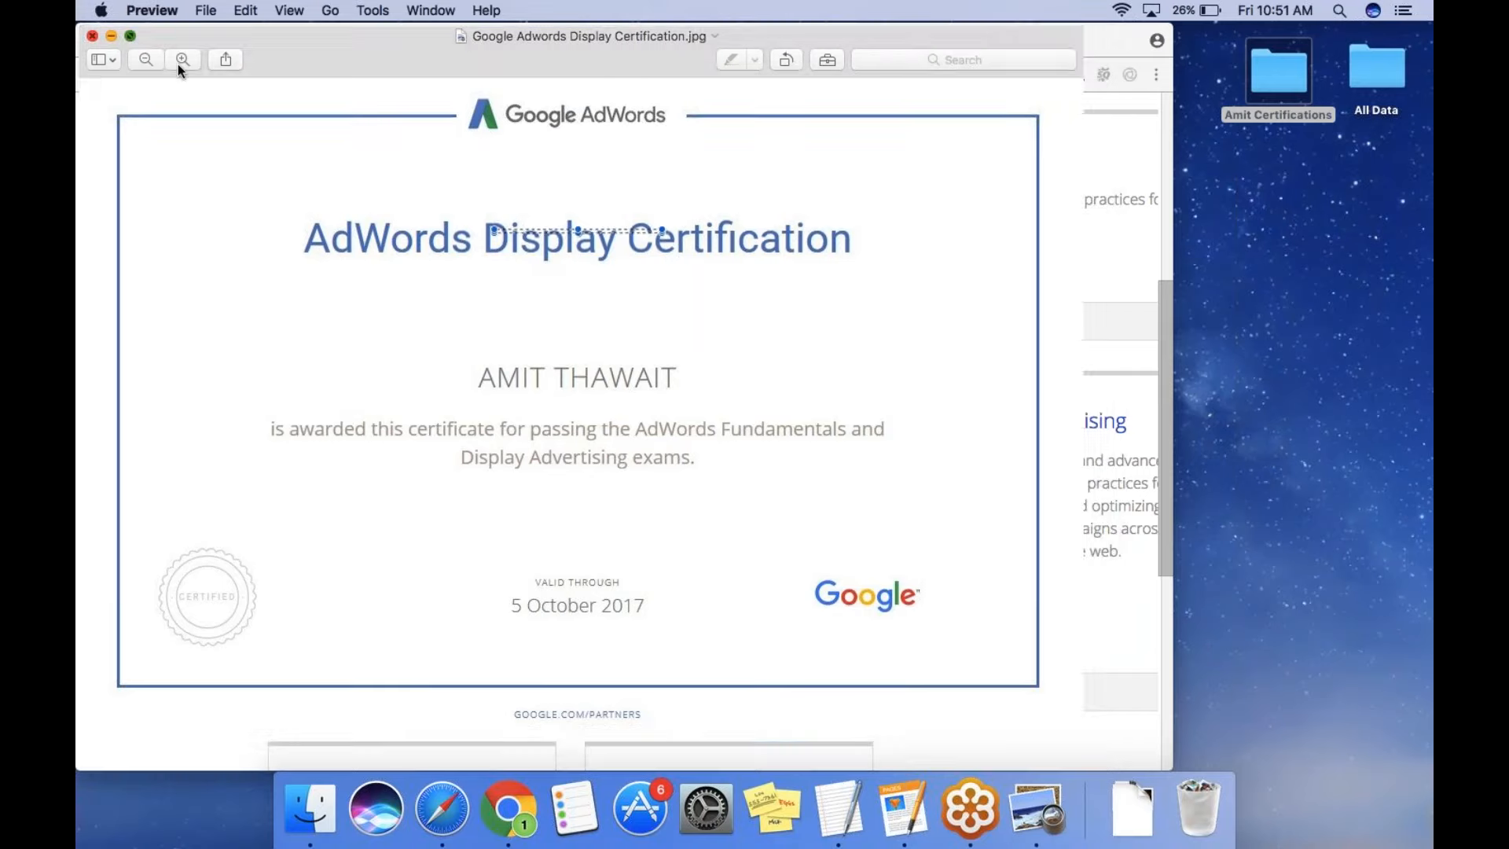
{"action": "left_click", "coordinate": [225, 58]}
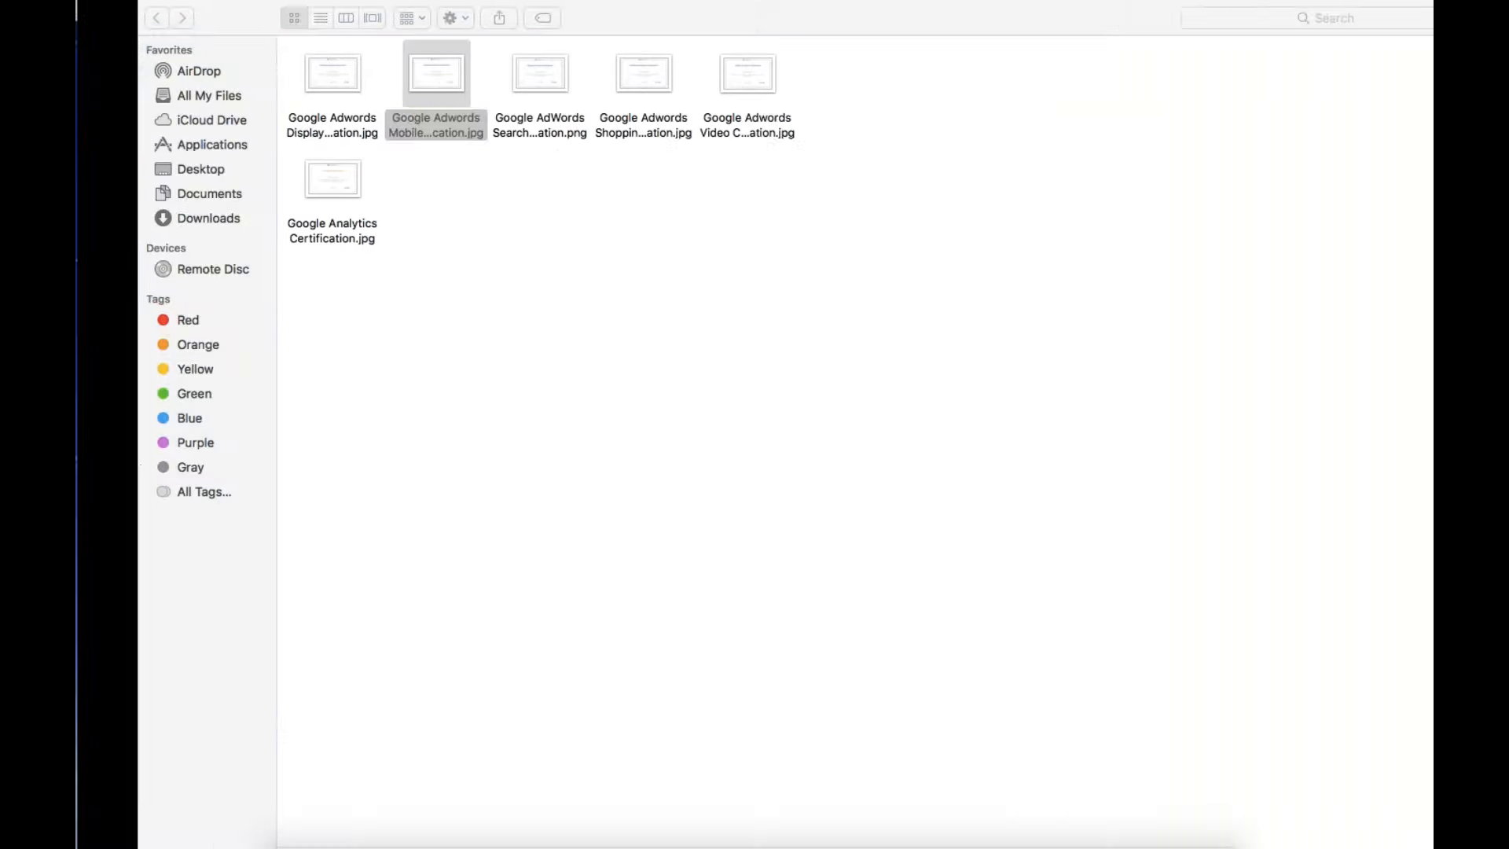
{"action": "double_click", "coordinate": [436, 74]}
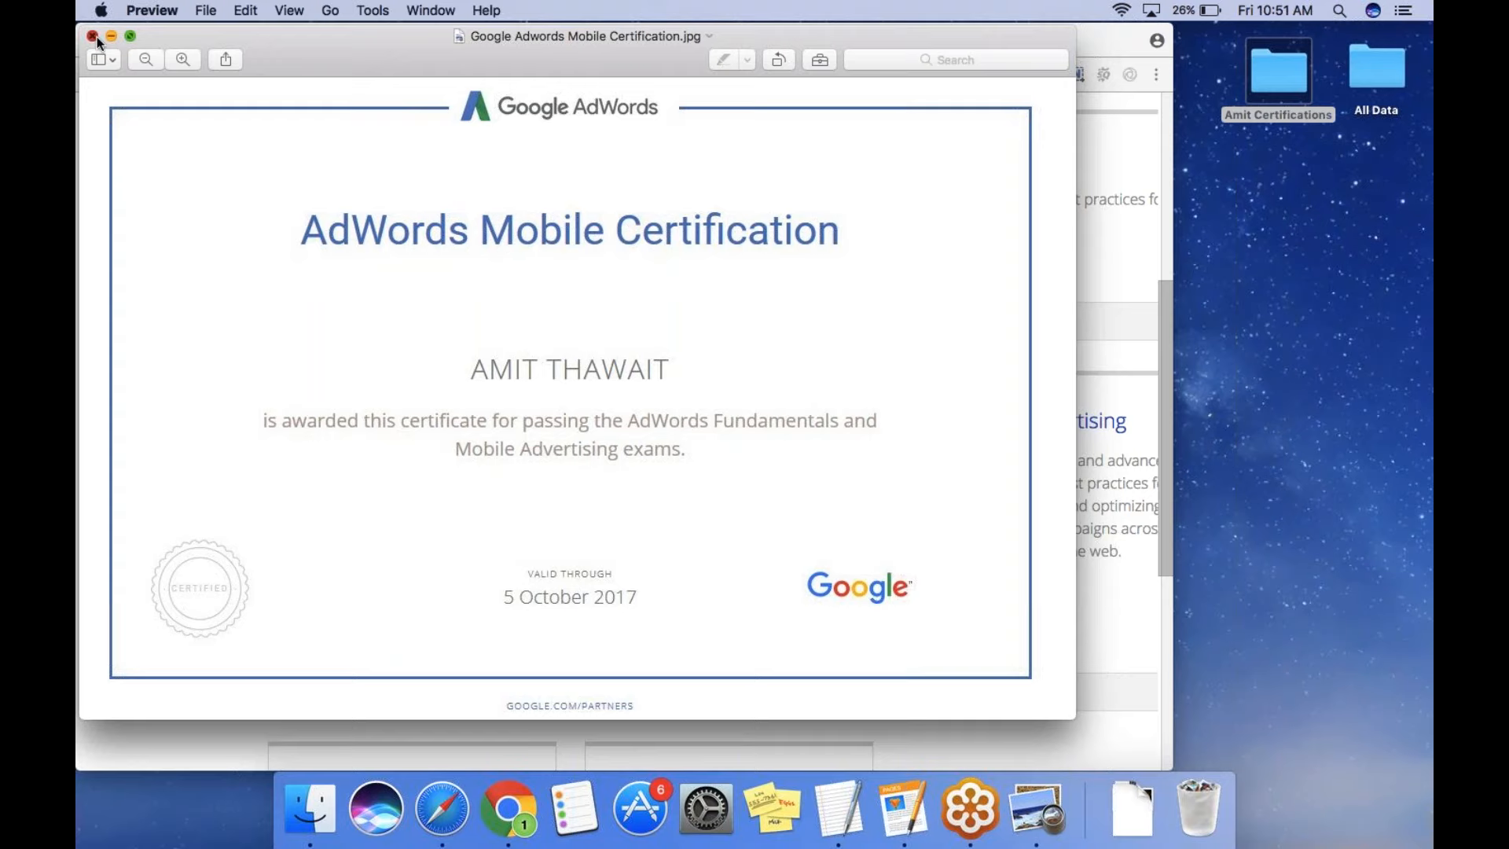
{"action": "left_click", "coordinate": [92, 36]}
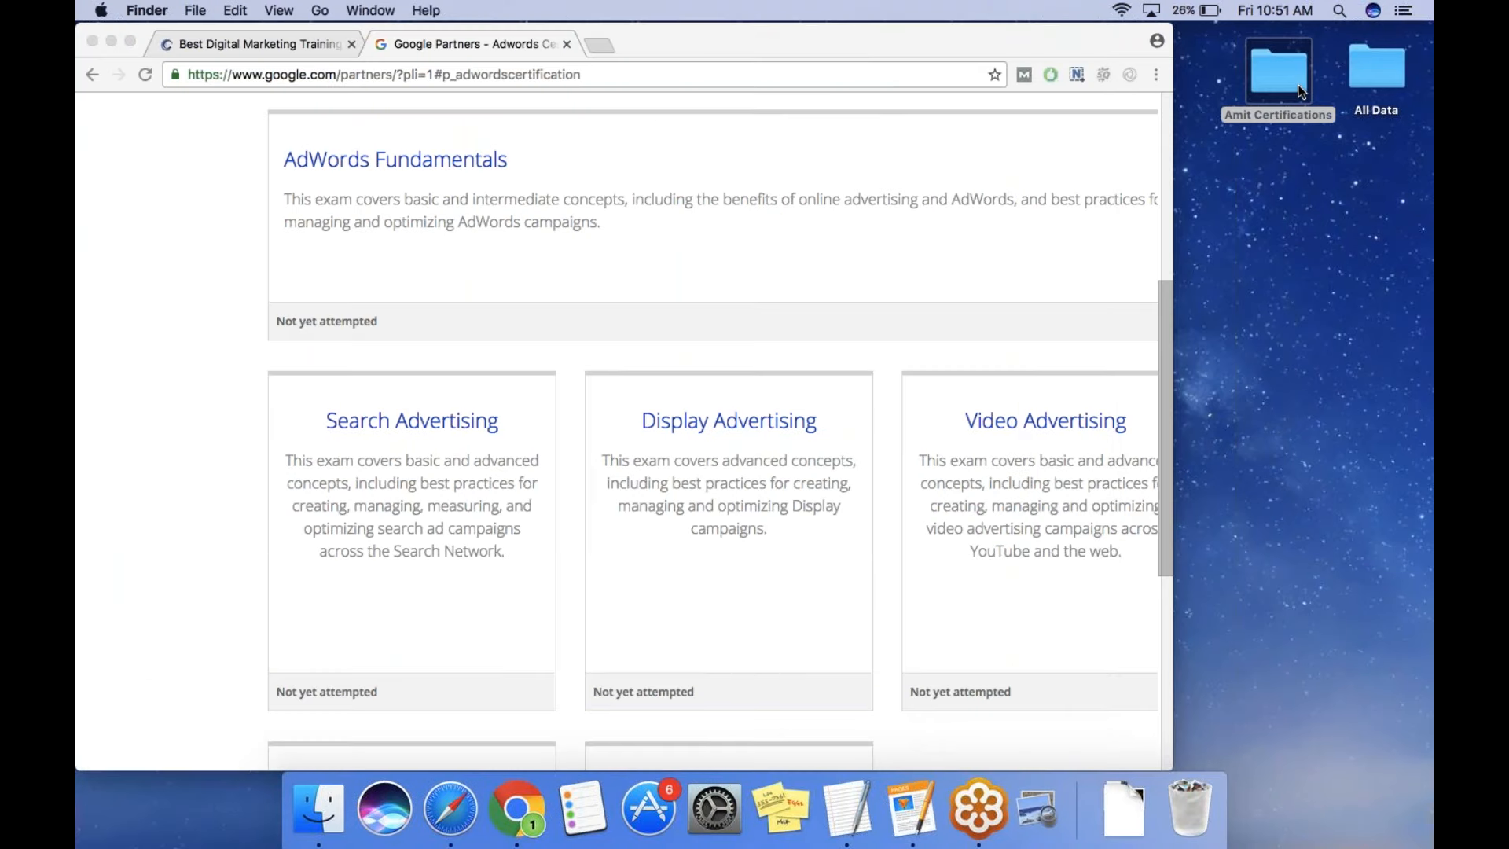
{"action": "double_click", "coordinate": [1278, 68]}
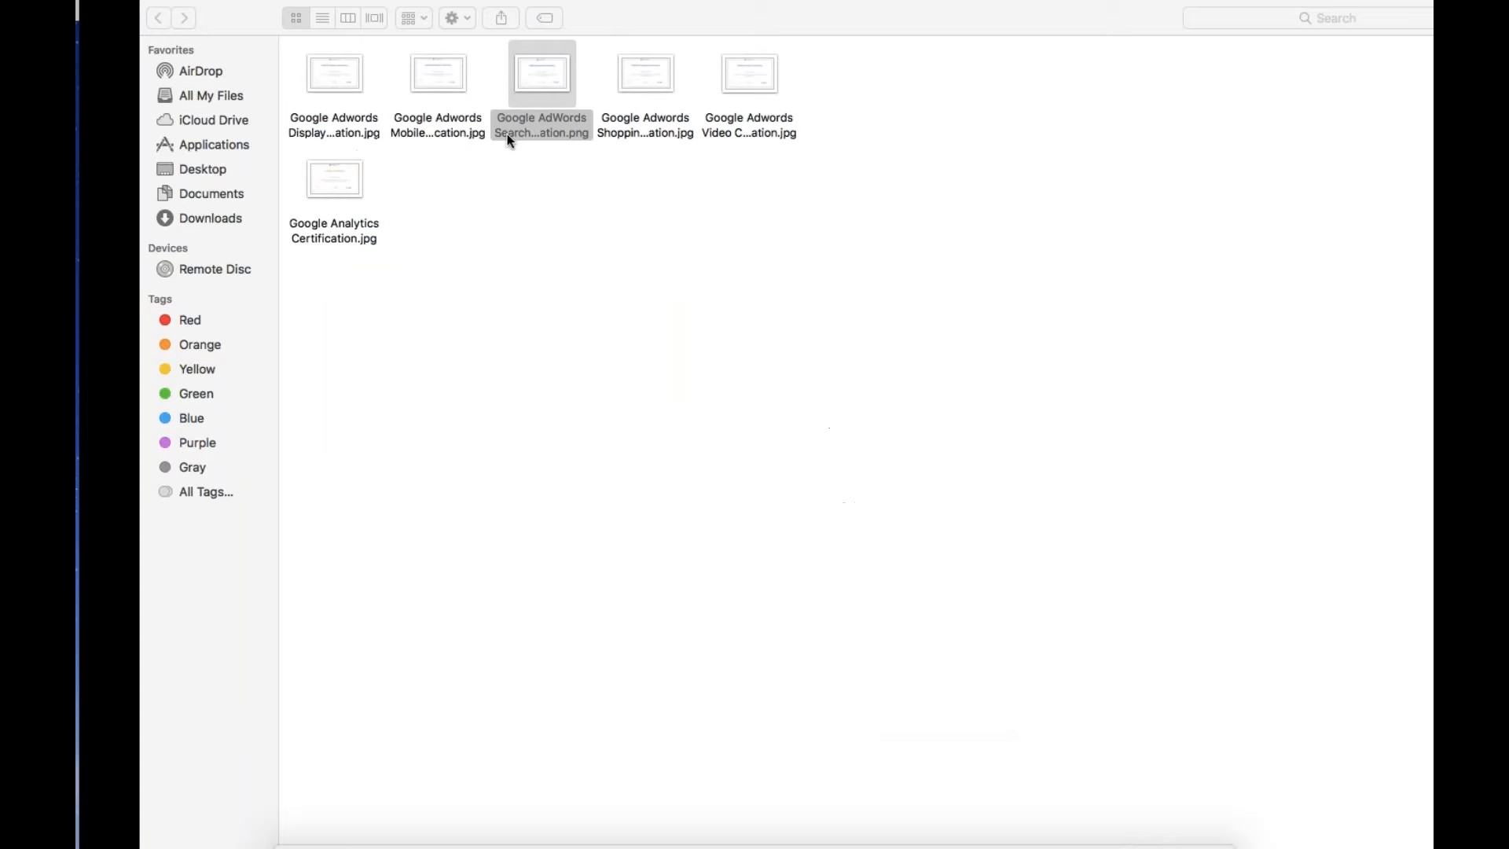
{"action": "double_click", "coordinate": [541, 74]}
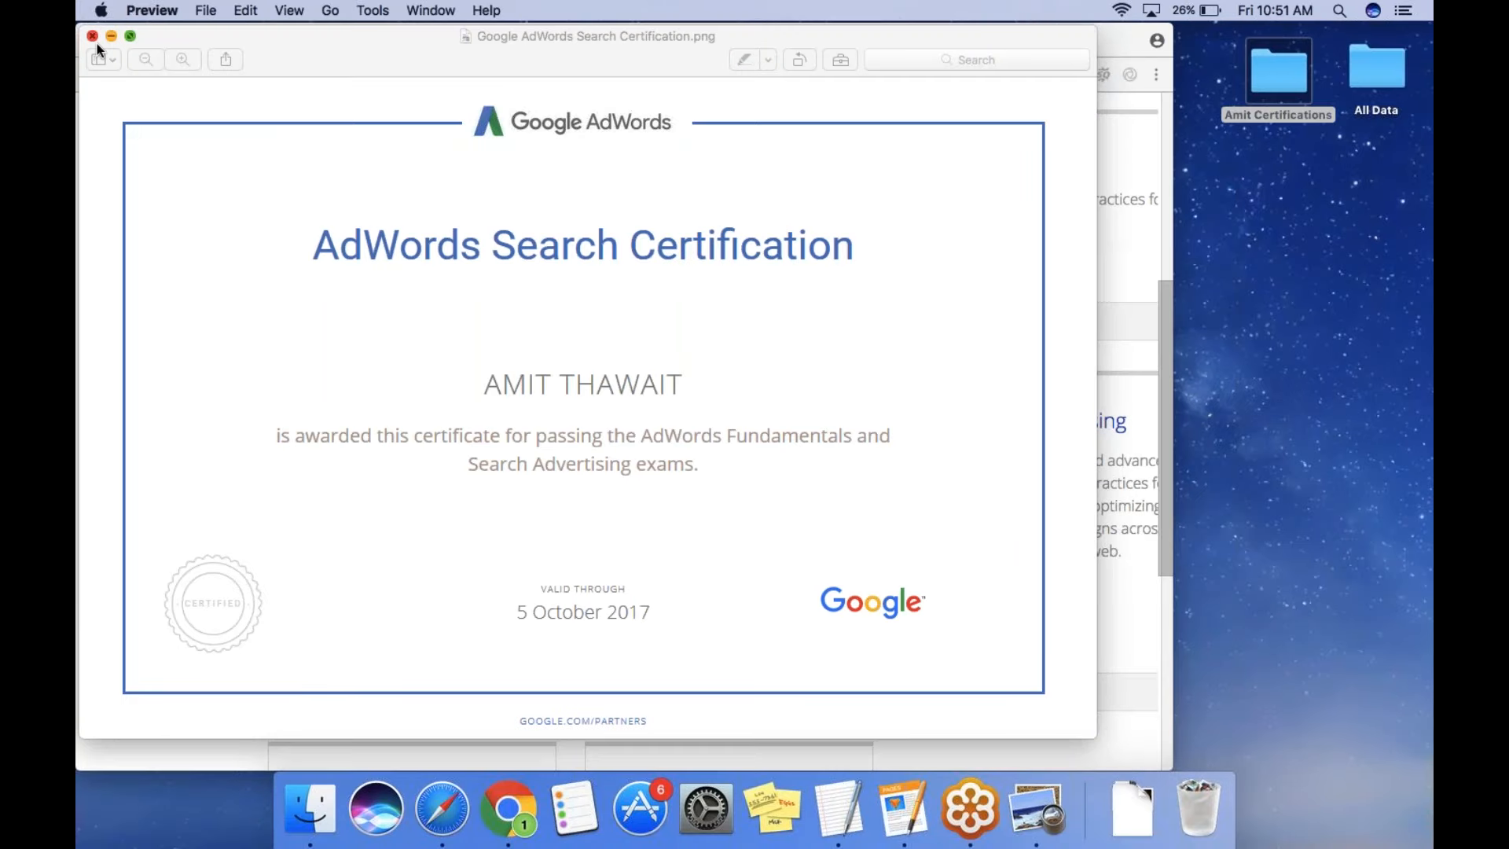
{"action": "left_click", "coordinate": [92, 36]}
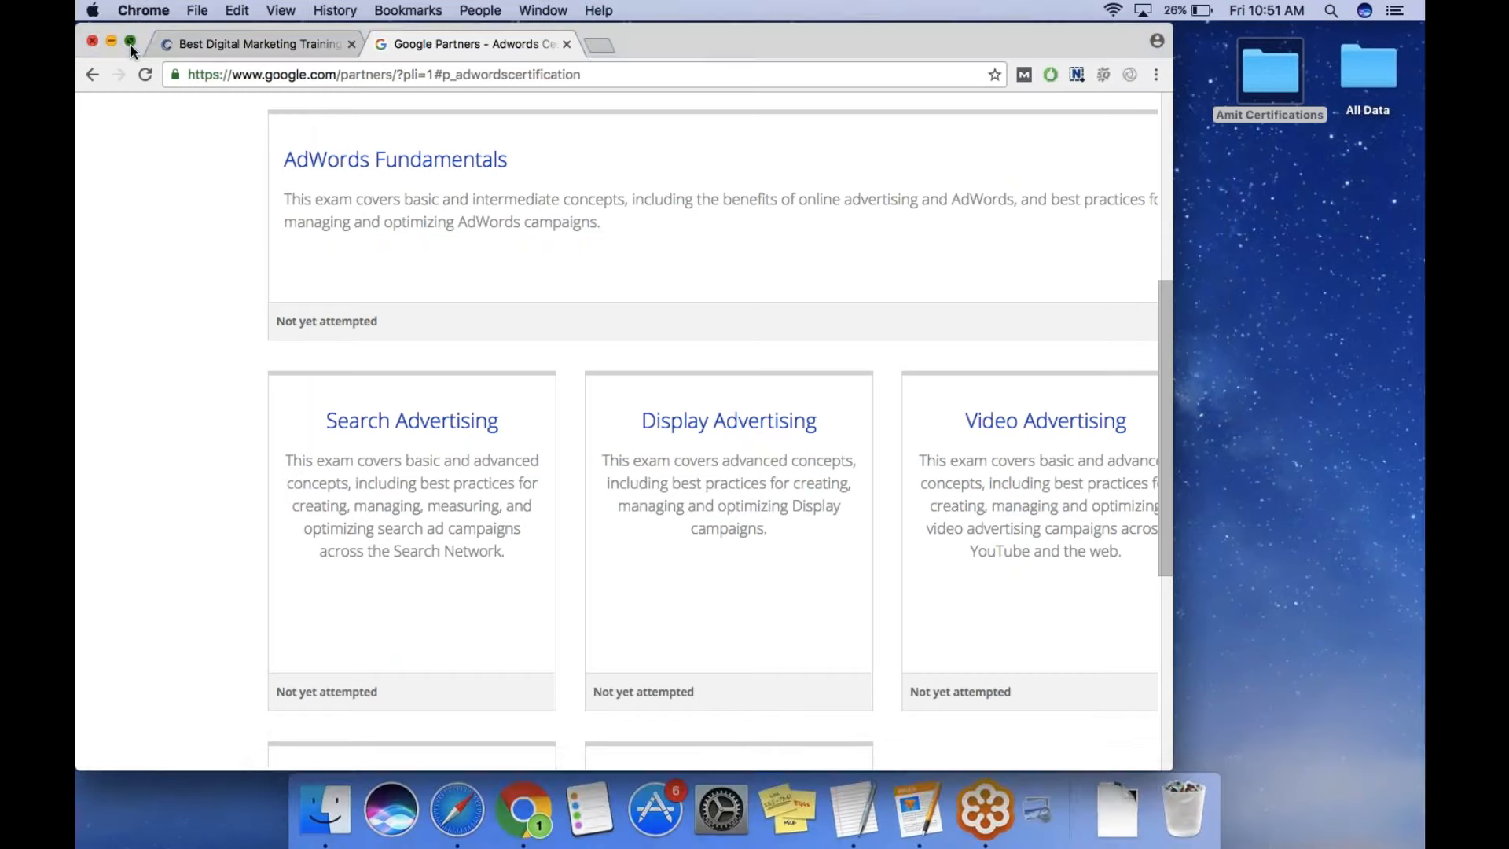
{"action": "left_click", "coordinate": [131, 44]}
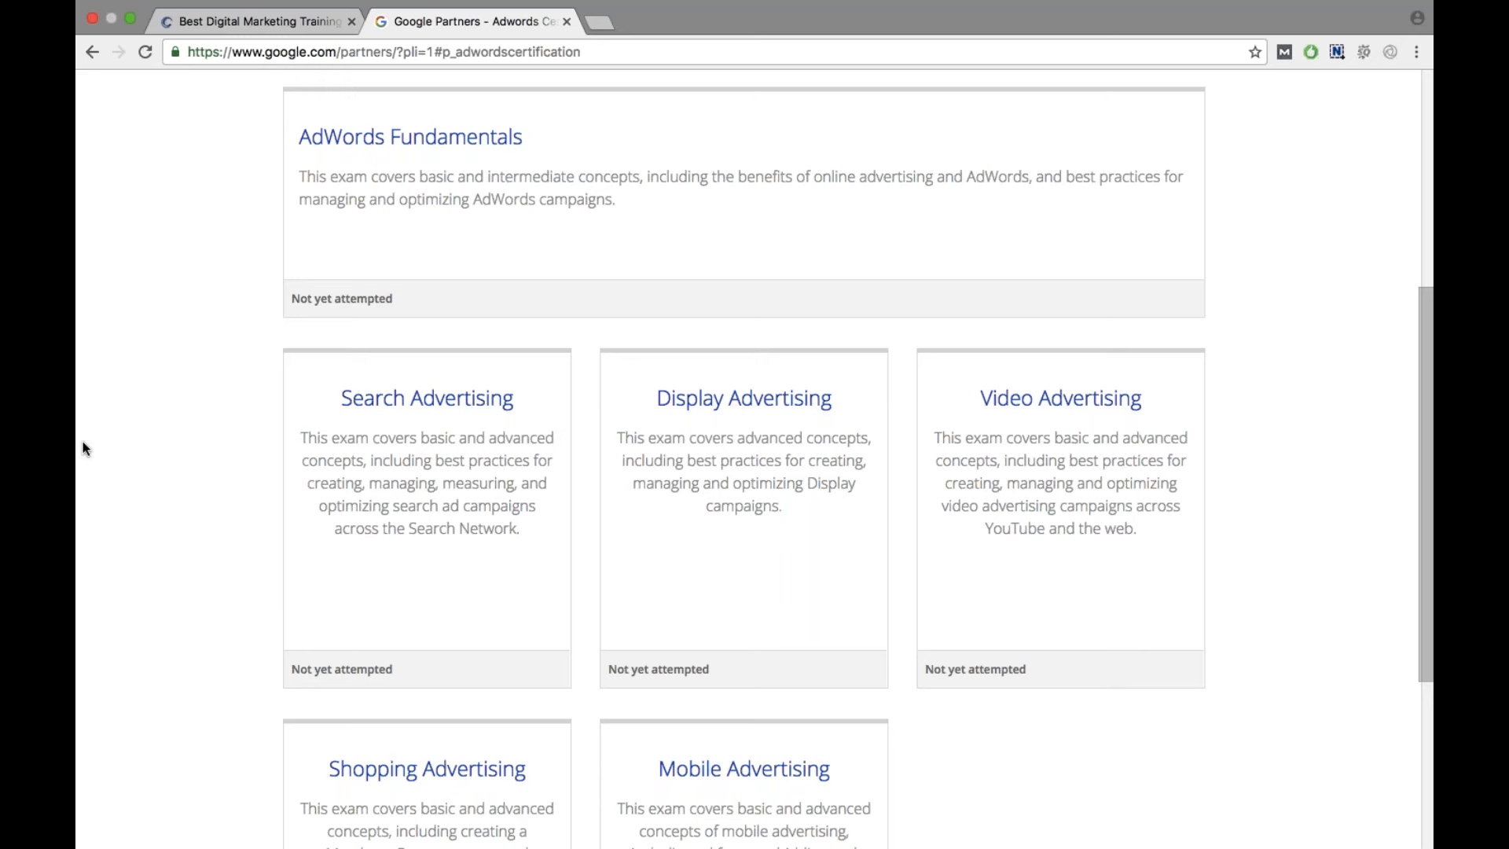
{"action": "mouse_move", "coordinate": [470, 280]}
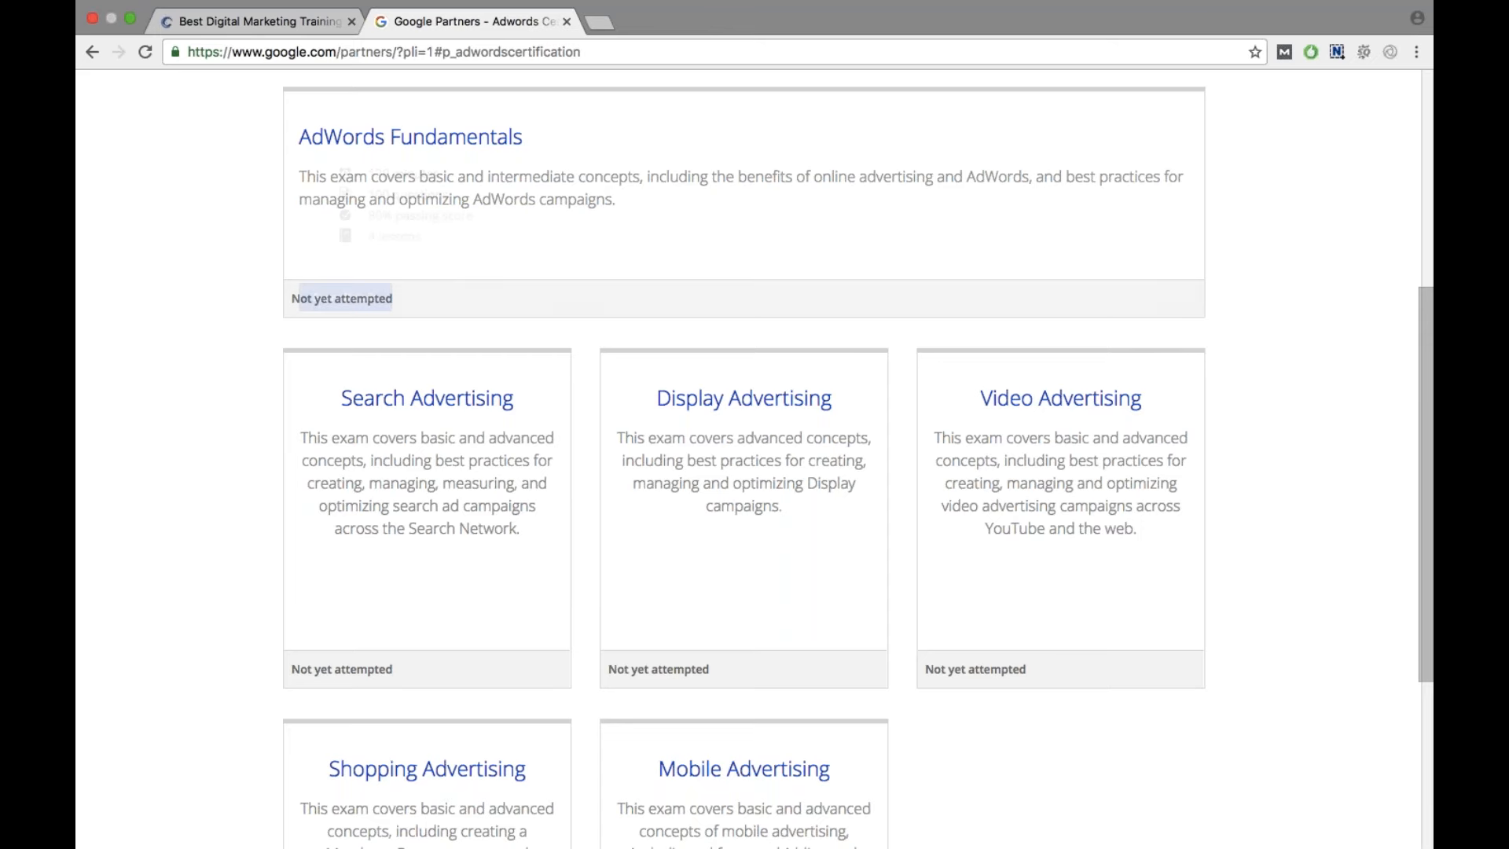
Open the AdWords Fundamentals Exam Details page (120 minutes, 100 questions, 80% pass).
{"action": "scroll", "scroll_direction": "up", "scroll_amount": 3}
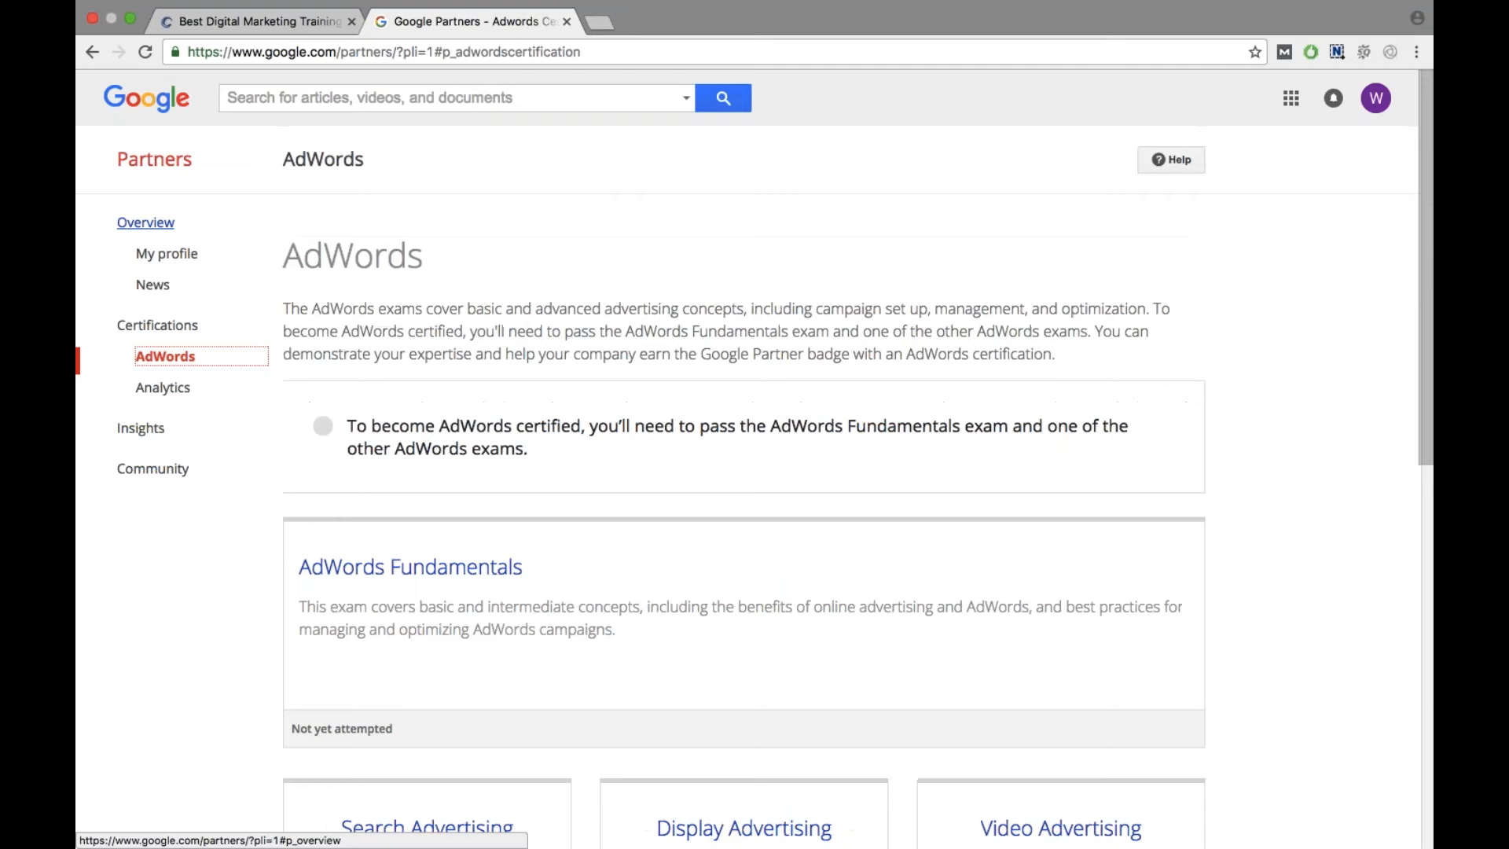
{"action": "scroll", "scroll_direction": "down", "scroll_amount": 3}
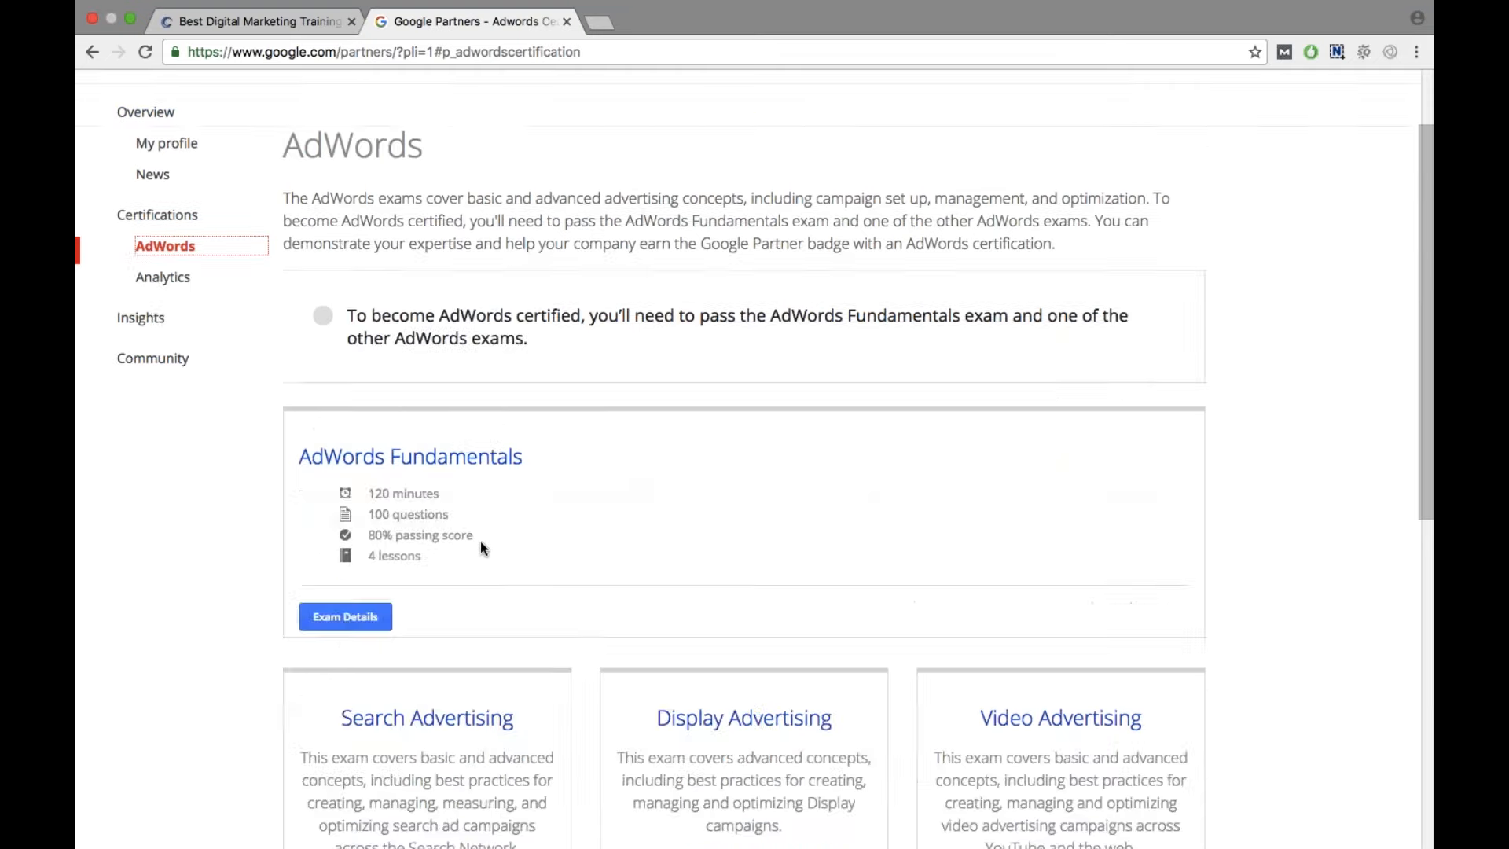
{"action": "left_click", "coordinate": [344, 617]}
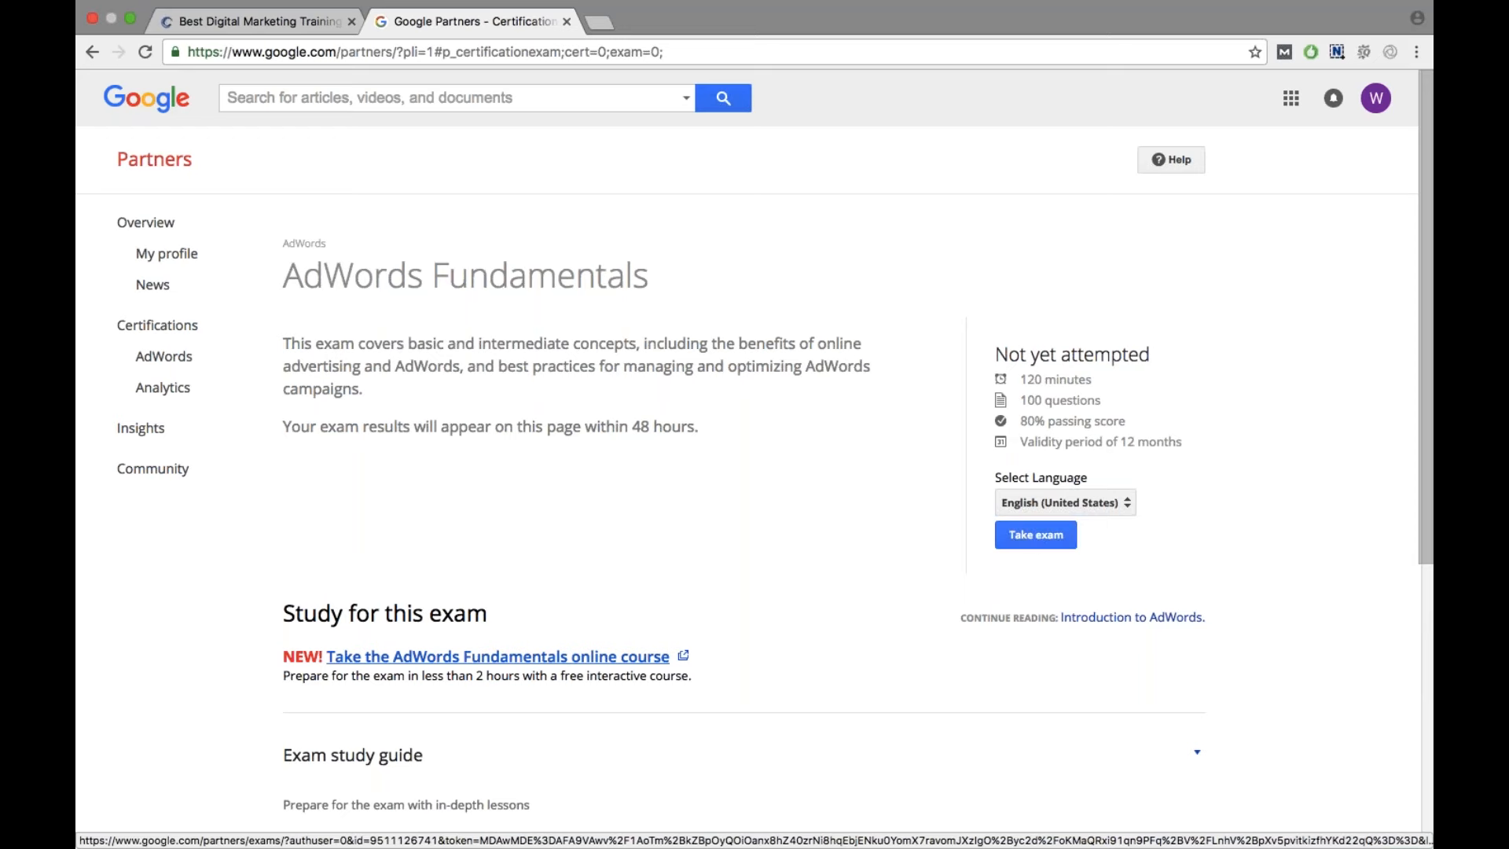
{"action": "mouse_move", "coordinate": [199, 343]}
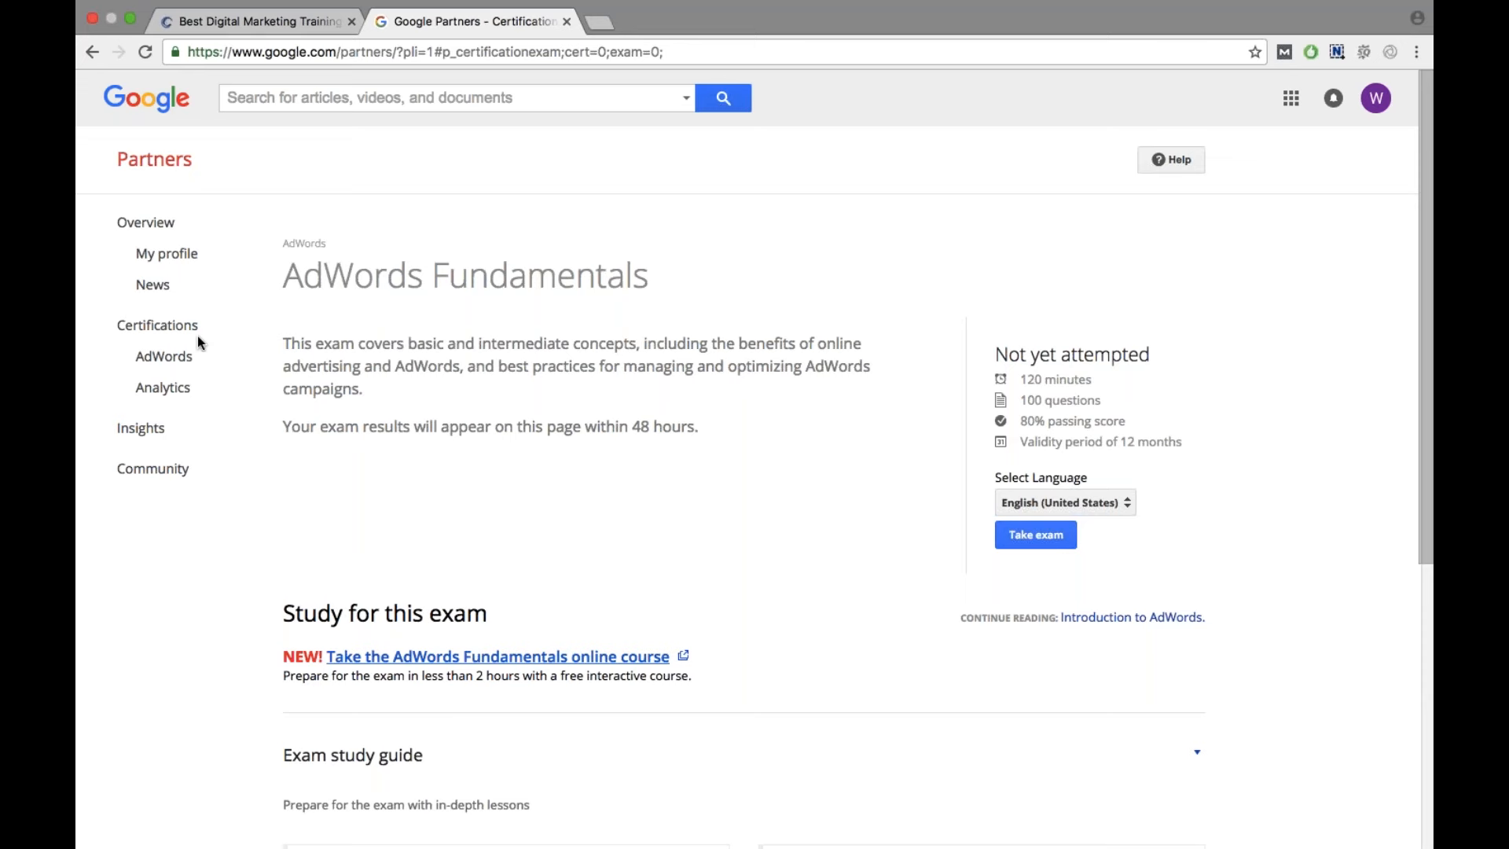
{"action": "mouse_move", "coordinate": [157, 324]}
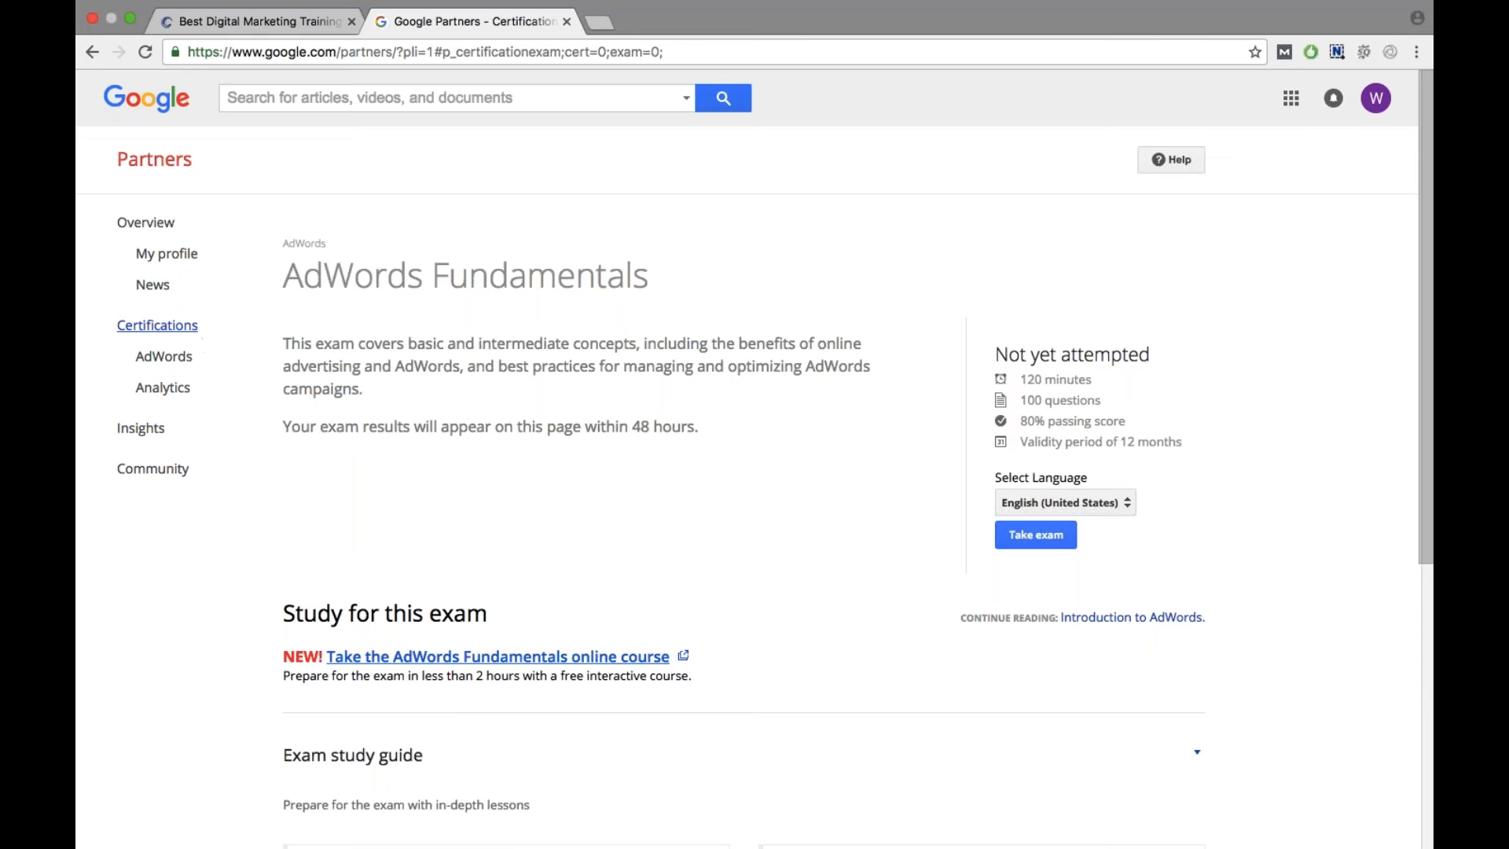
{"action": "mouse_move", "coordinate": [1363, 108]}
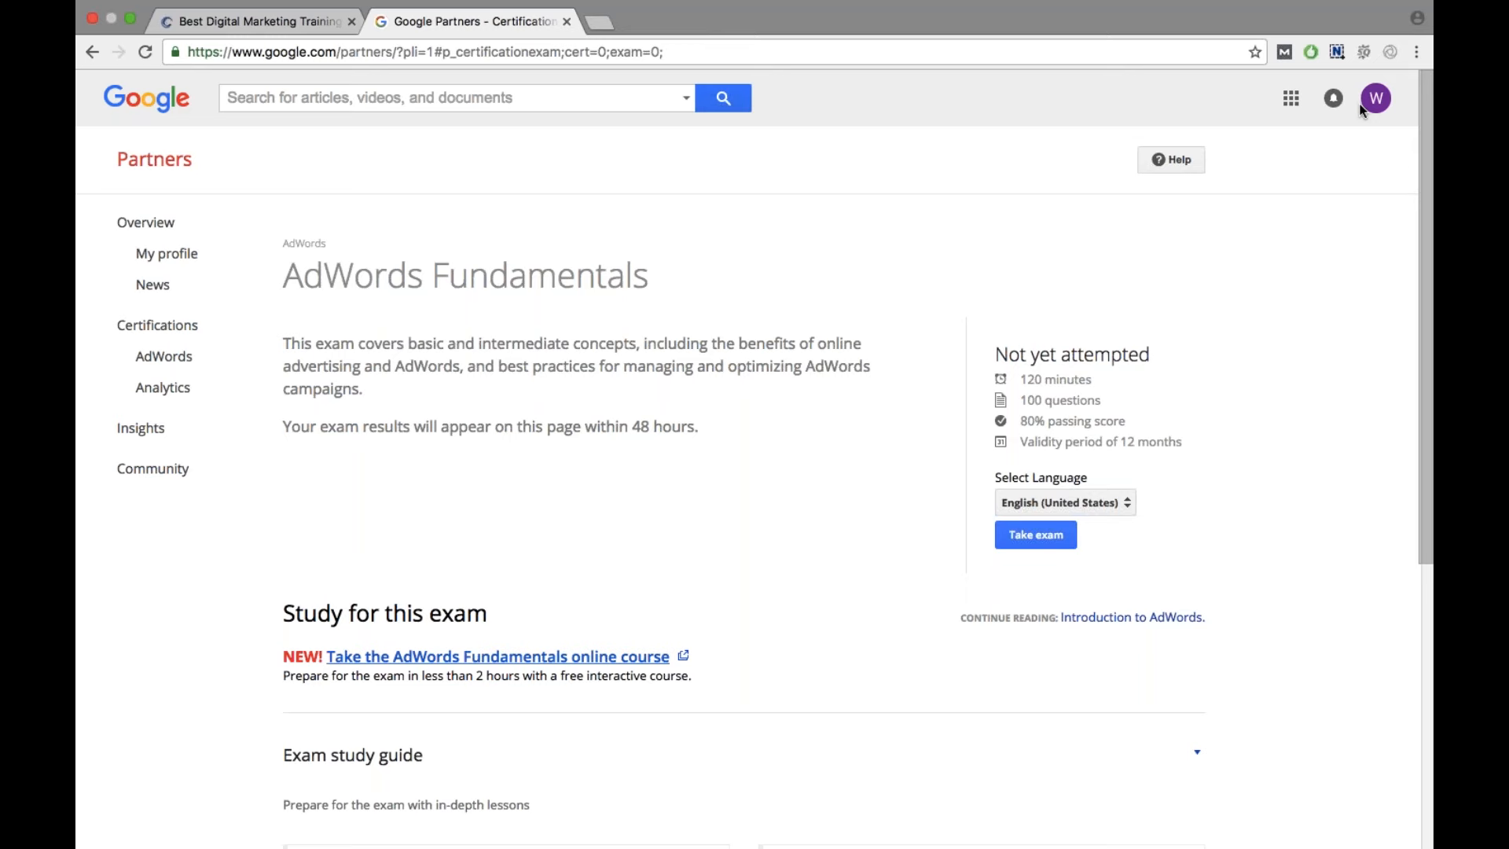
{"action": "mouse_move", "coordinate": [1350, 100]}
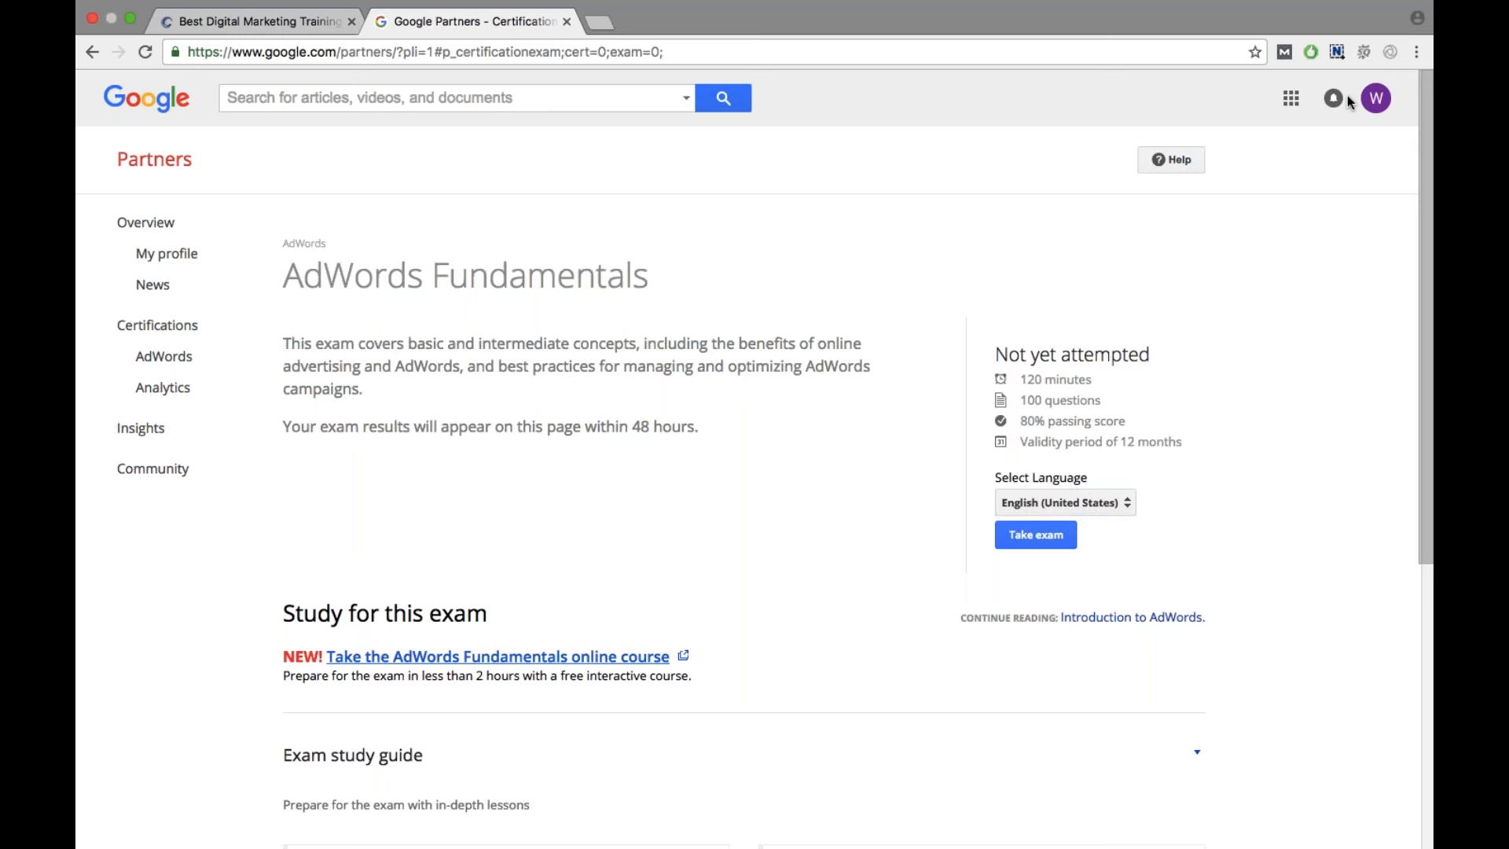
{"action": "mouse_move", "coordinate": [157, 324]}
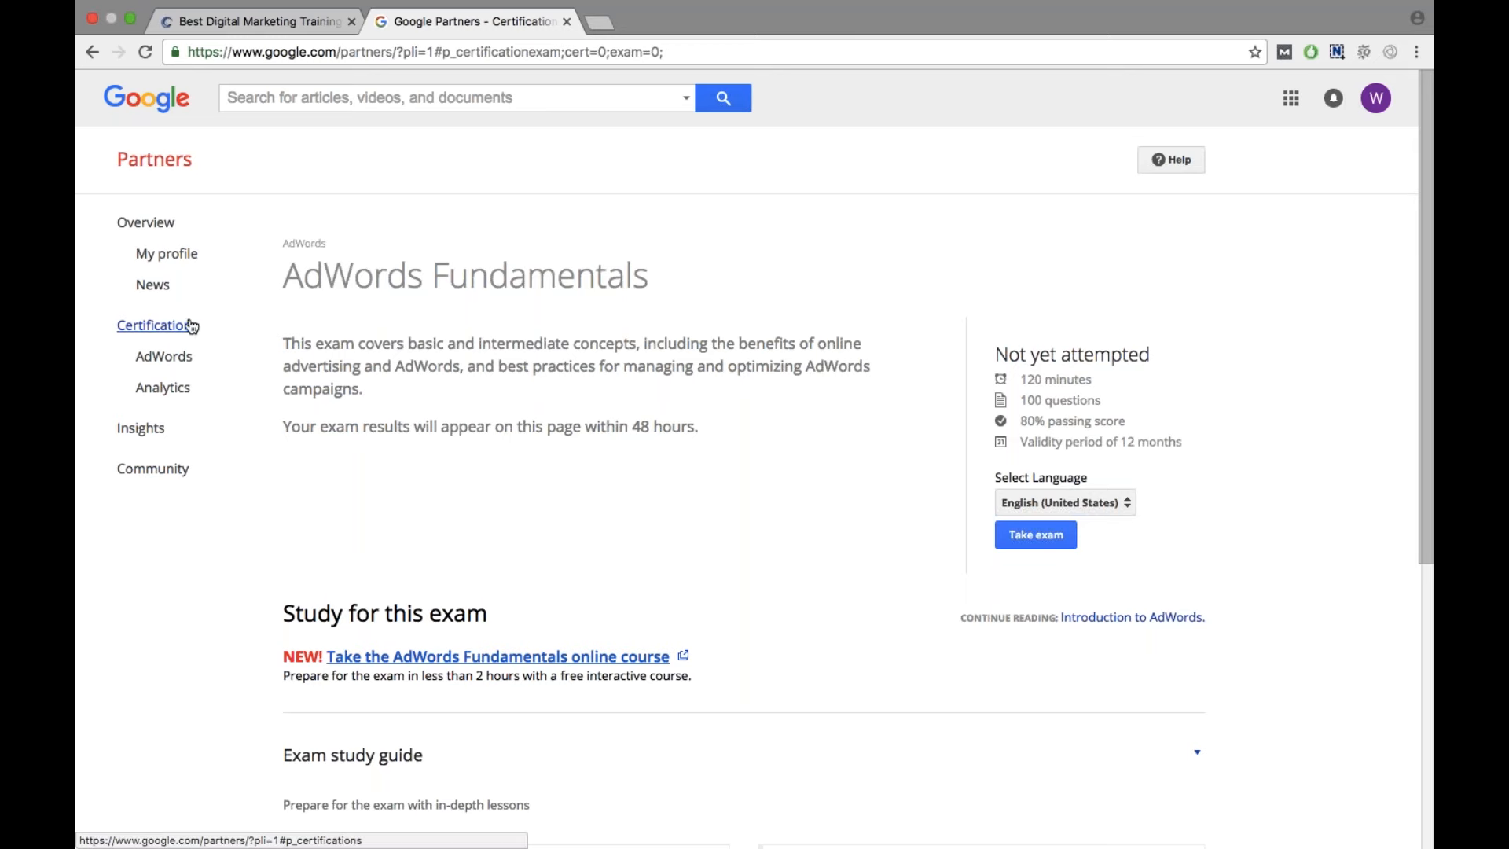
{"action": "mouse_move", "coordinate": [164, 357]}
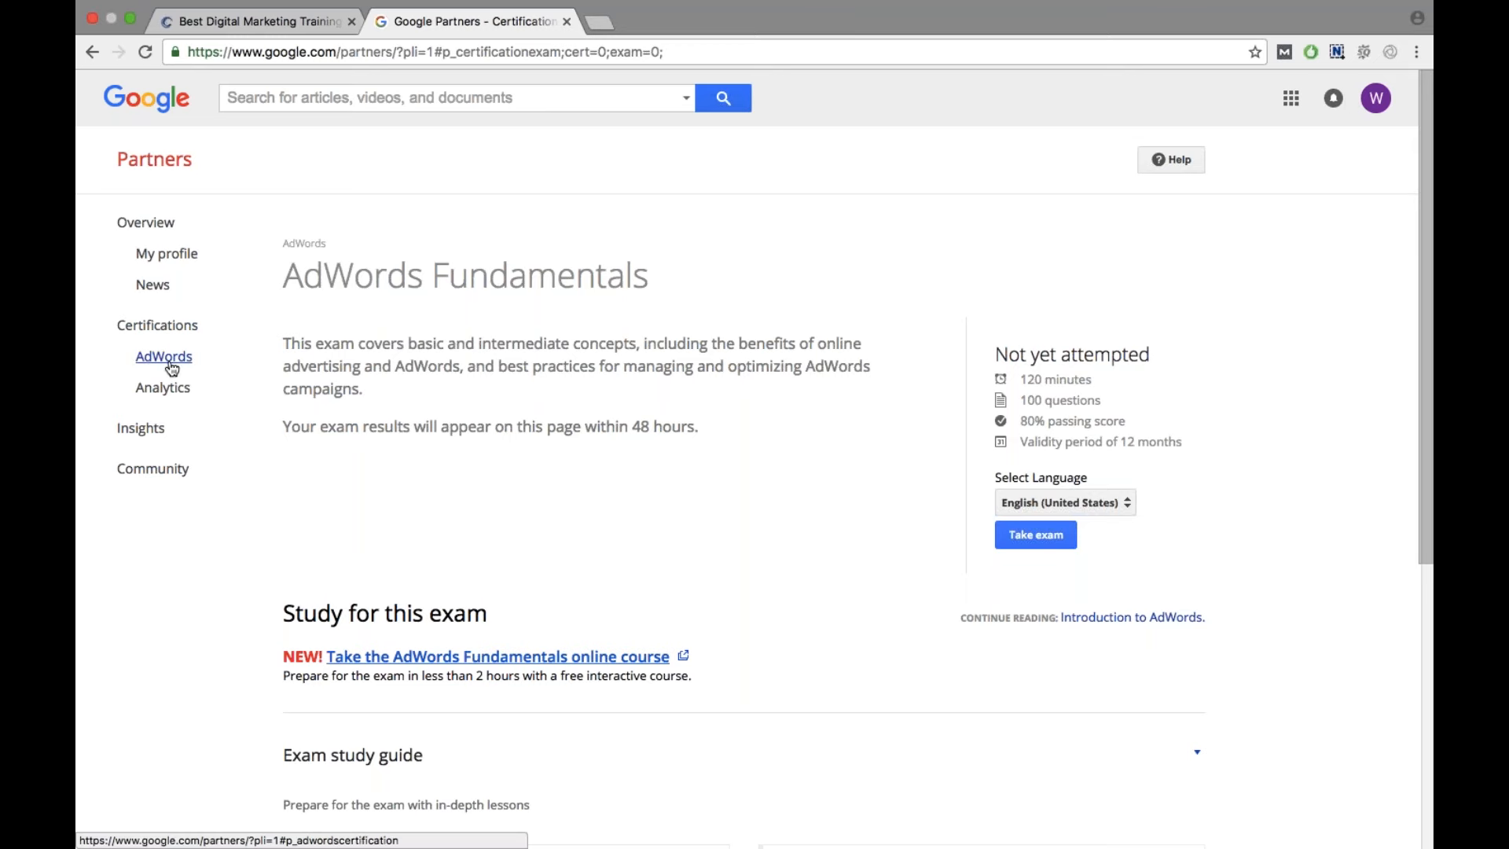
Return to the Overview welcome page and scroll to its notifications.
{"action": "left_click", "coordinate": [147, 222]}
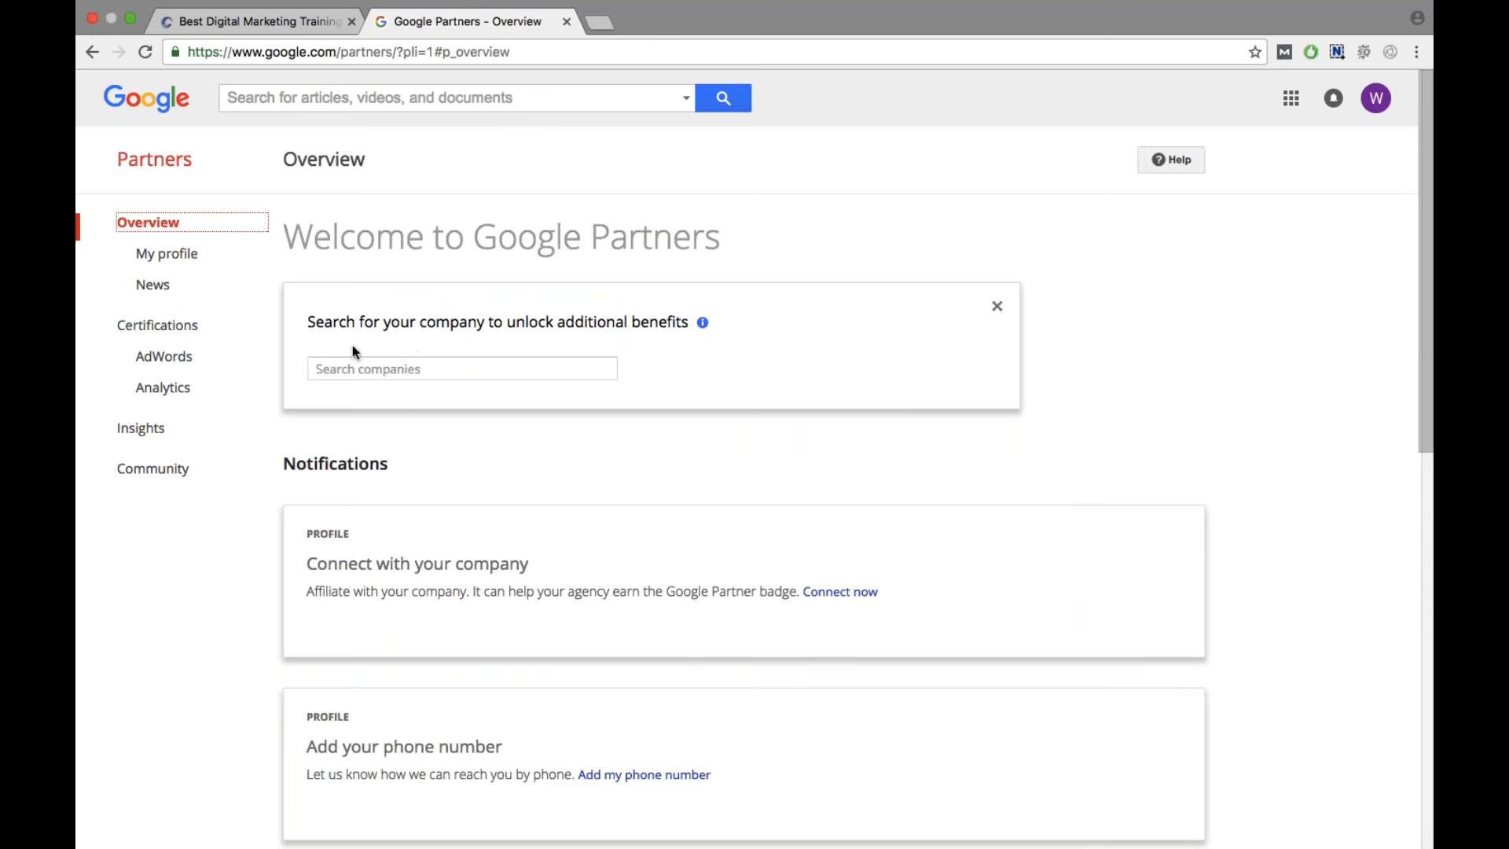
{"action": "scroll", "scroll_direction": "down", "scroll_amount": 3}
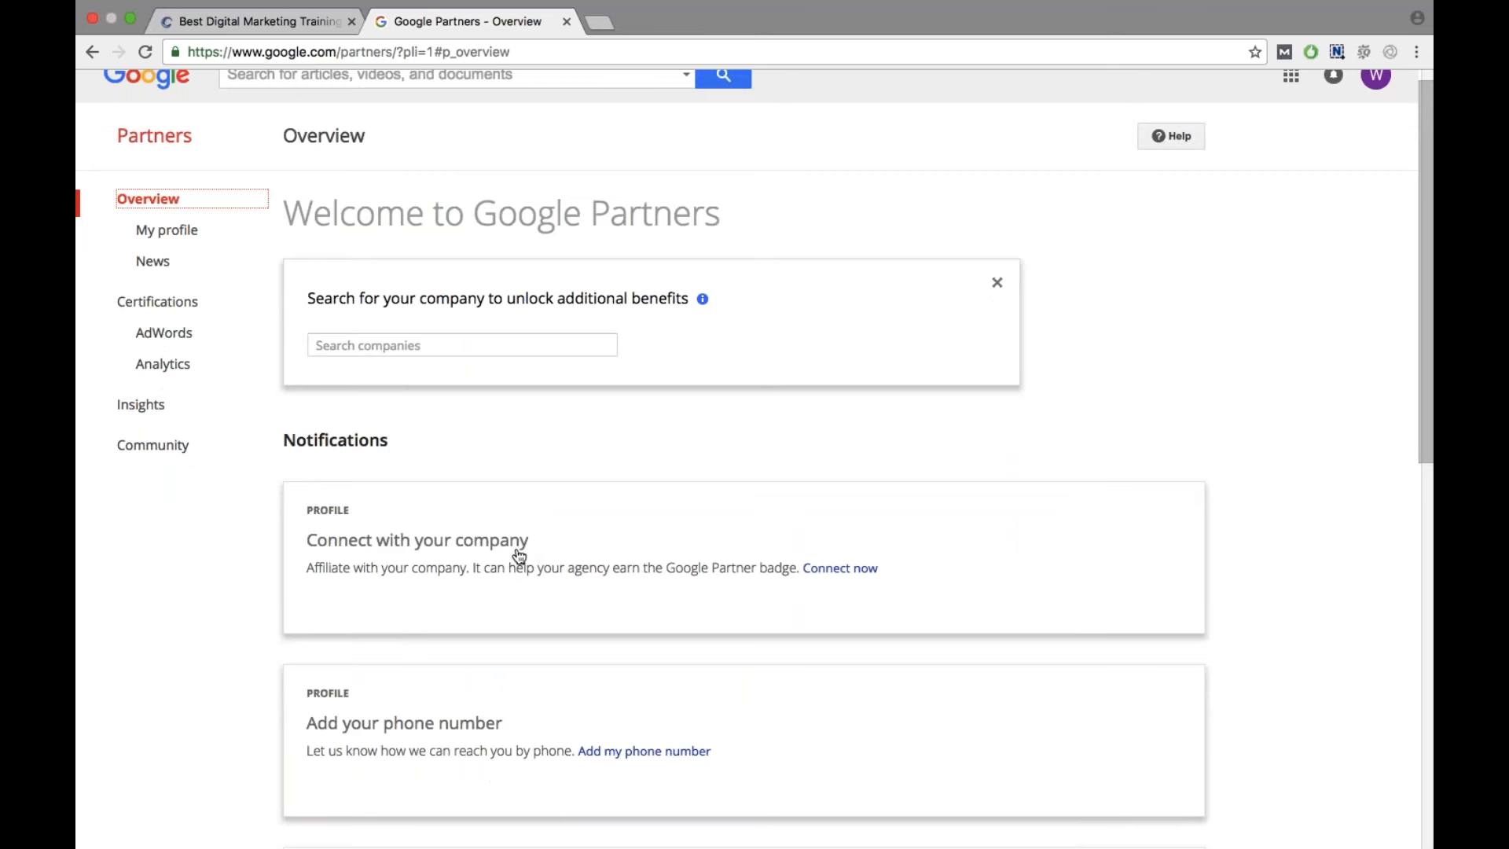
{"action": "mouse_move", "coordinate": [754, 533]}
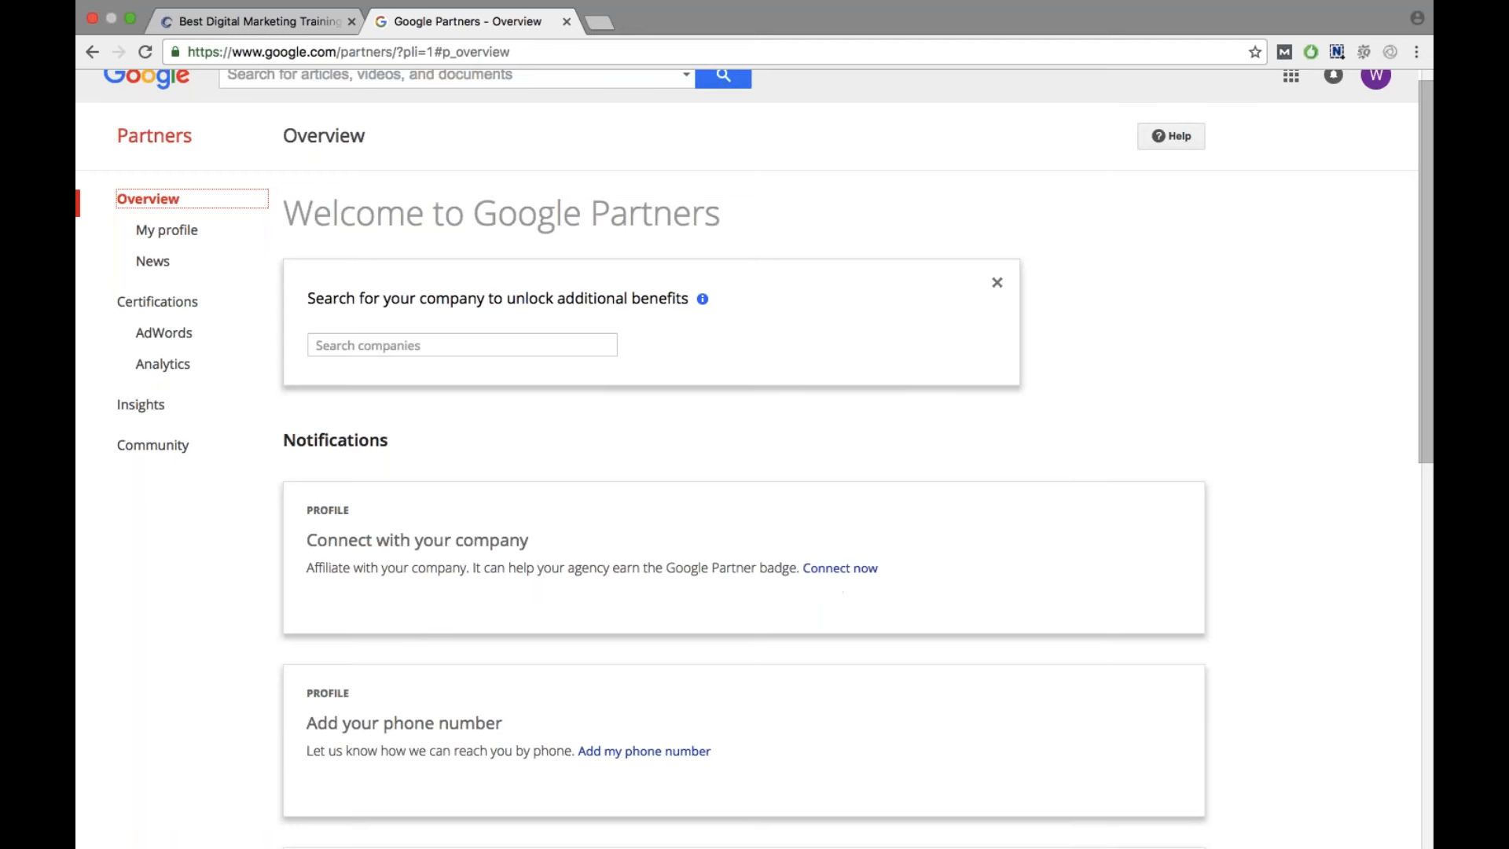
{"action": "mouse_move", "coordinate": [833, 475]}
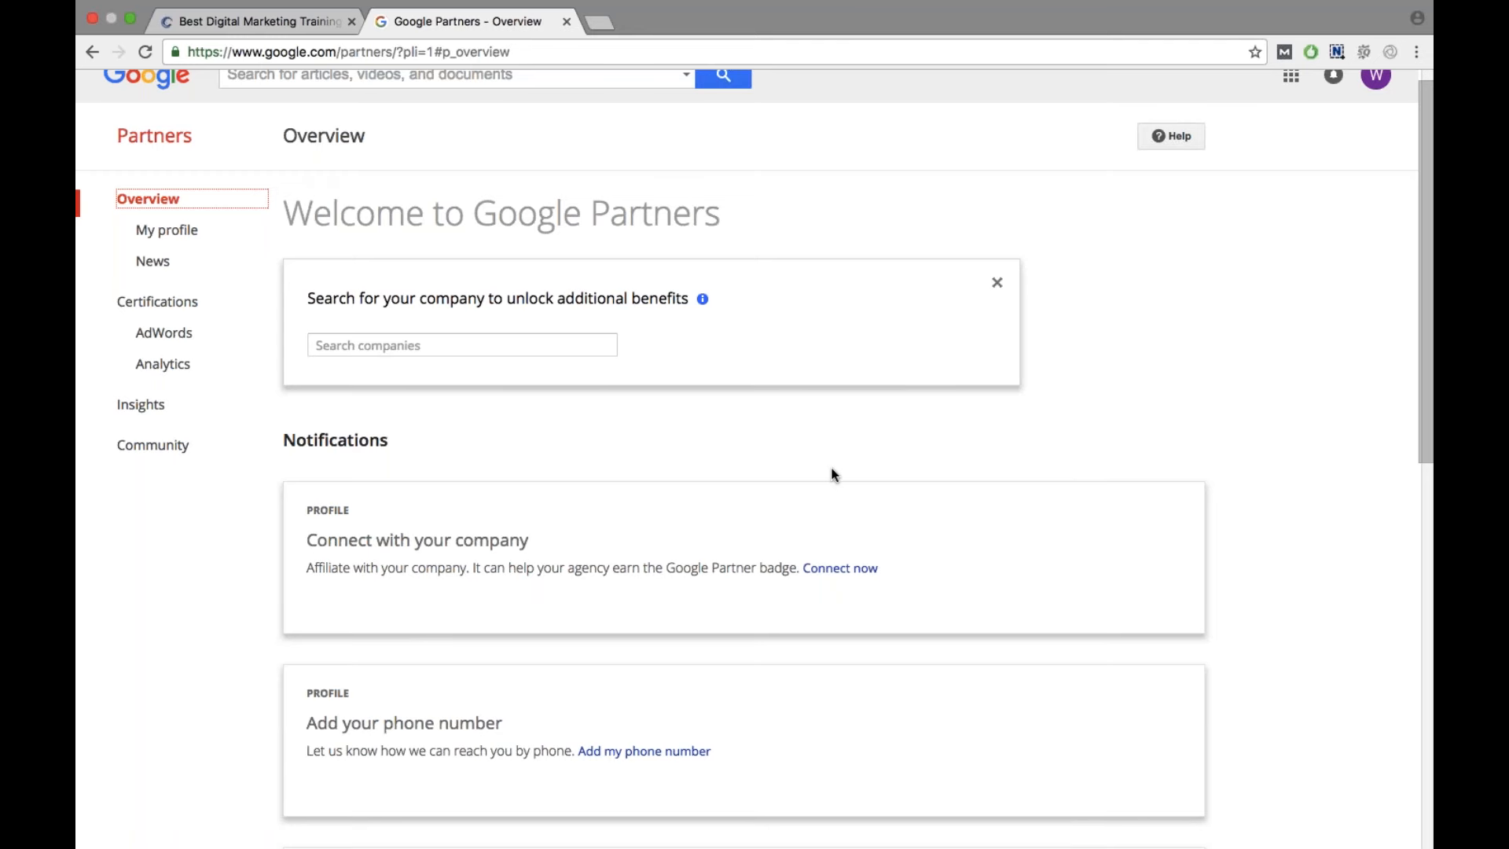